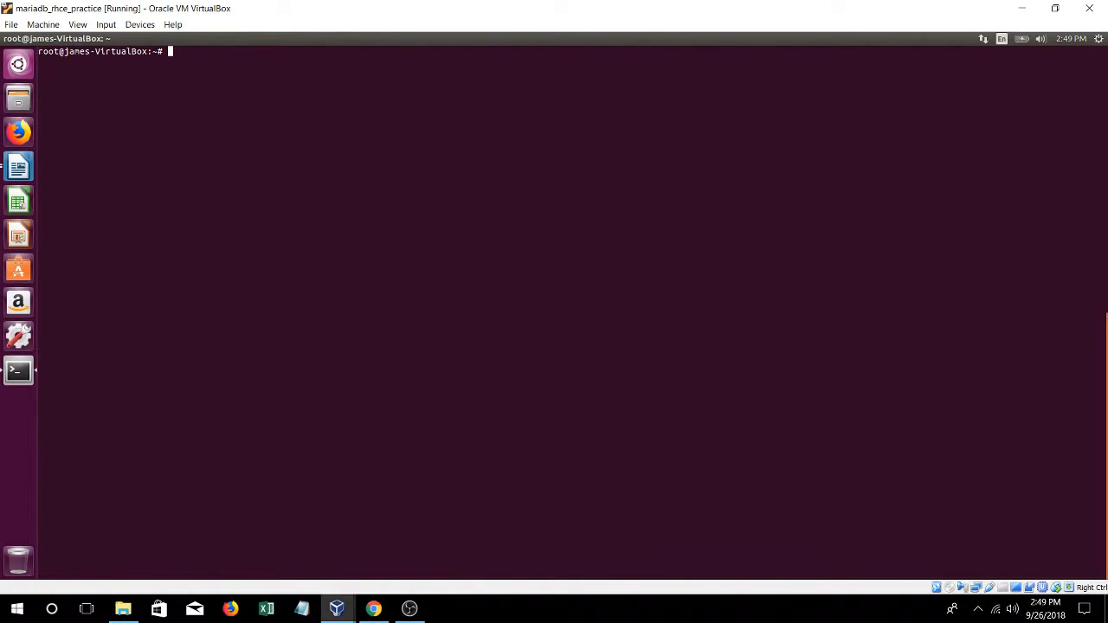
# List the home folder with ls -a and sign in to MySQL as root with mysql -u root -p
pyautogui.write('systemctl')
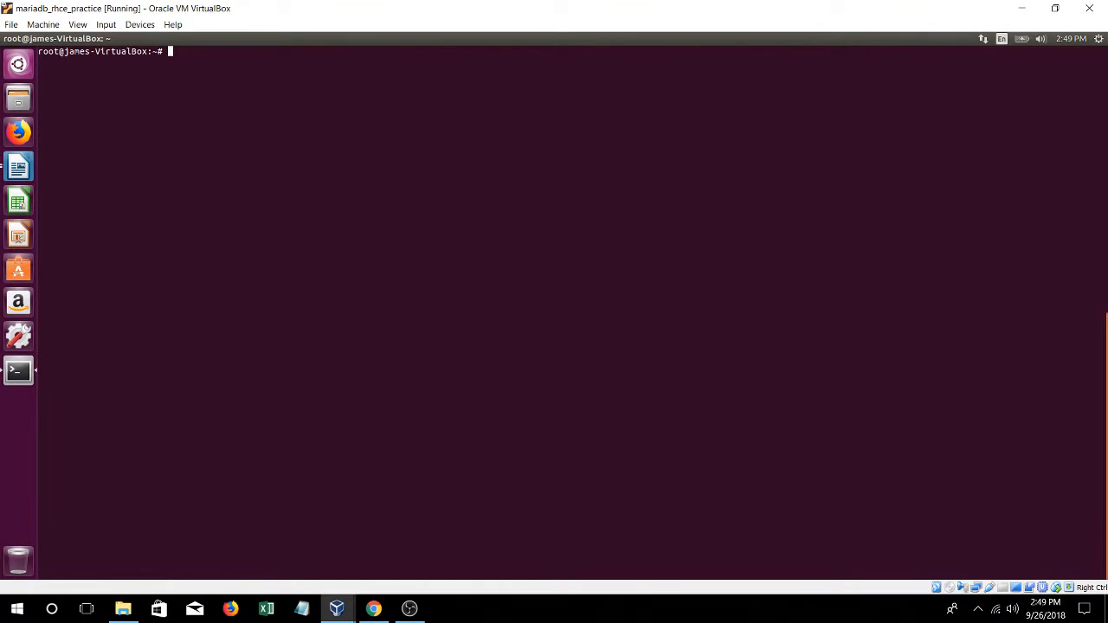
pyautogui.write('ls -a')
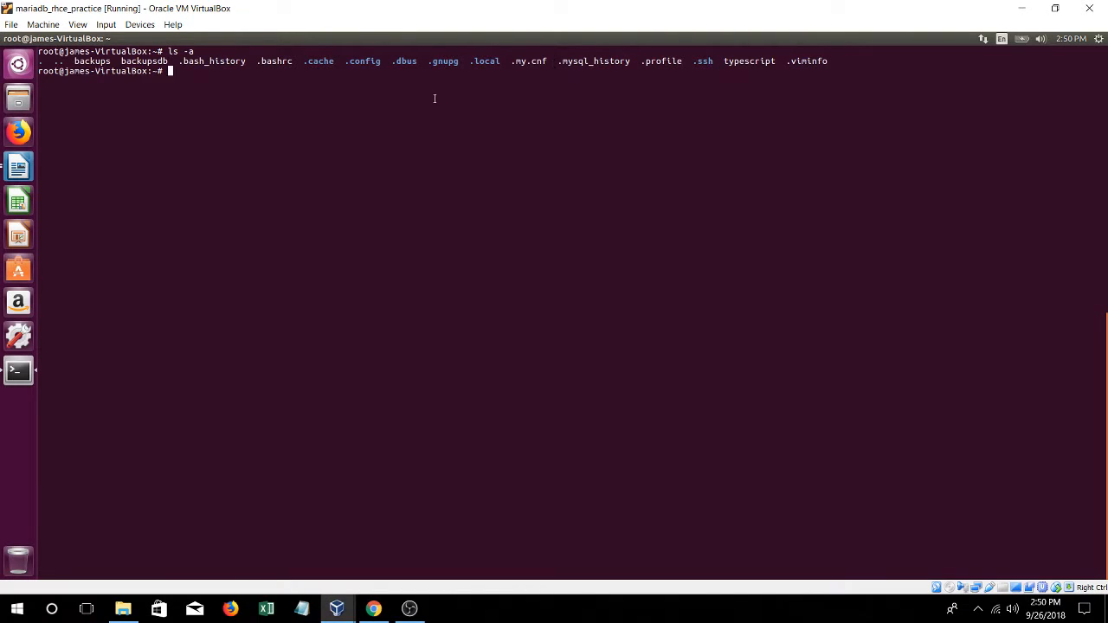
pyautogui.write('m')
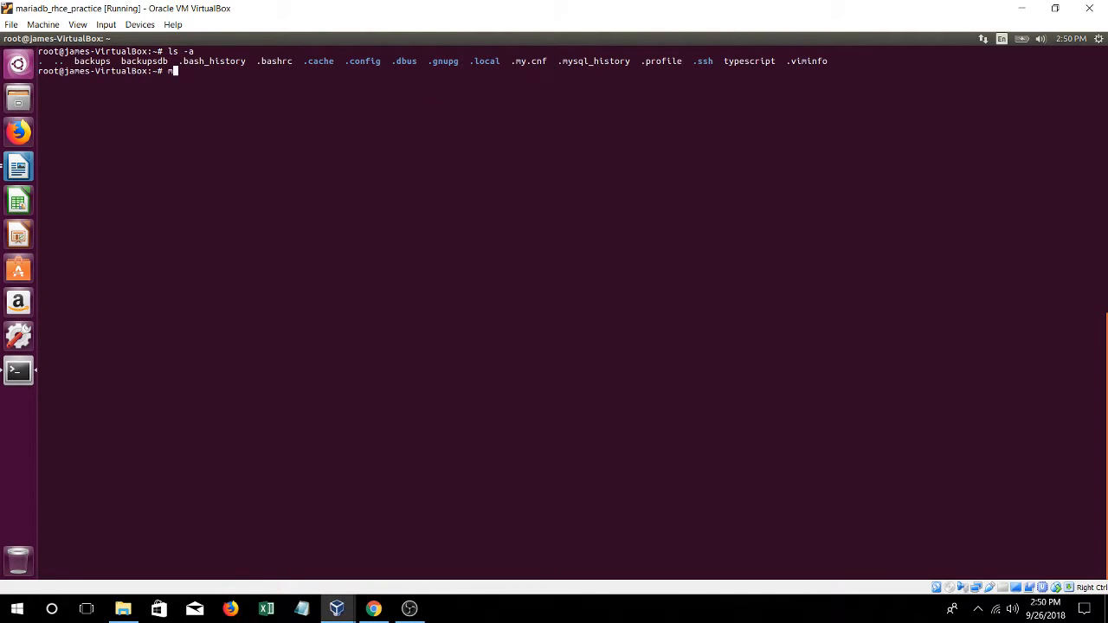
pyautogui.write('ysql -u')
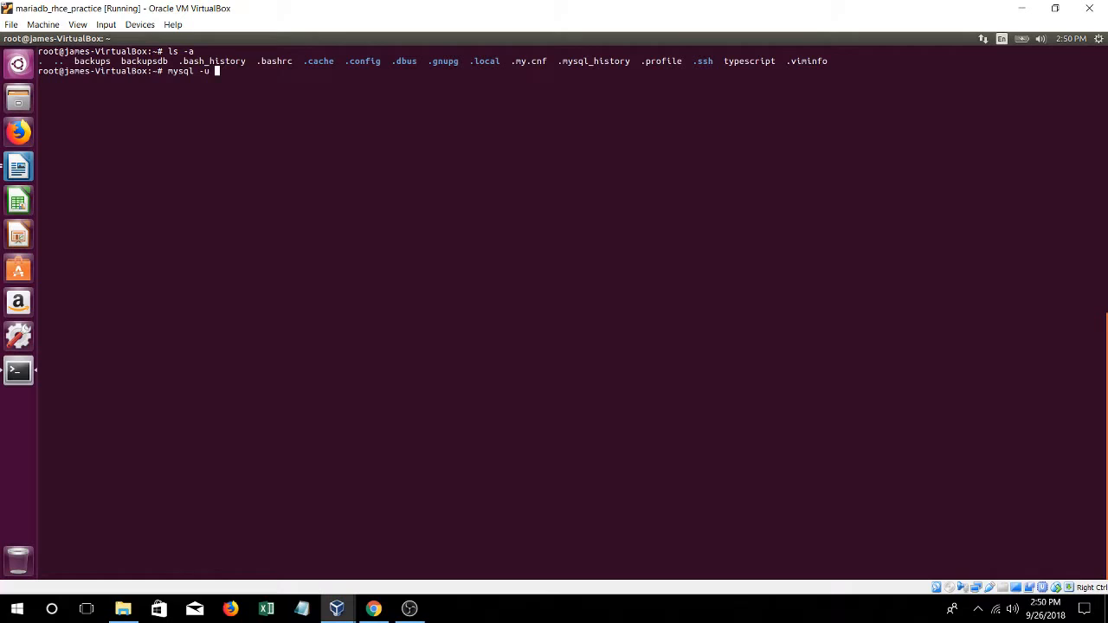
pyautogui.write('root -p')
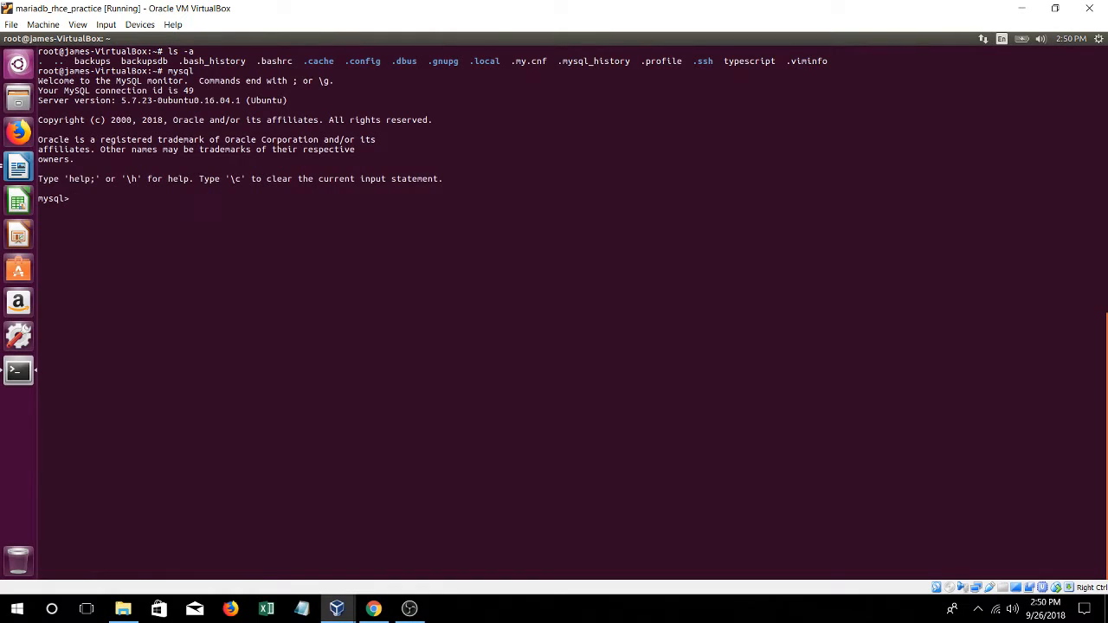
# Run SHOW DATABASES, then CREATE DATABASE retailstoredb
pyautogui.write('shwoo databases;')
pyautogui.write('show databases;')
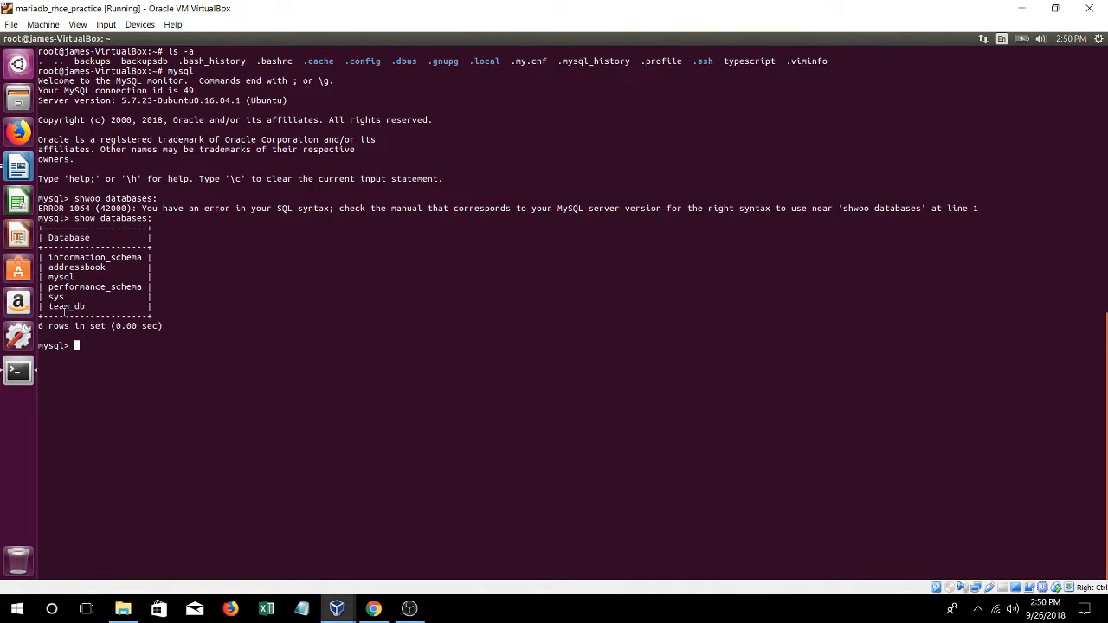
pyautogui.write('c')
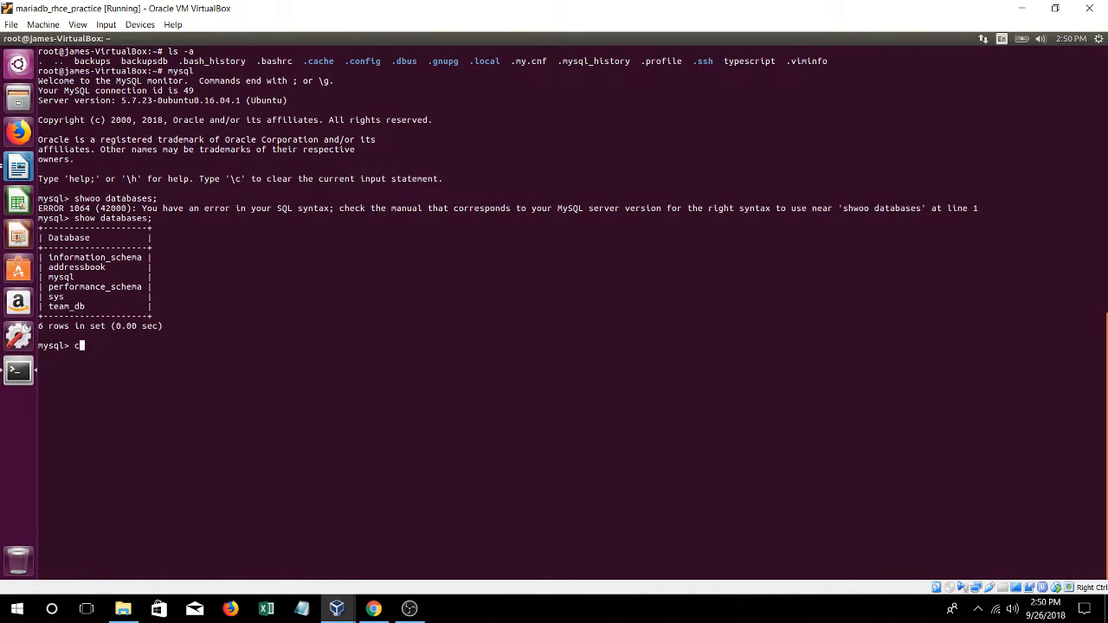
pyautogui.write('reate')
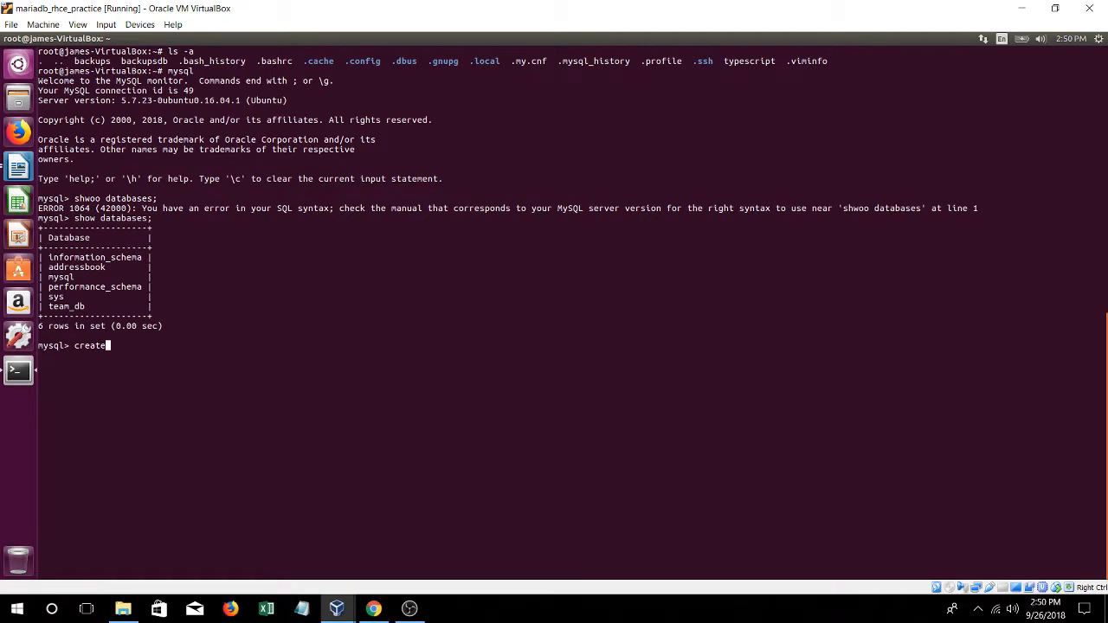
pyautogui.write('database')
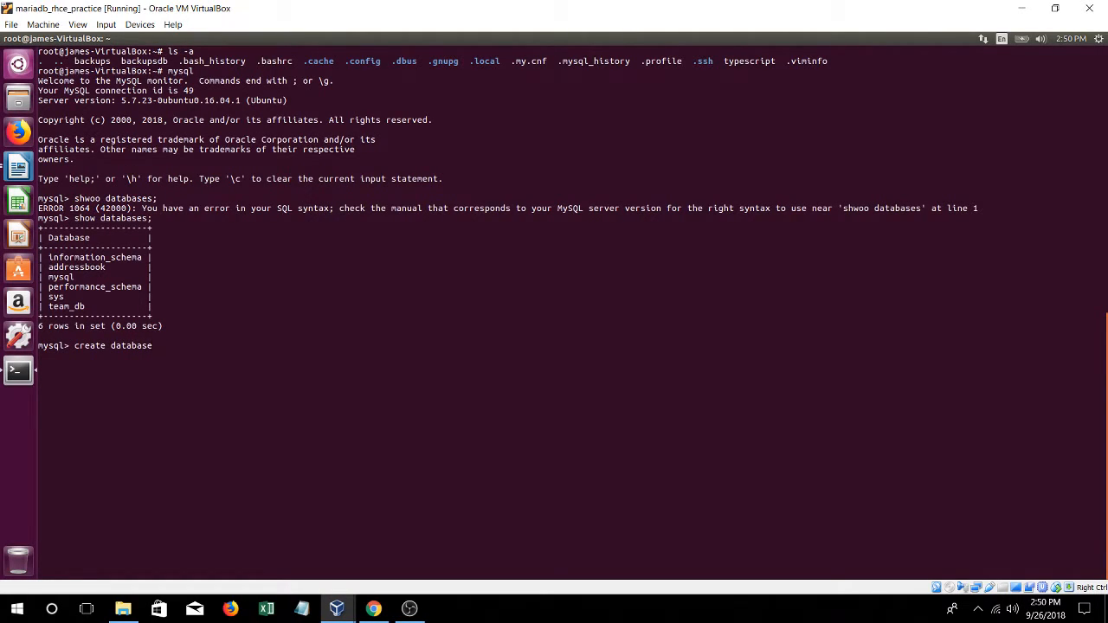
pyautogui.write('rea')
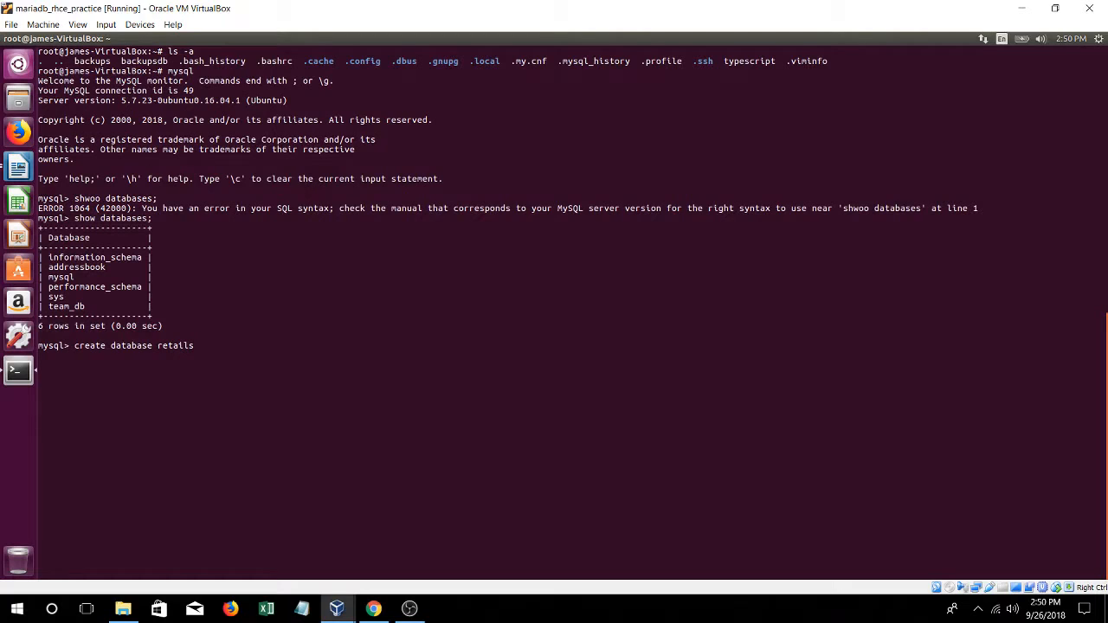
pyautogui.write('stored')
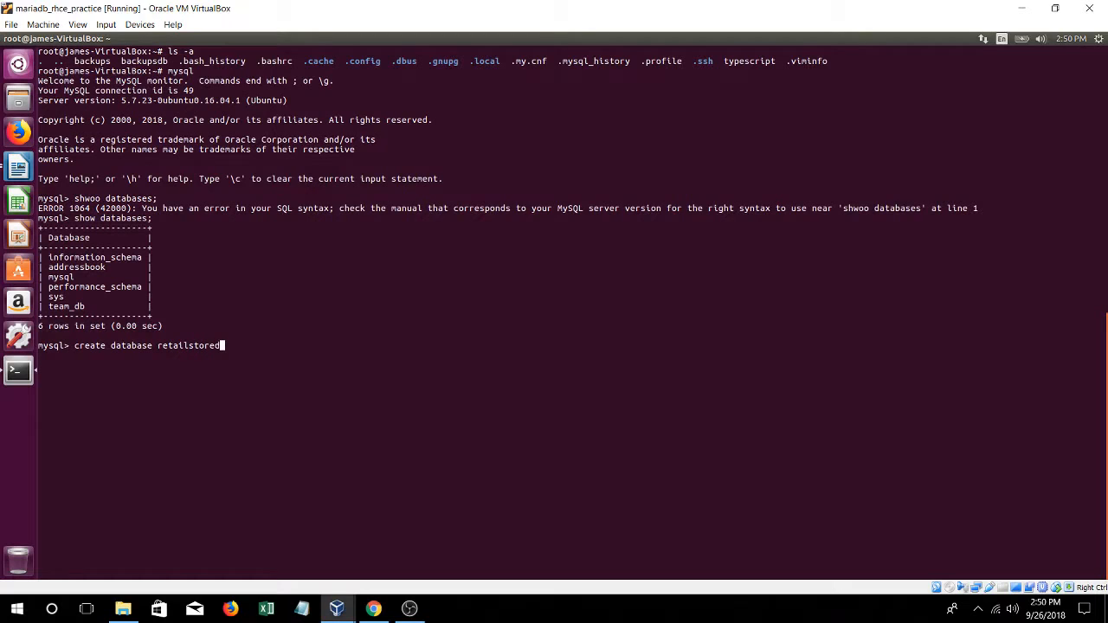
pyautogui.write('db;')
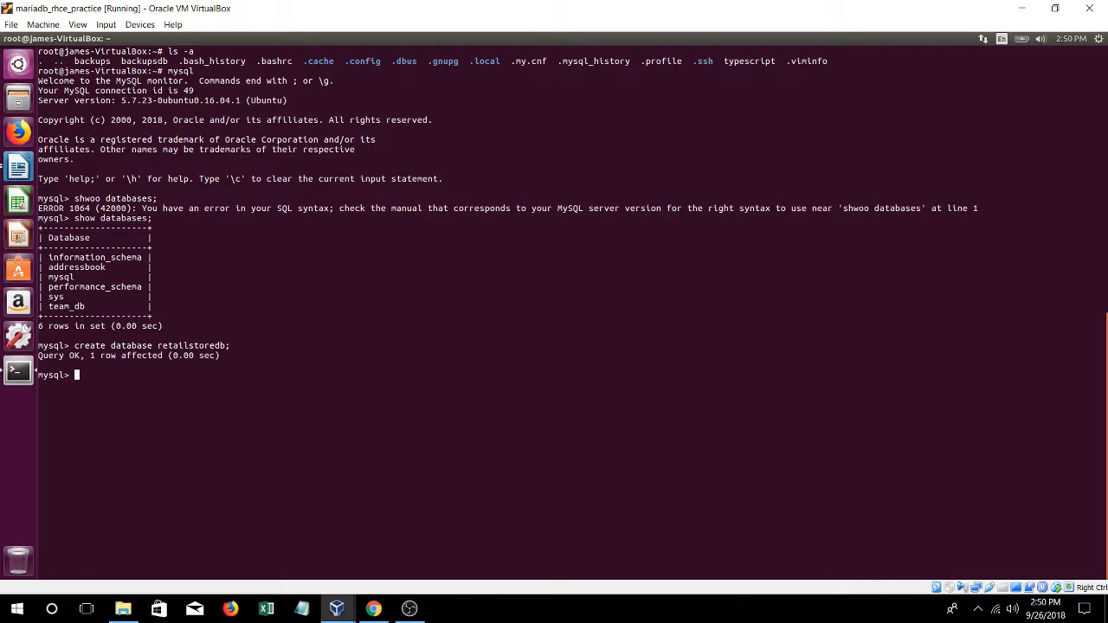
# Confirm retailstoredb in SHOW DATABASES, USE it, and run SHOW TABLES to see it is empty
pyautogui.write('show databs')
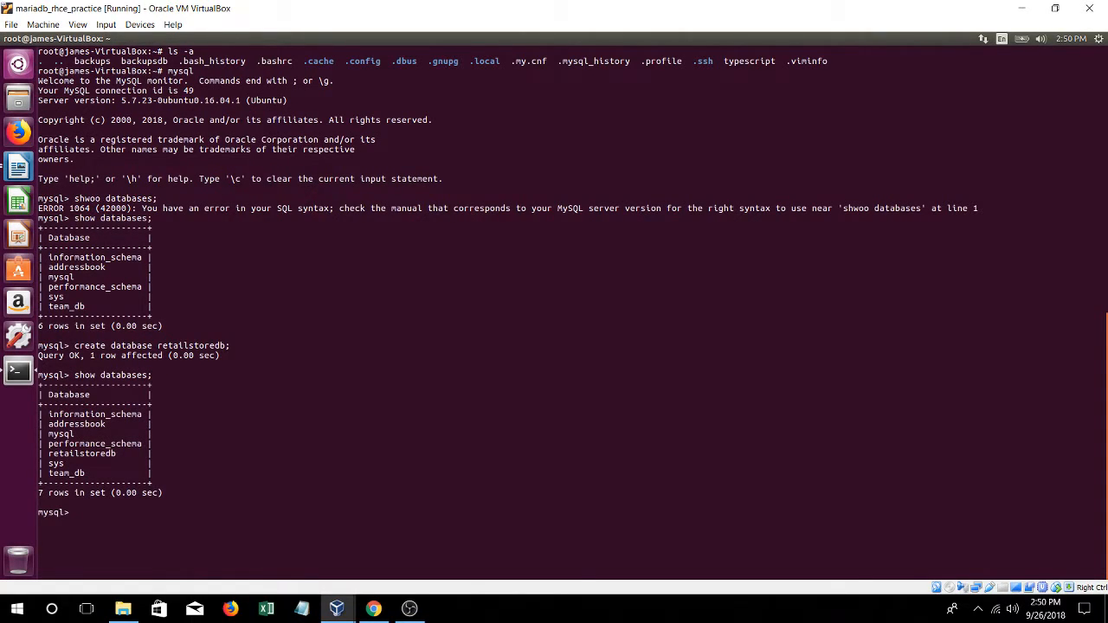
pyautogui.doubleClick(82, 454)
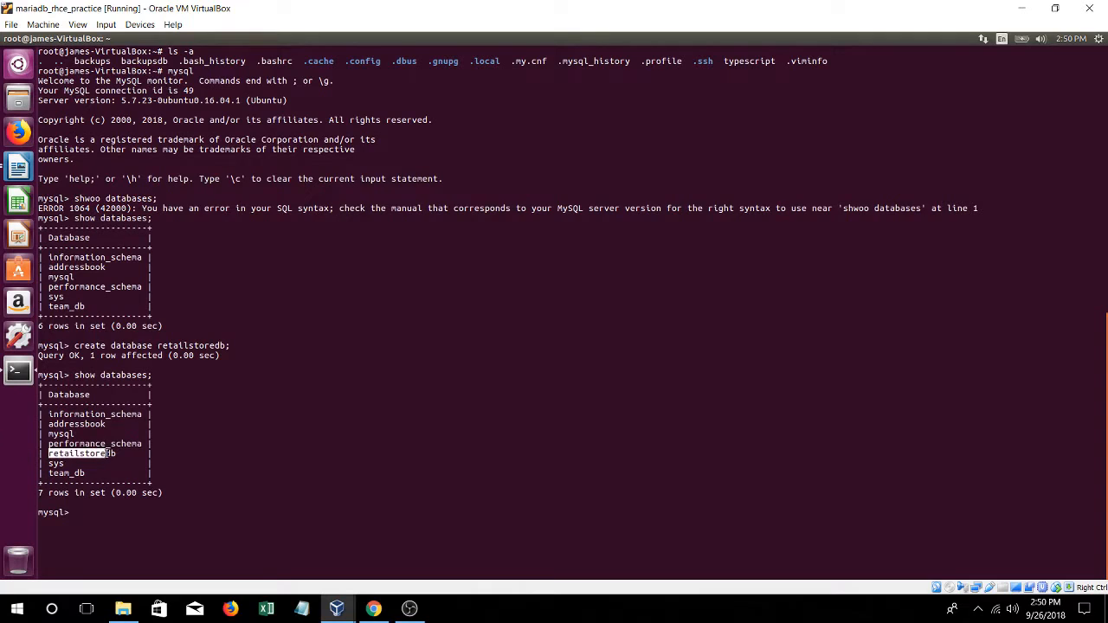
pyautogui.write('use')
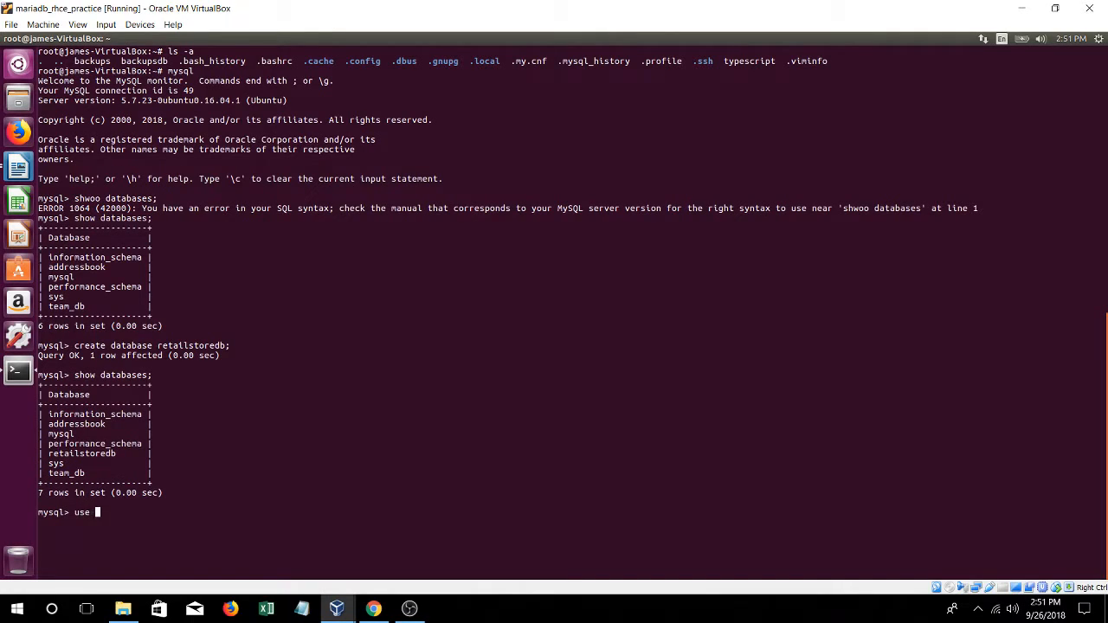
pyautogui.write('retail')
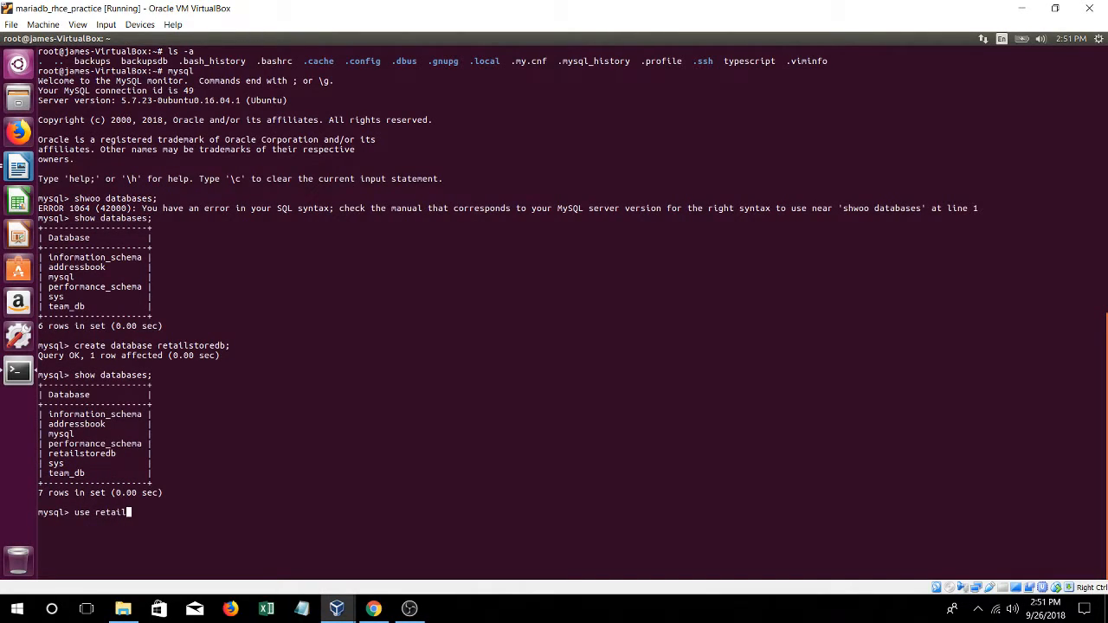
pyautogui.write('storedb;')
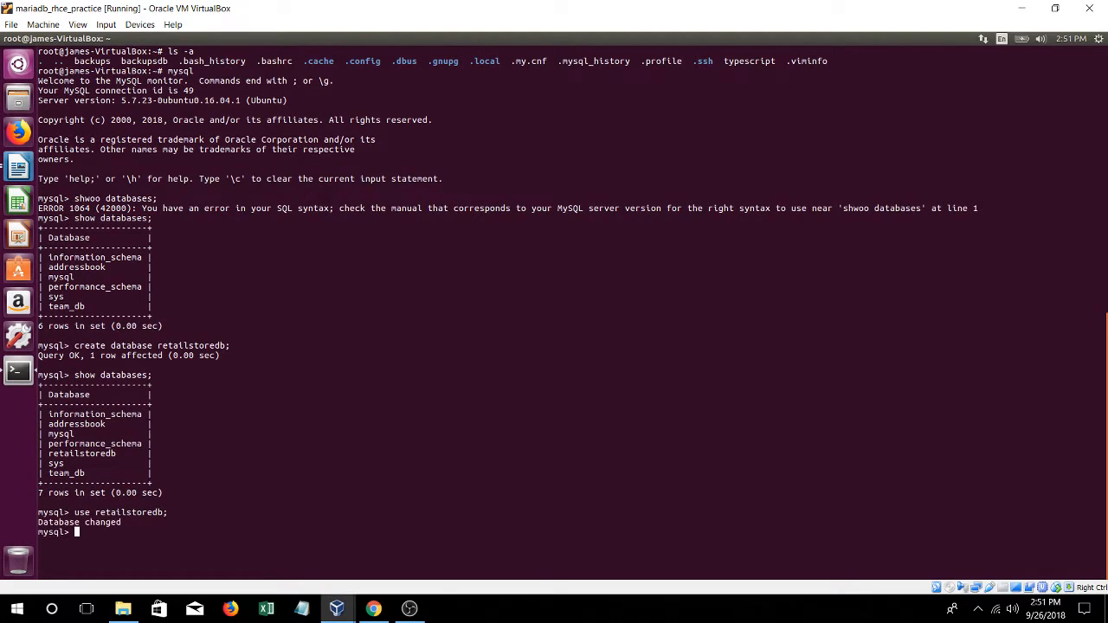
pyautogui.write('show tables')
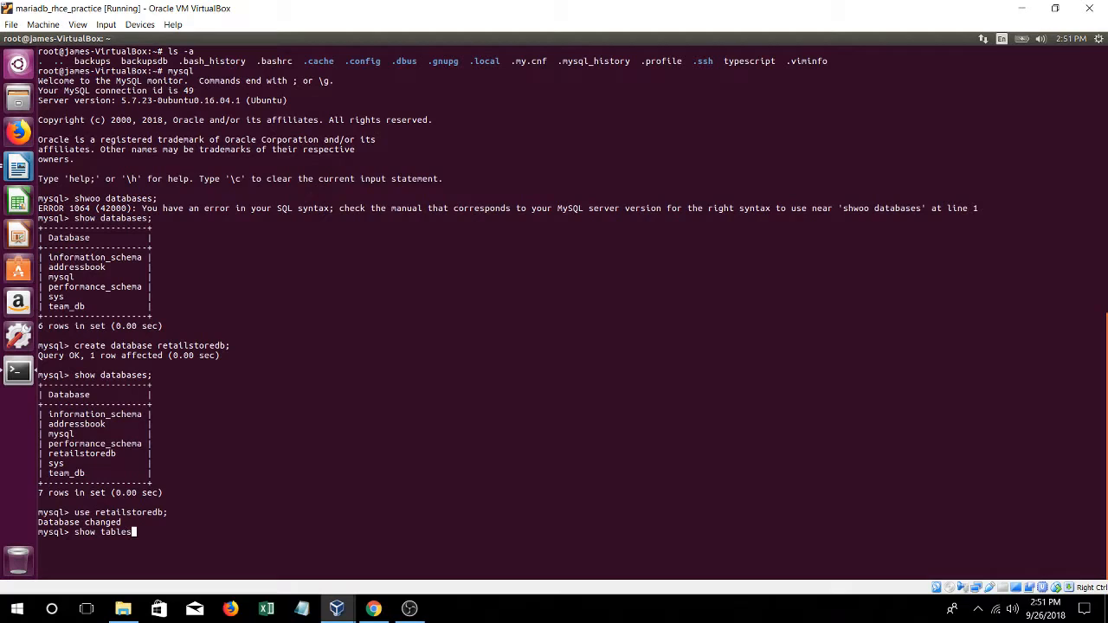
pyautogui.press('Return')
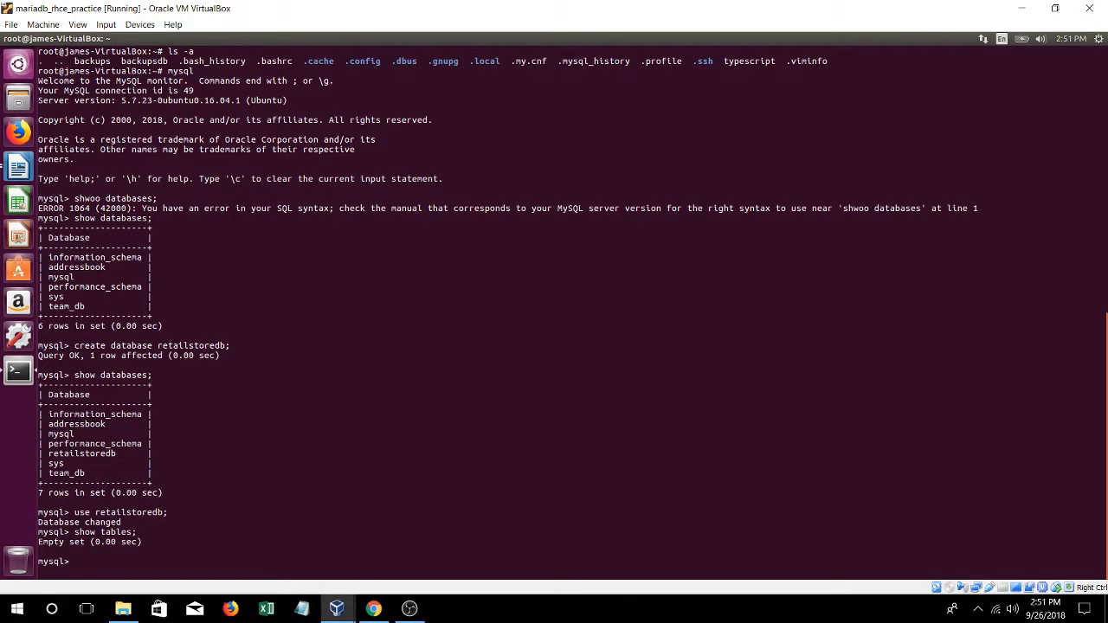
# Begin CREATE TABLE employees_tbl with first_name varchar(40)
pyautogui.write('create')
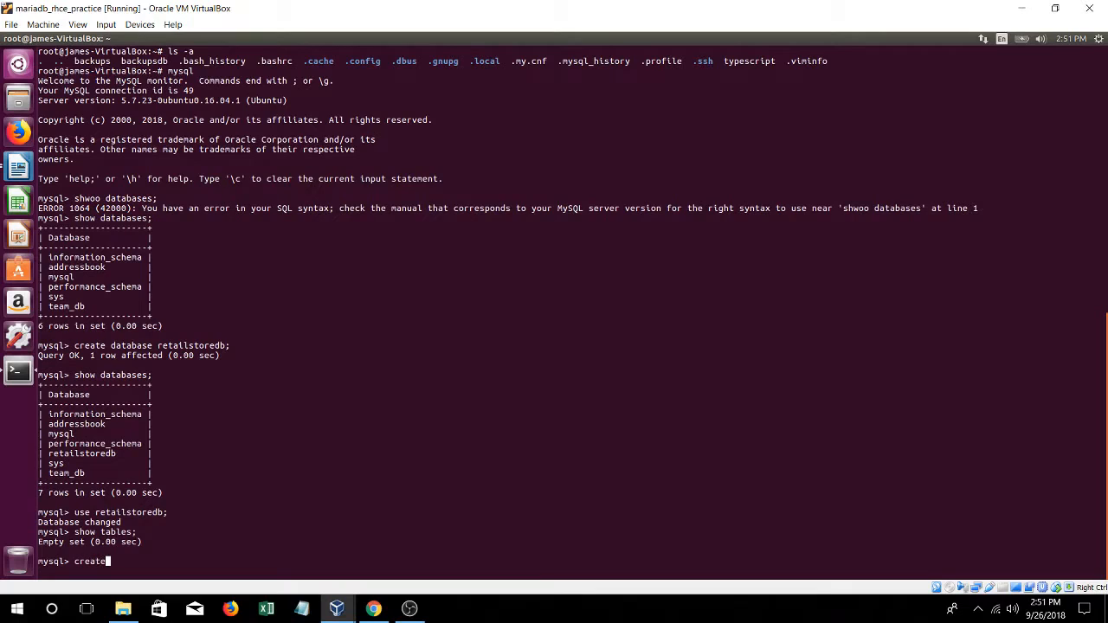
pyautogui.write('table')
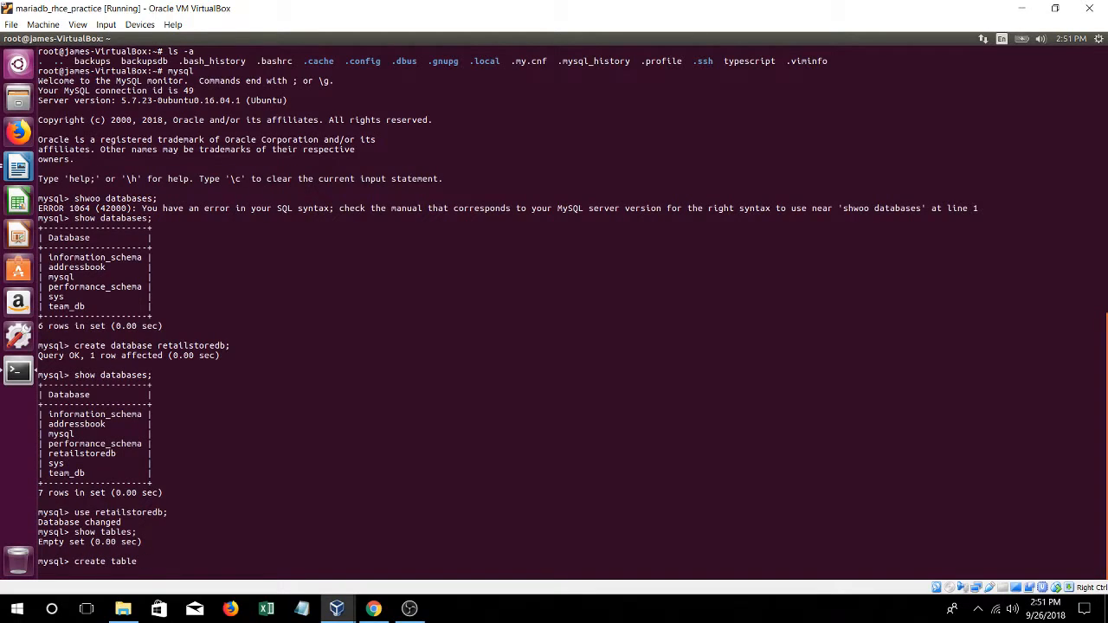
pyautogui.write('employee')
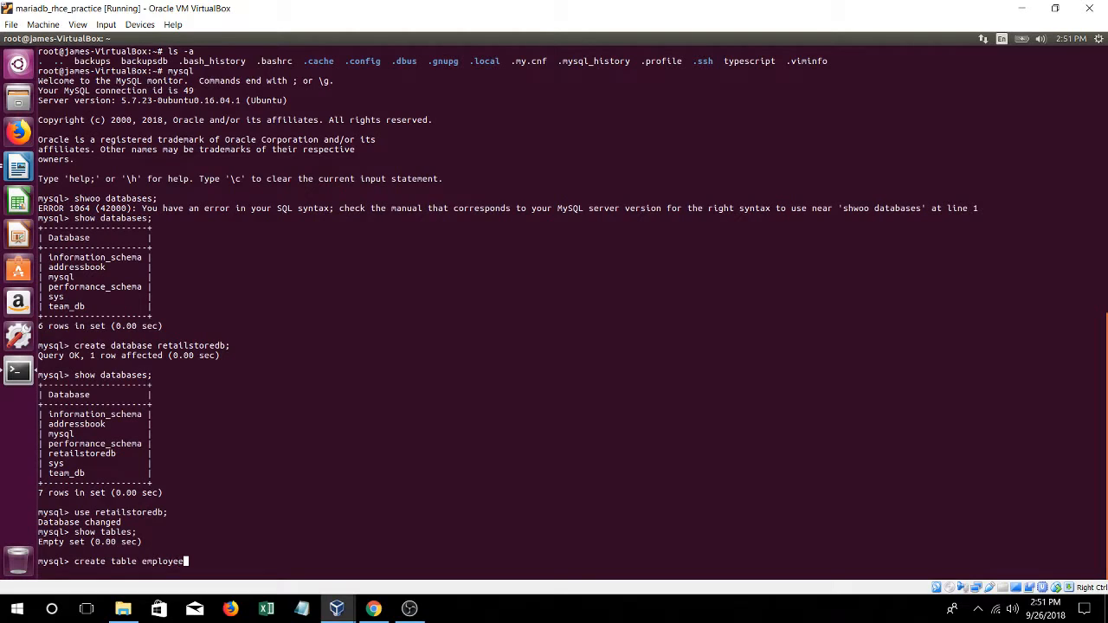
pyautogui.write('s')
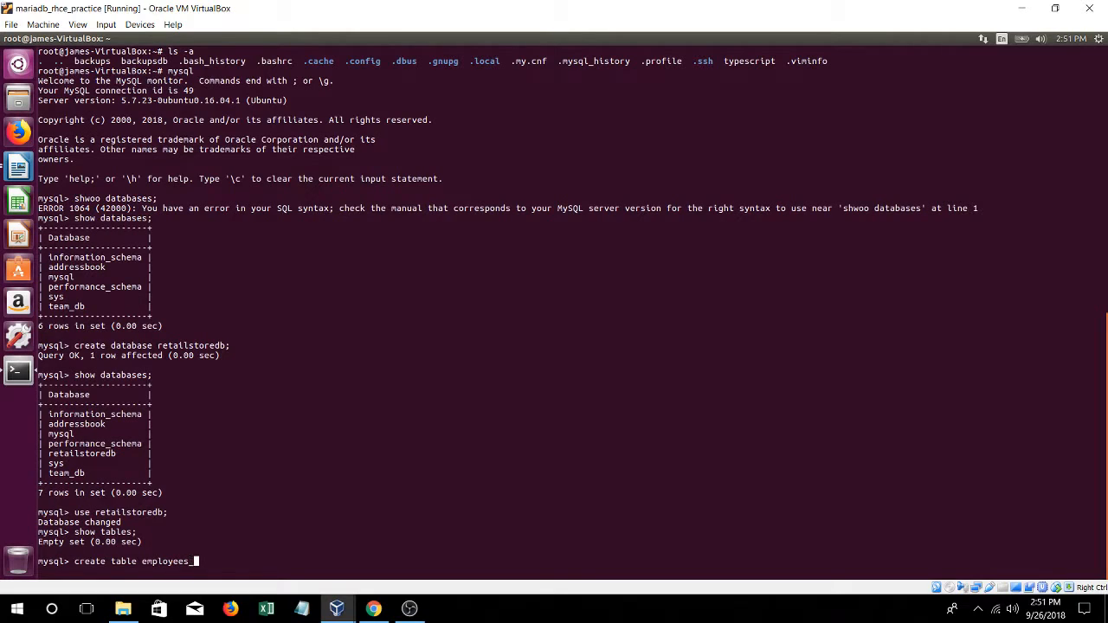
pyautogui.write('_tbl')
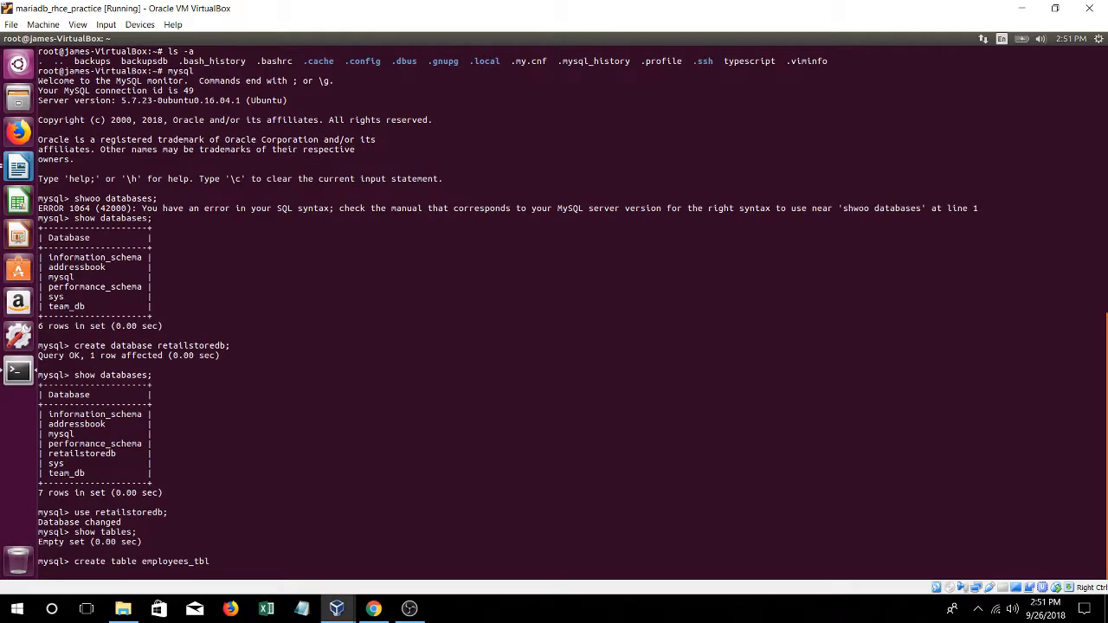
pyautogui.write('(')
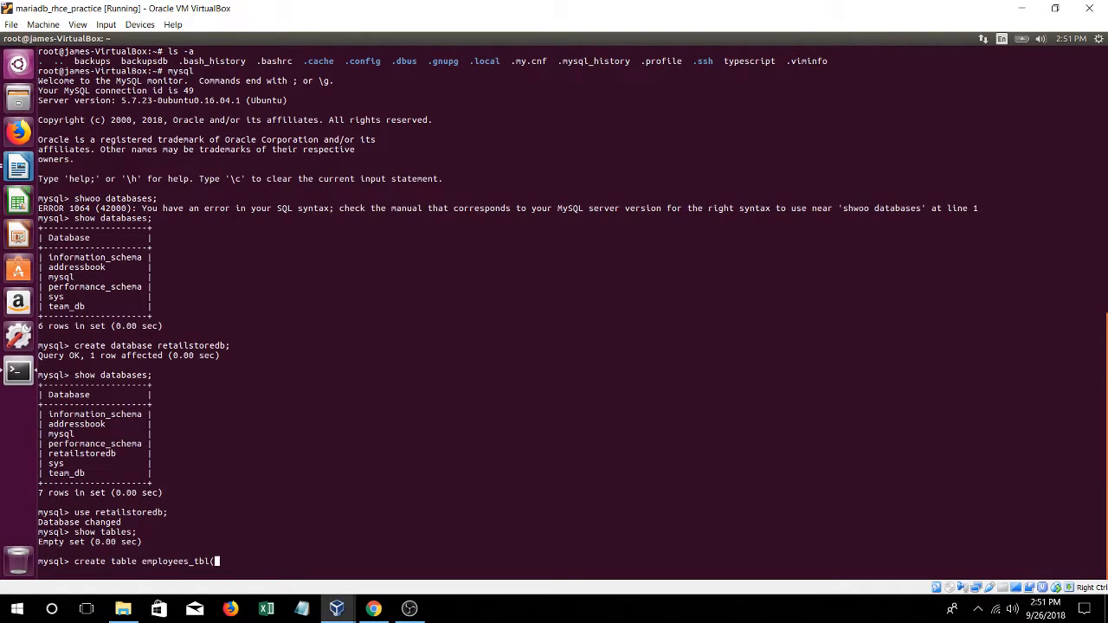
pyautogui.press('BackSpace')
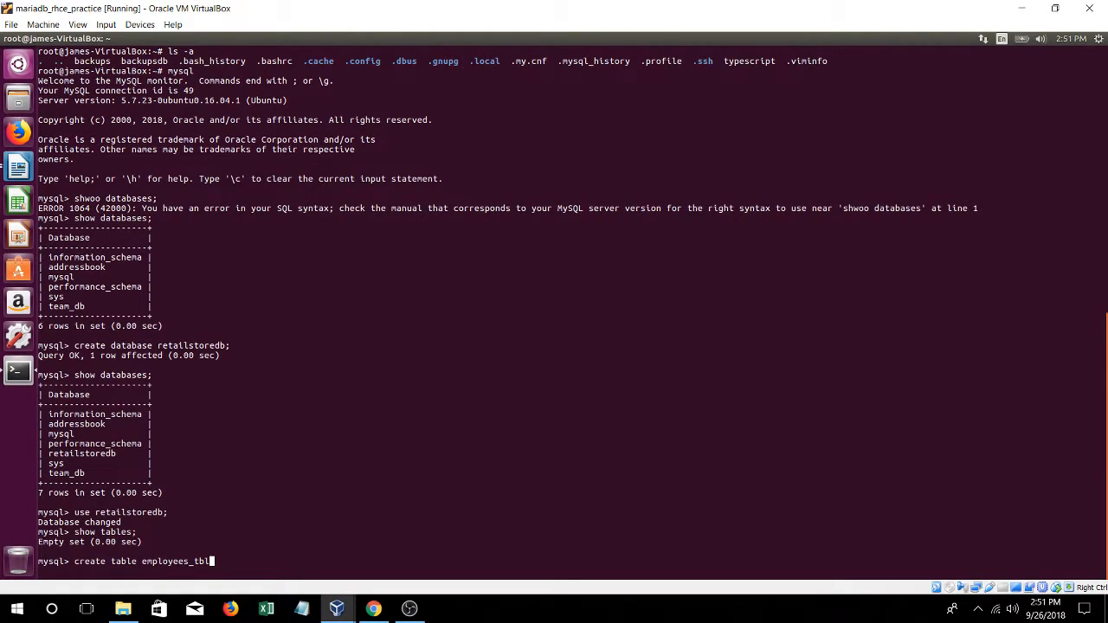
pyautogui.write('(')
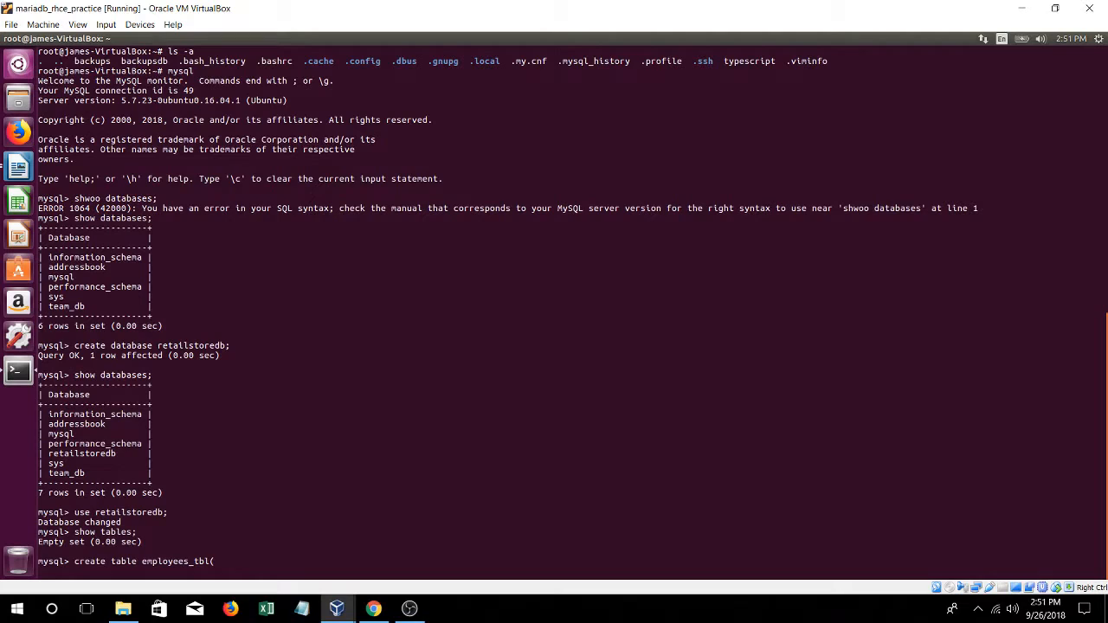
pyautogui.write('(')
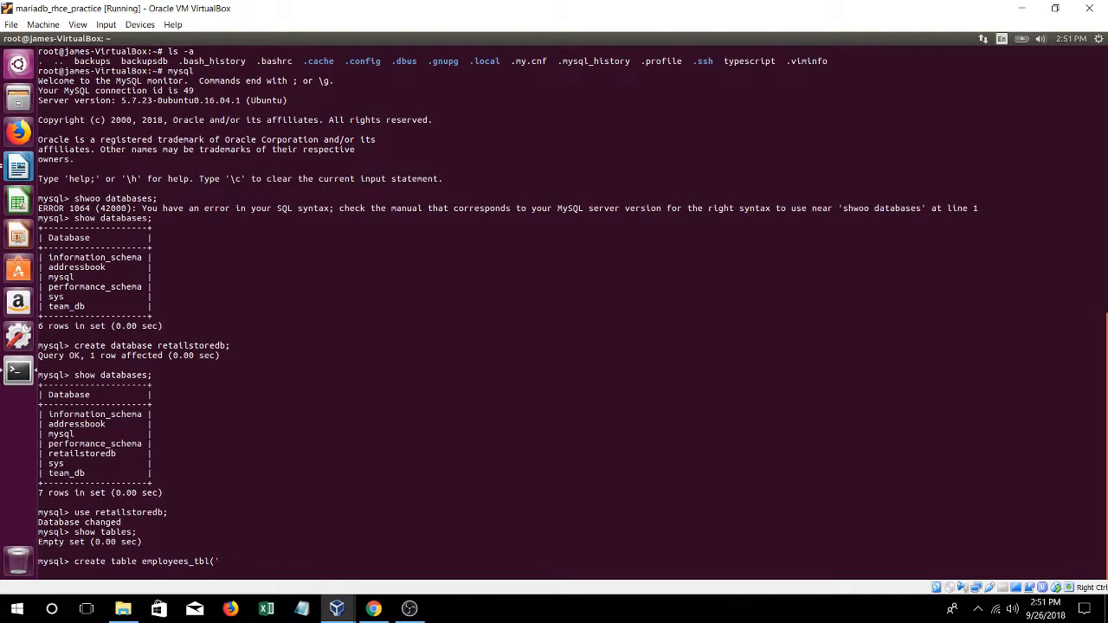
pyautogui.write('fir')
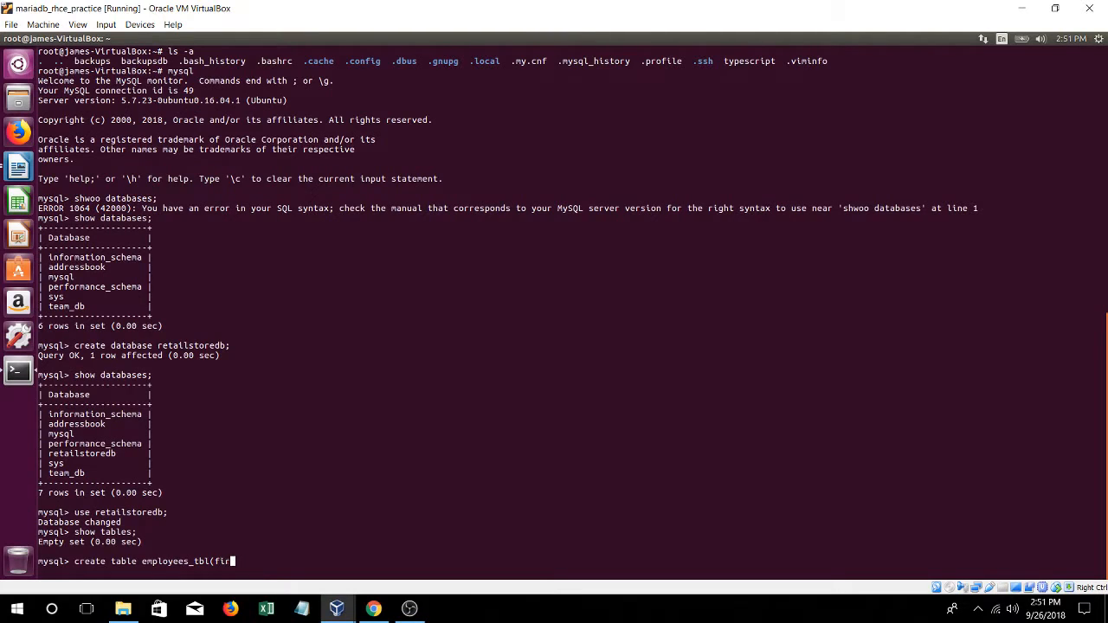
pyautogui.write('st_name')
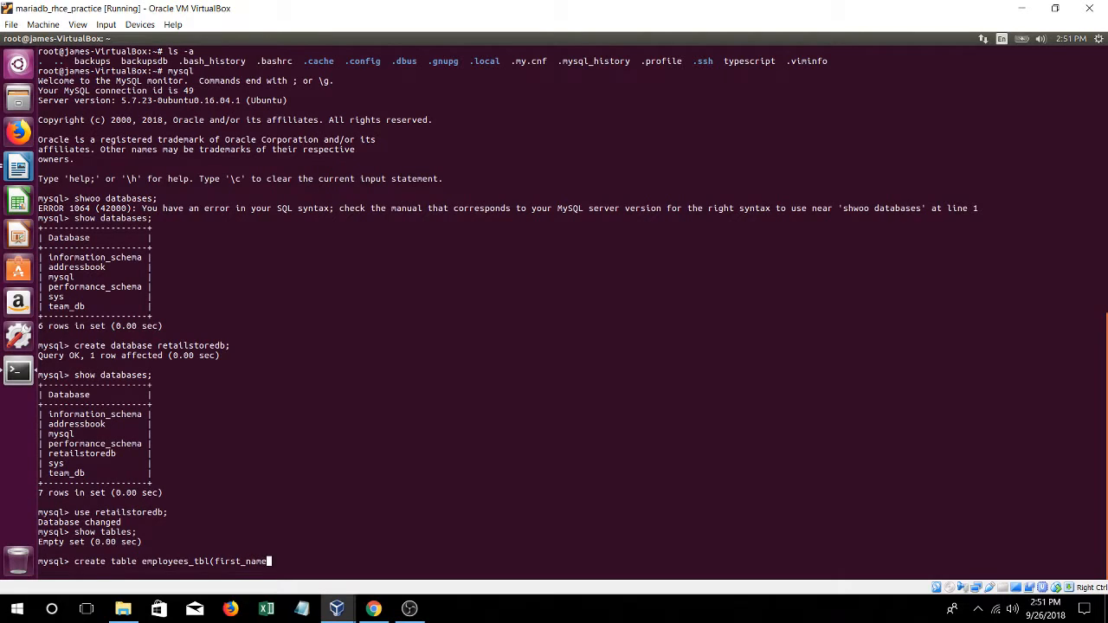
pyautogui.write('varchar')
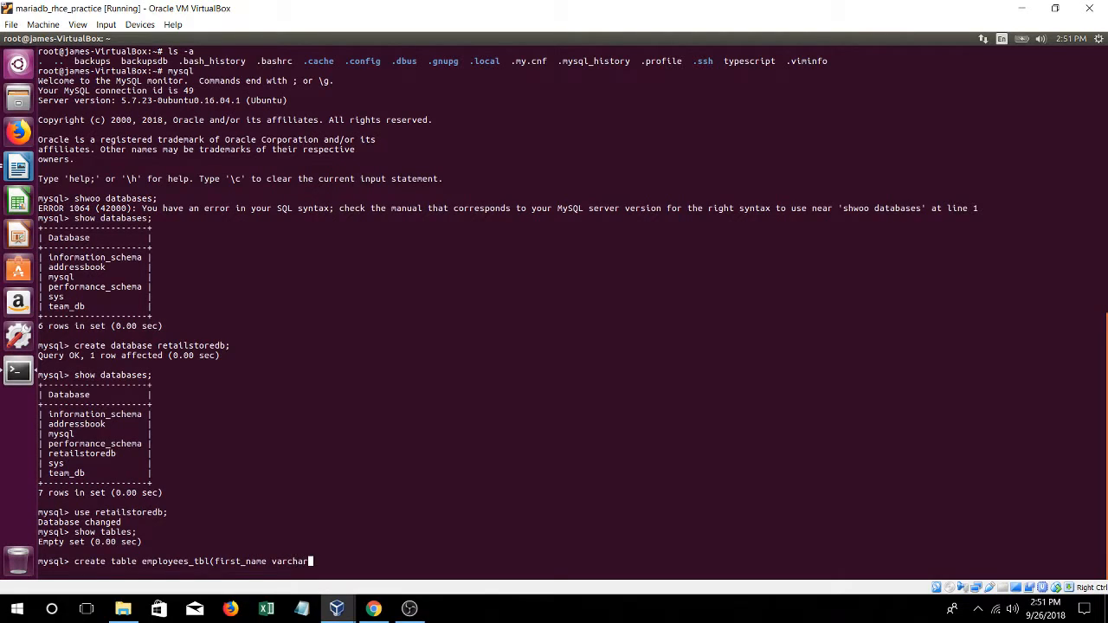
pyautogui.write('40')
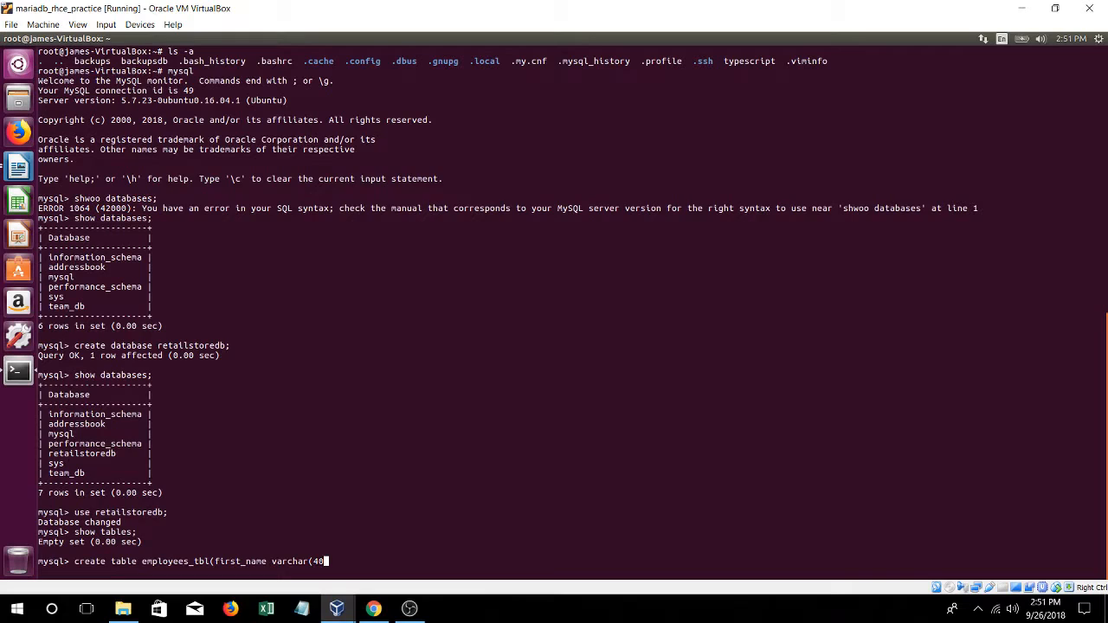
pyautogui.write(')')
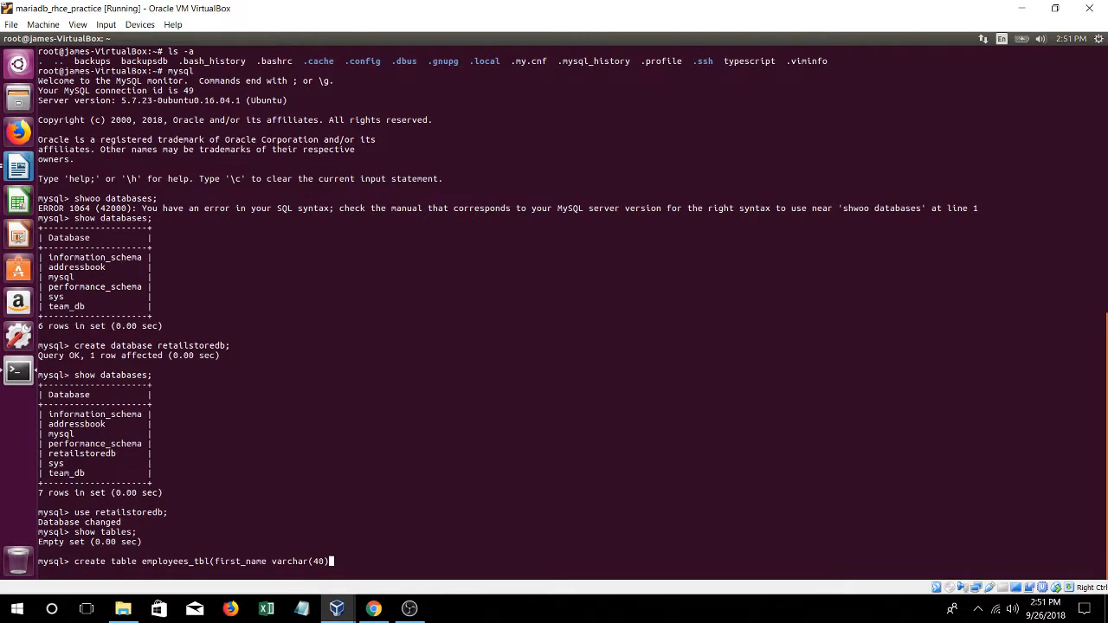
# Add last_name varchar(40), position varchar(40) and year int, run the statement, and list the tables
pyautogui.write(', last_nam')
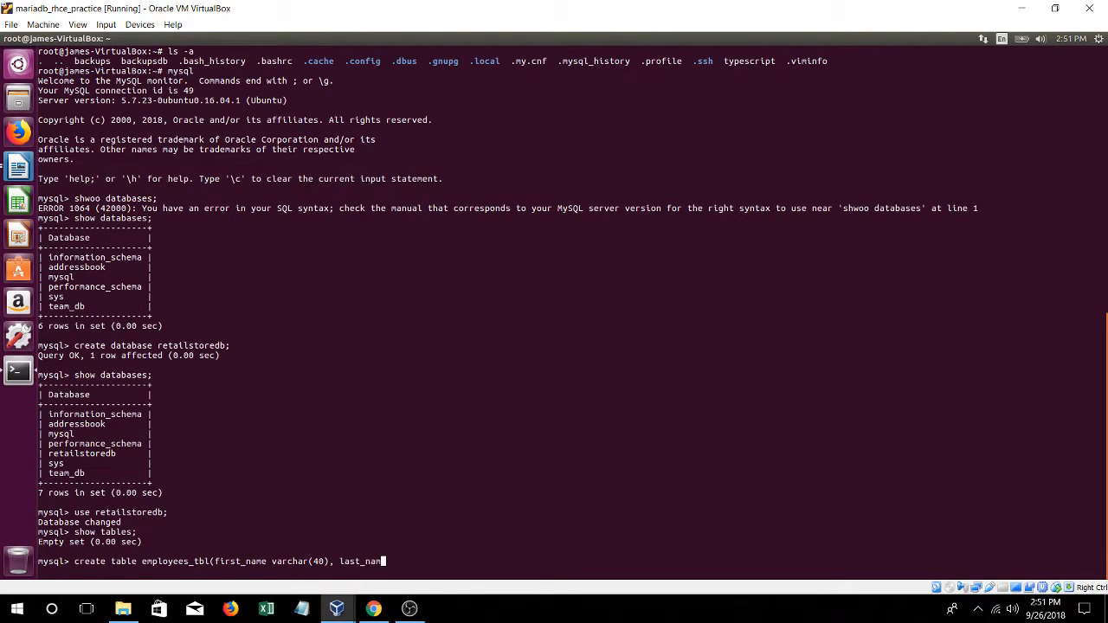
pyautogui.write('varchar')
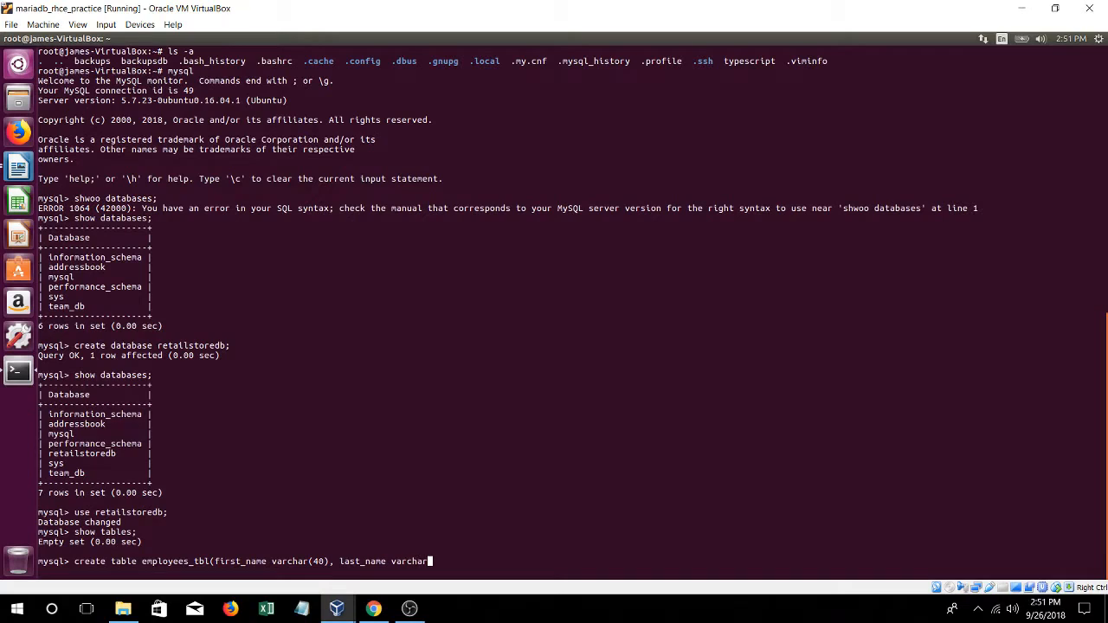
pyautogui.write('40)')
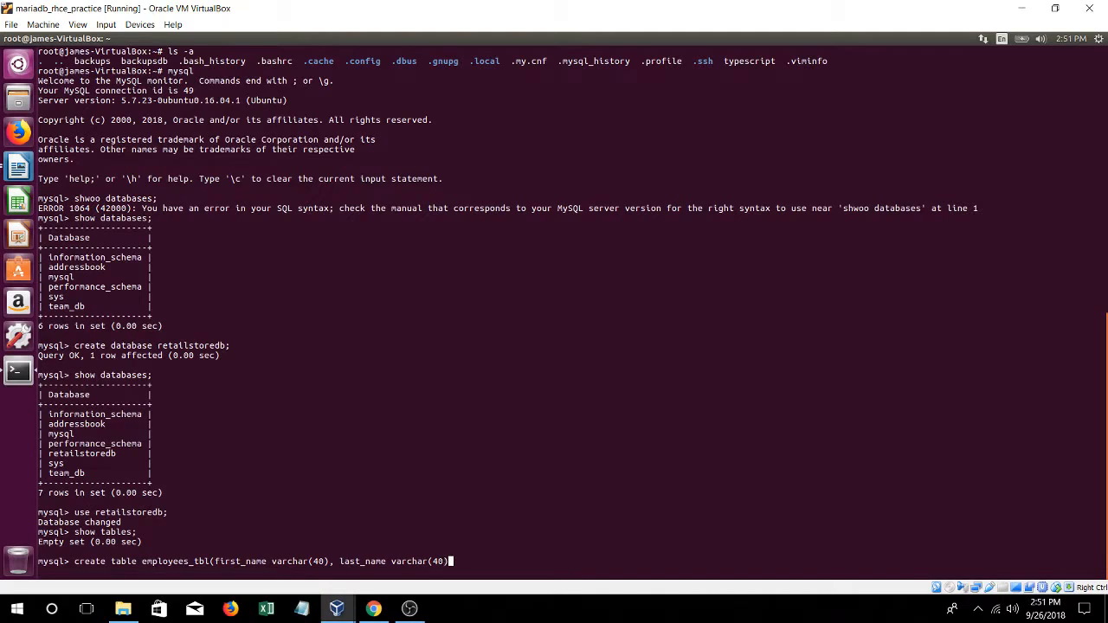
pyautogui.write(',')
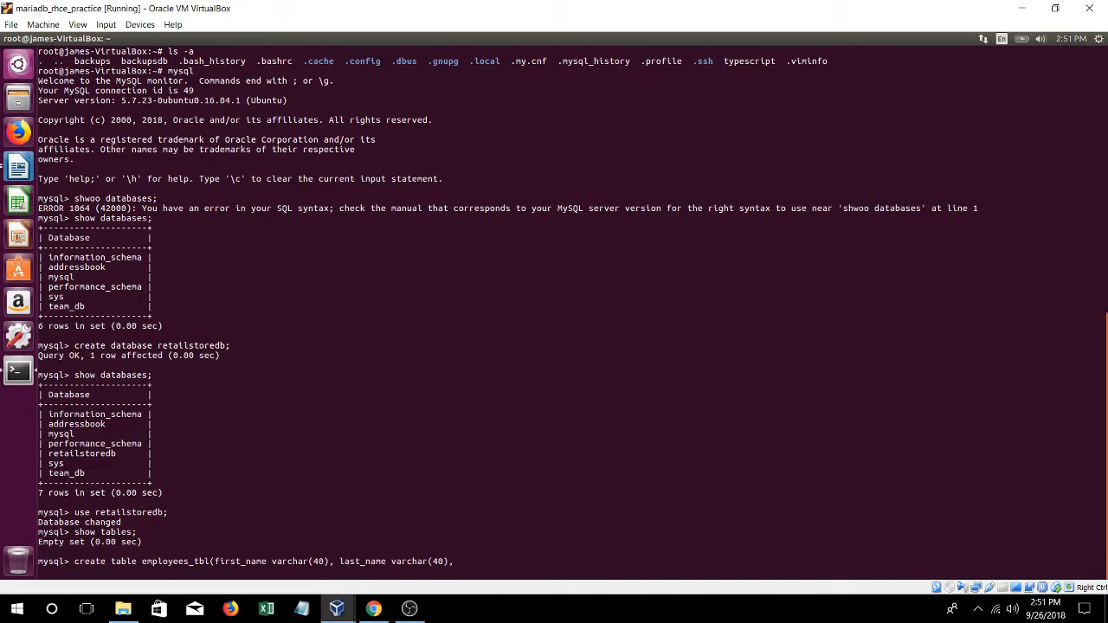
pyautogui.write('positio')
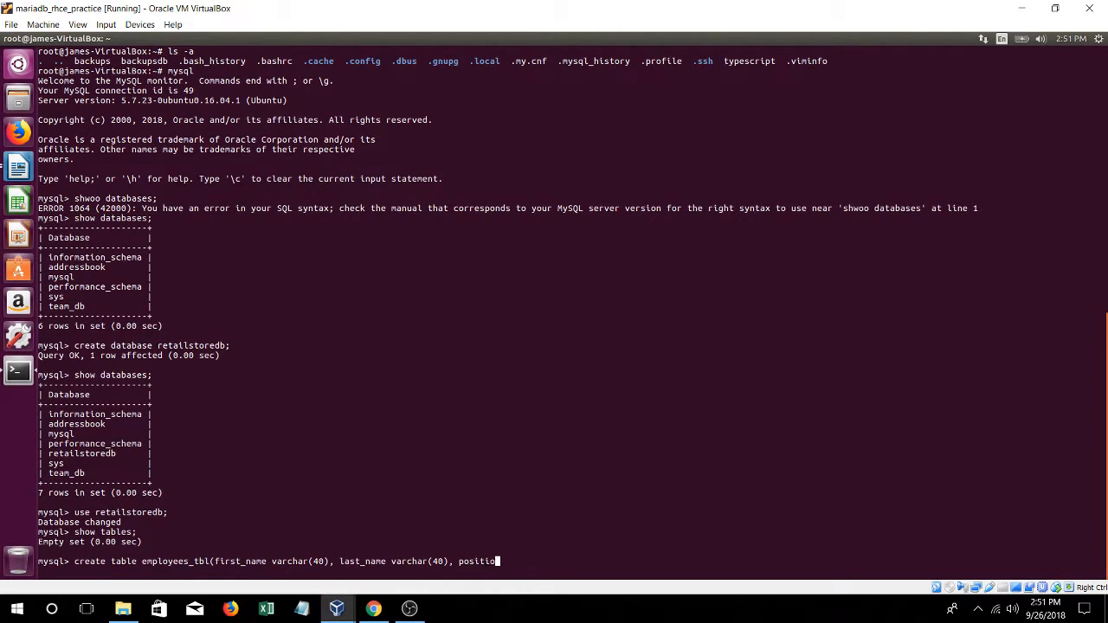
pyautogui.write('n')
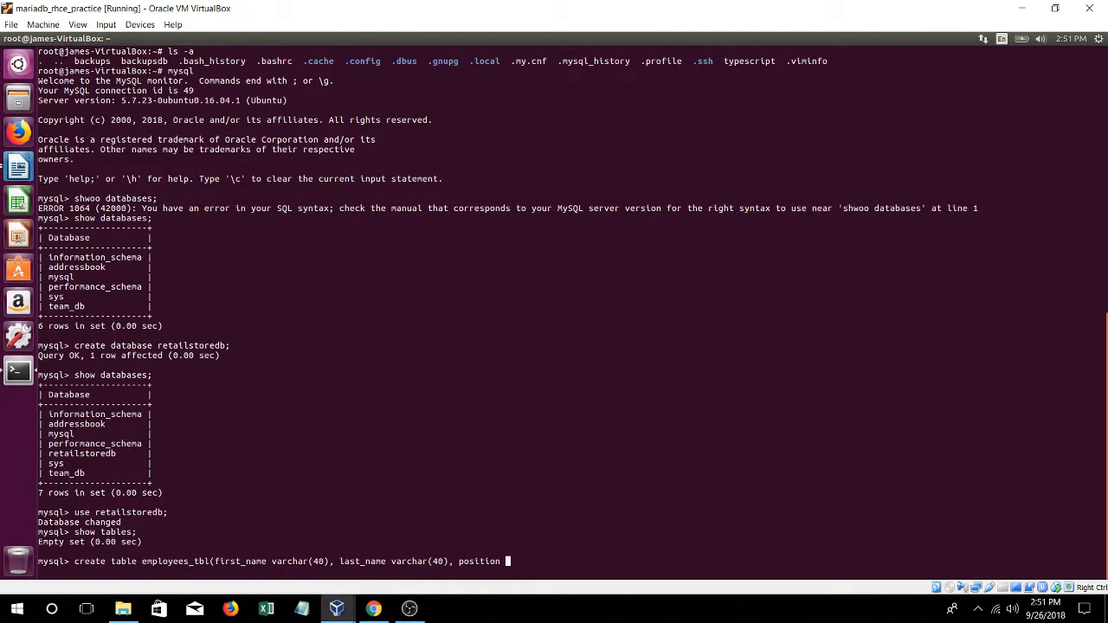
pyautogui.write('varchar(40),')
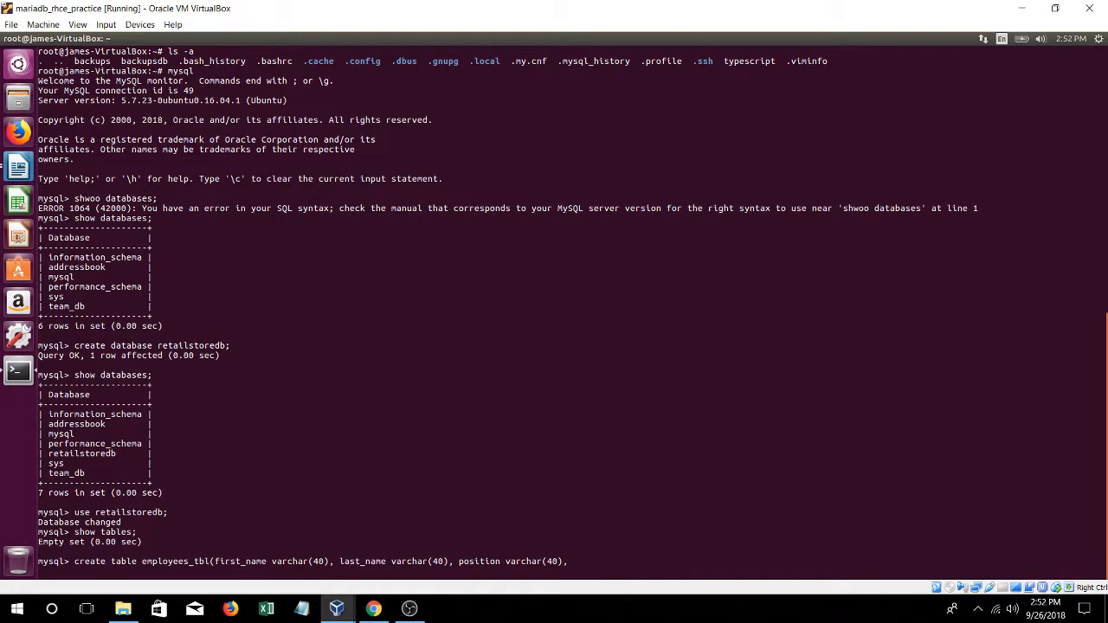
pyautogui.write('year')
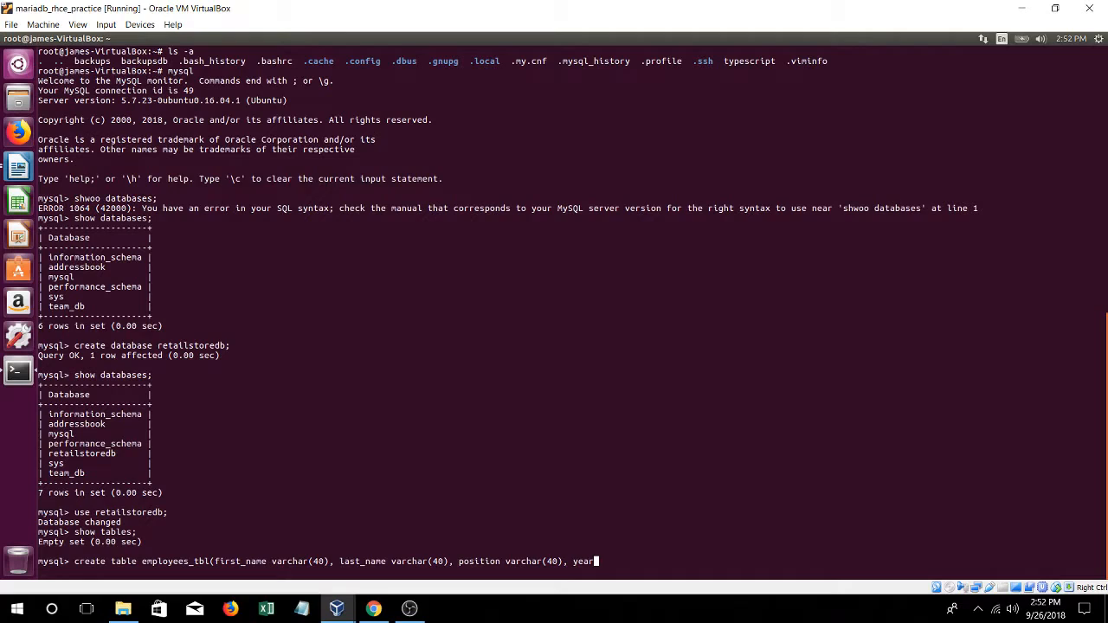
pyautogui.write('int')
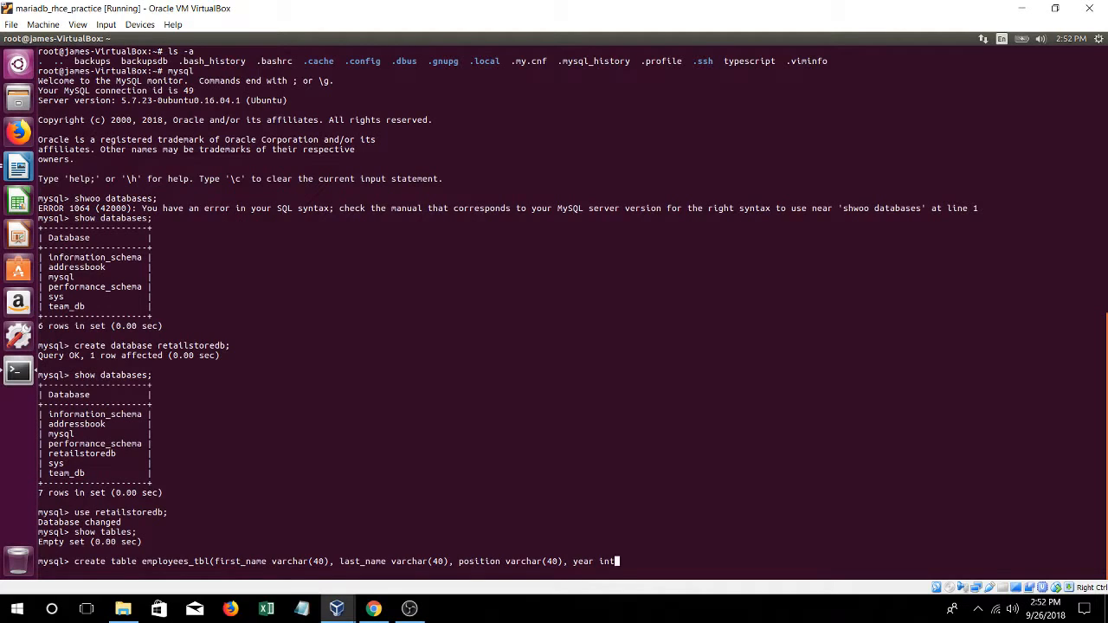
pyautogui.write(');')
pyautogui.write('showt')
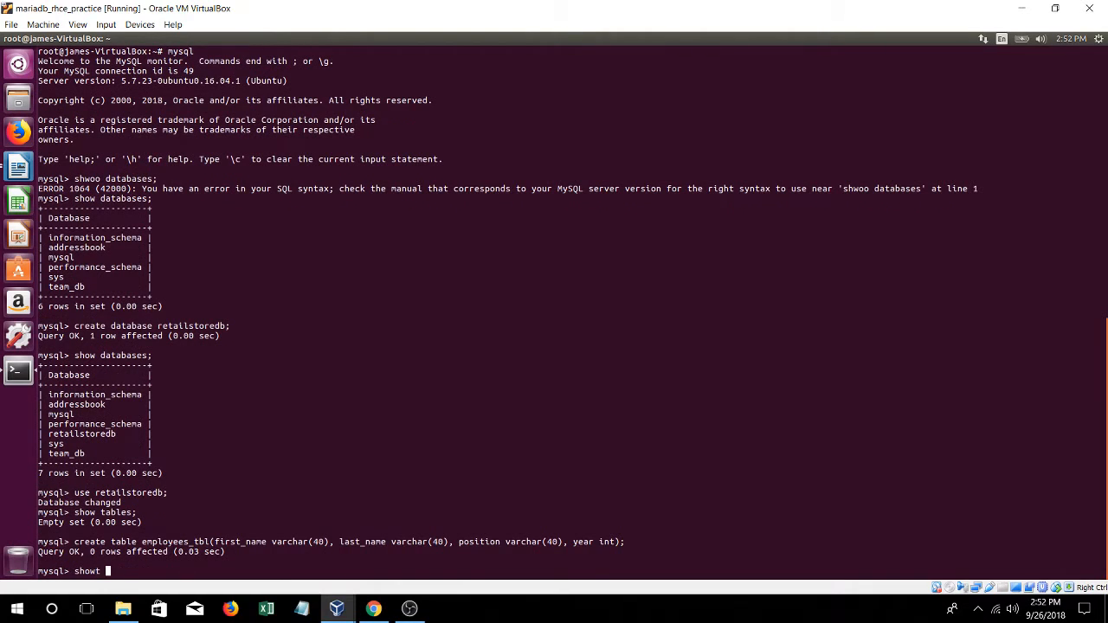
pyautogui.press('BackSpace')
pyautogui.write(' tables;')
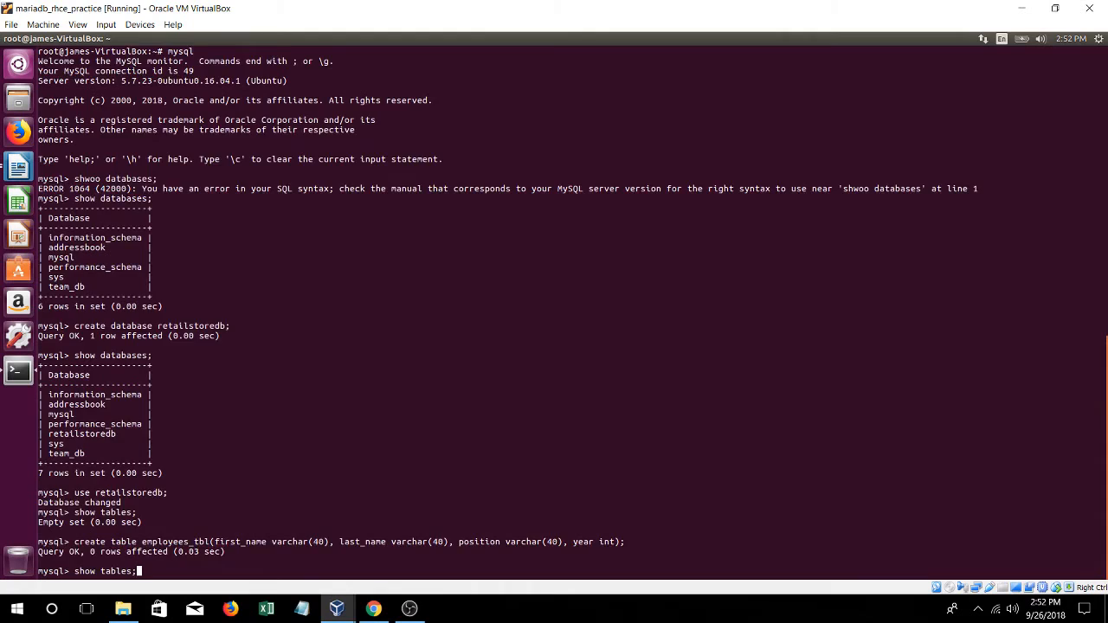
pyautogui.press('Return')
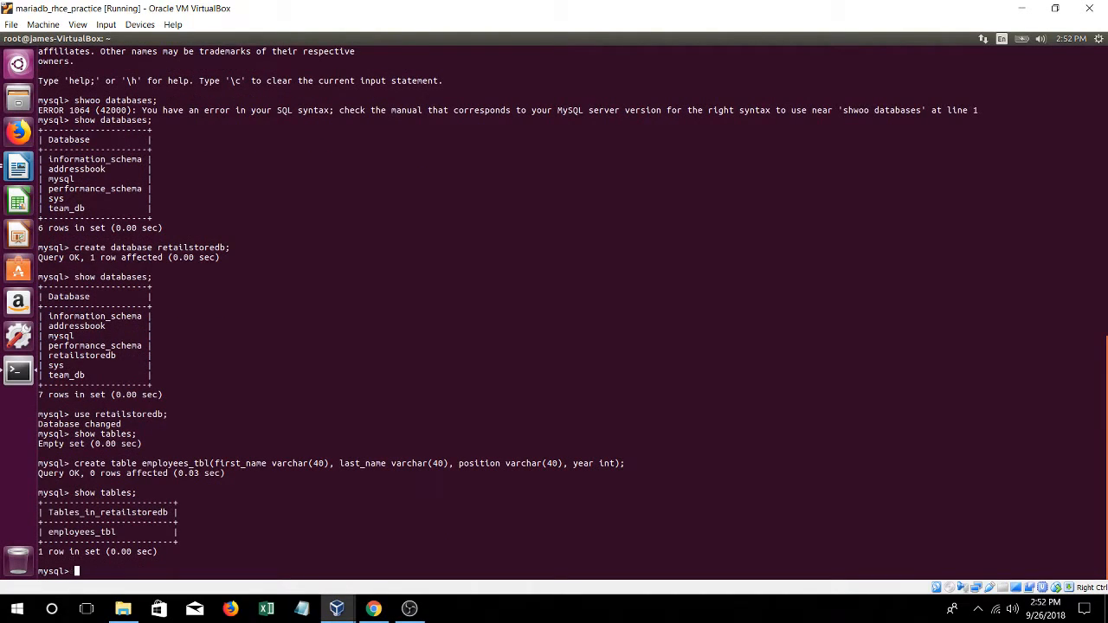
pyautogui.write('describe')
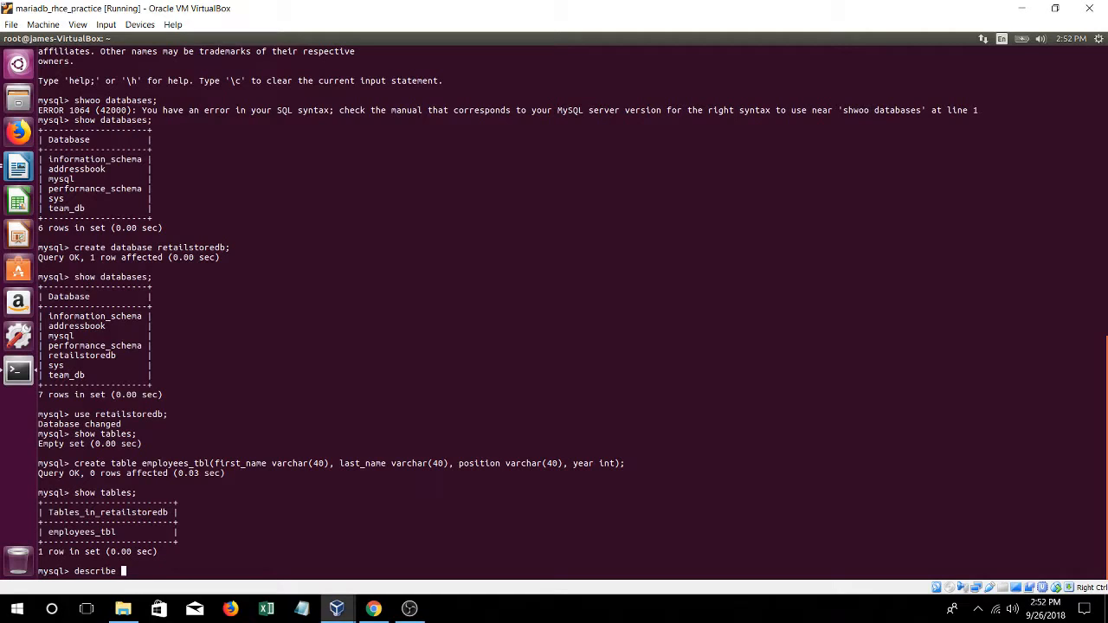
# Run DESCRIBE employees_tbl to show its four nullable columns and types
pyautogui.write('employees_tbl;')
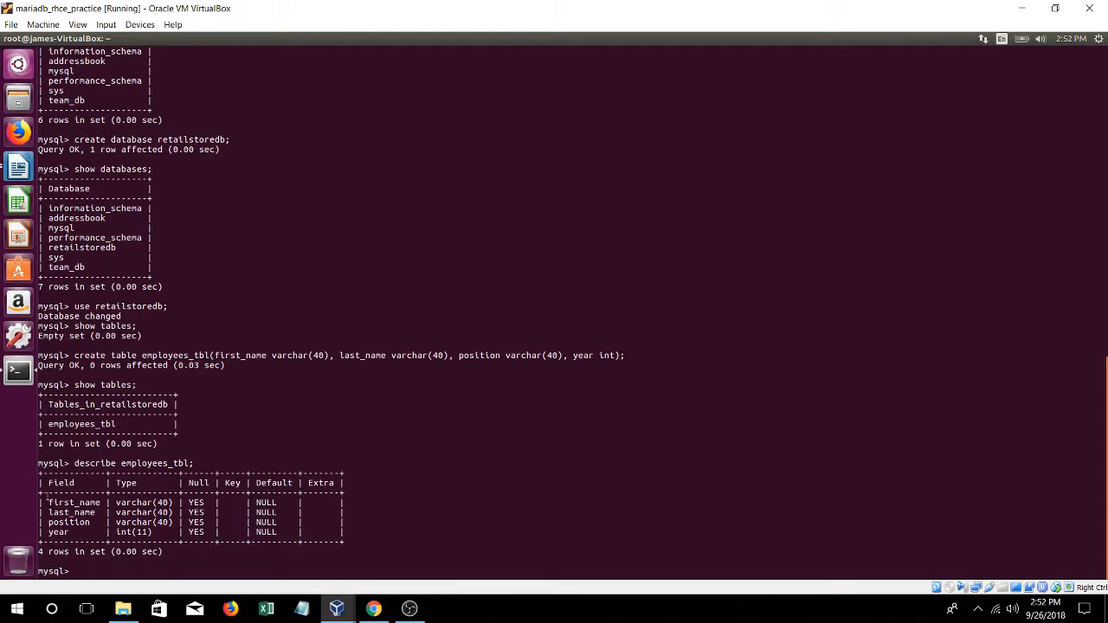
pyautogui.doubleClick(61, 502)
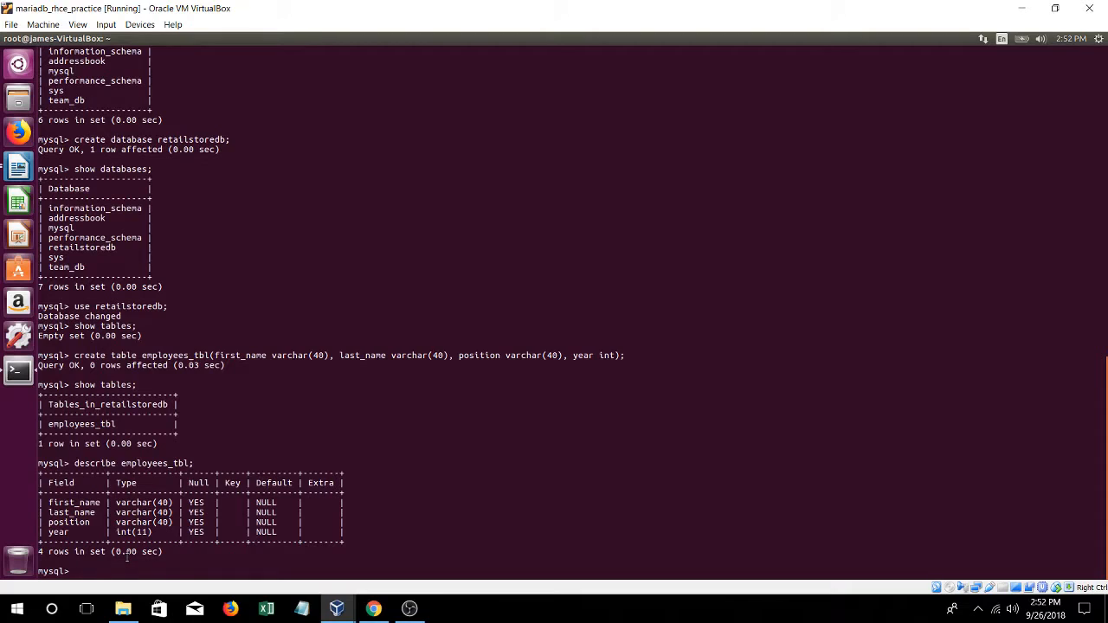
# Write INSERT INTO employees_tbl(first_name,last_name,position,year) VALUES
pyautogui.write('insert')
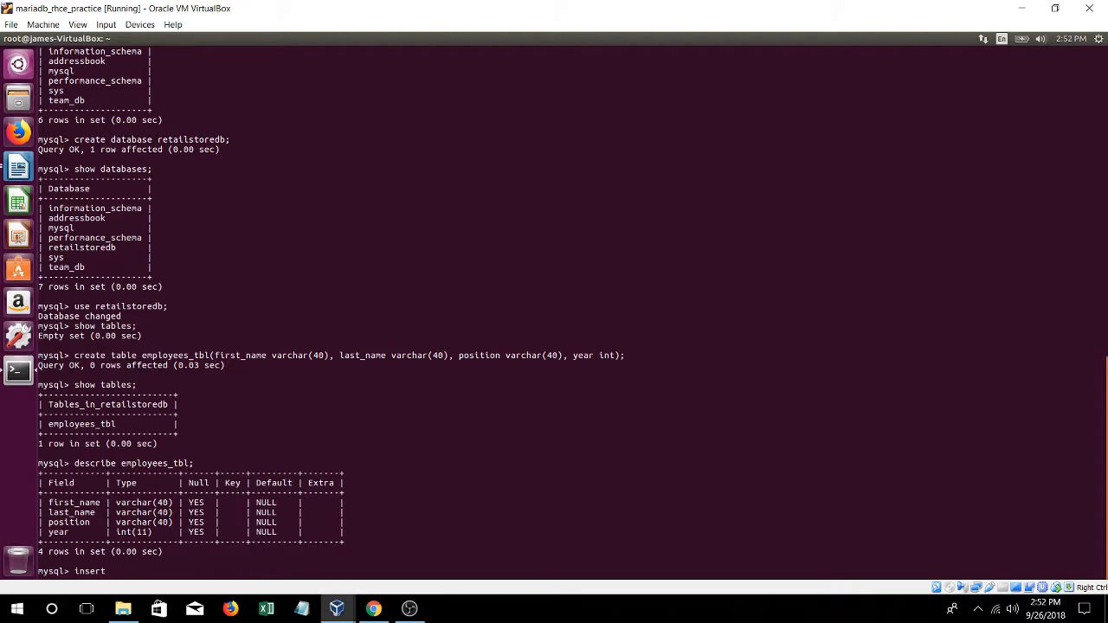
pyautogui.write('into')
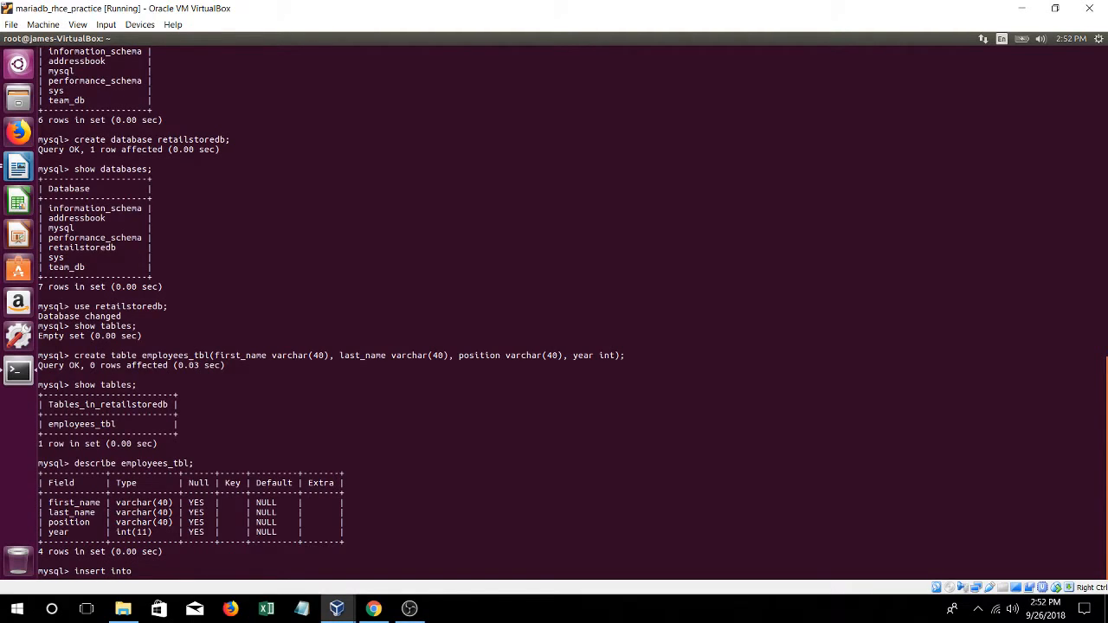
pyautogui.write('e')
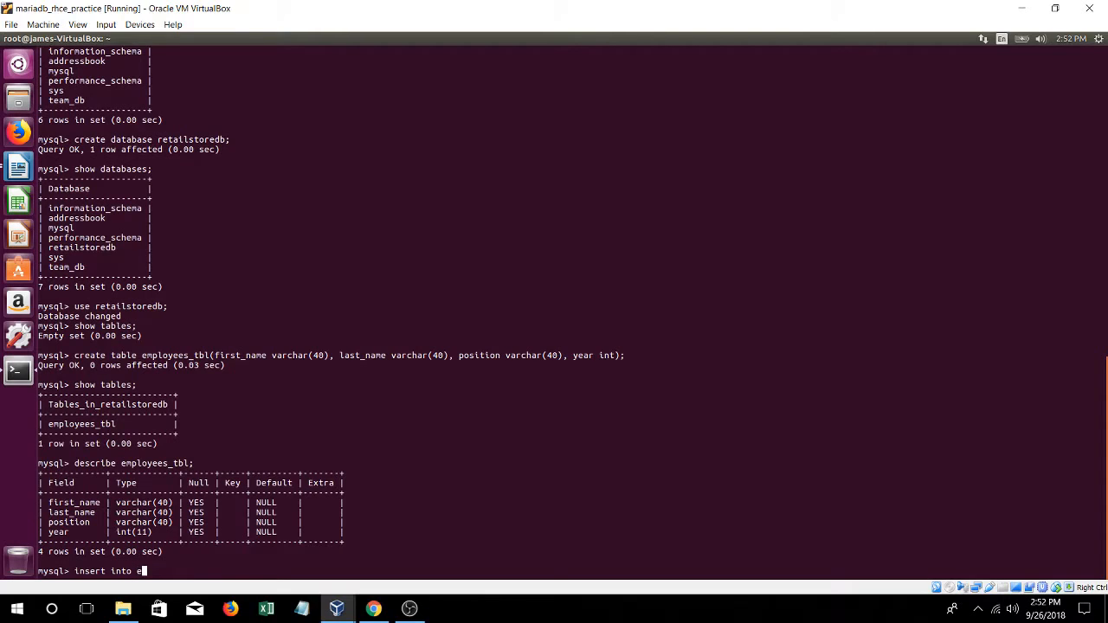
pyautogui.write('mployees')
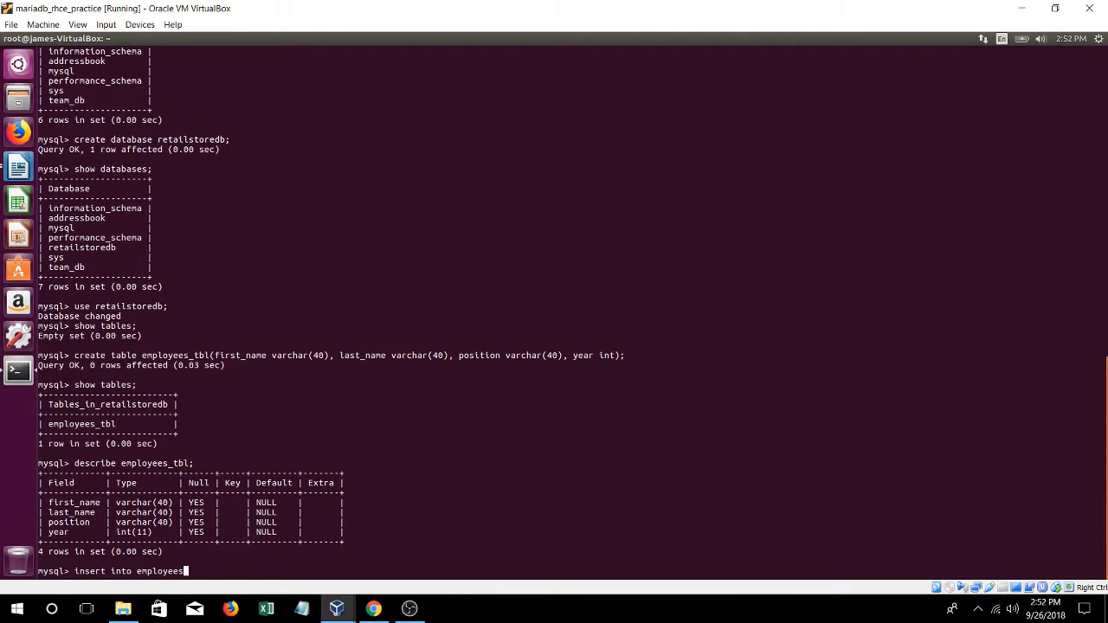
pyautogui.write('_tbl(')
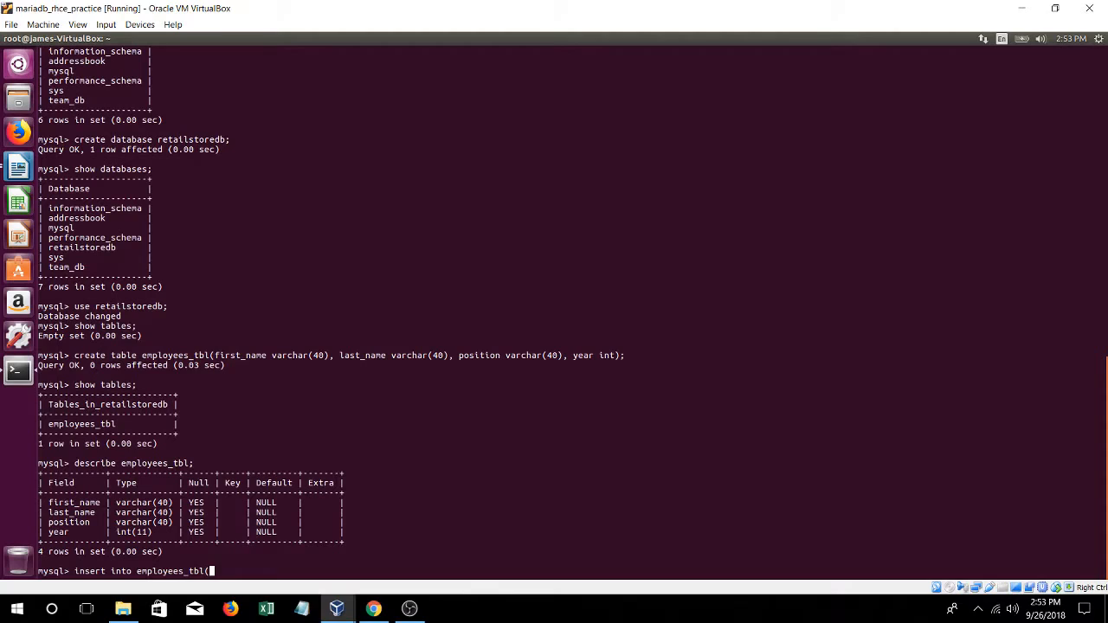
pyautogui.write('f')
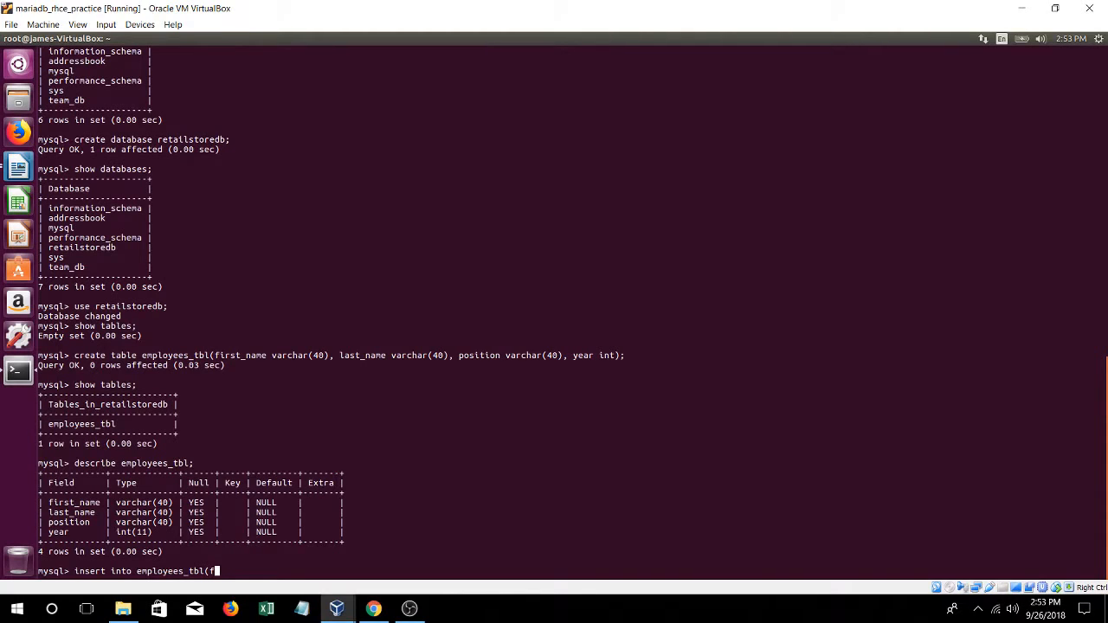
pyautogui.write('irst_')
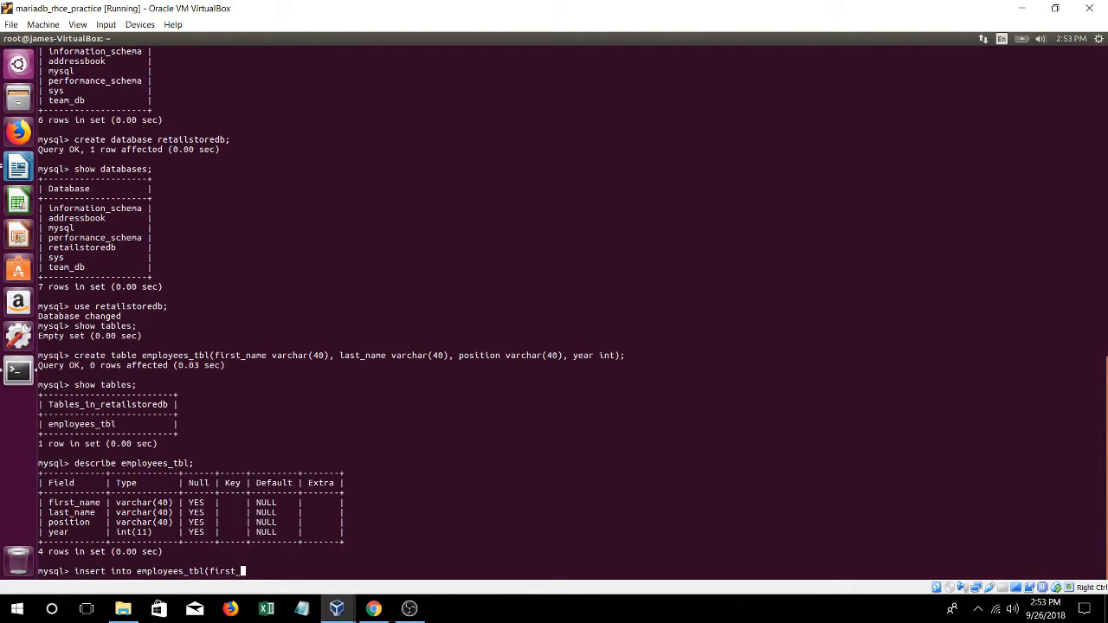
pyautogui.write('name,last')
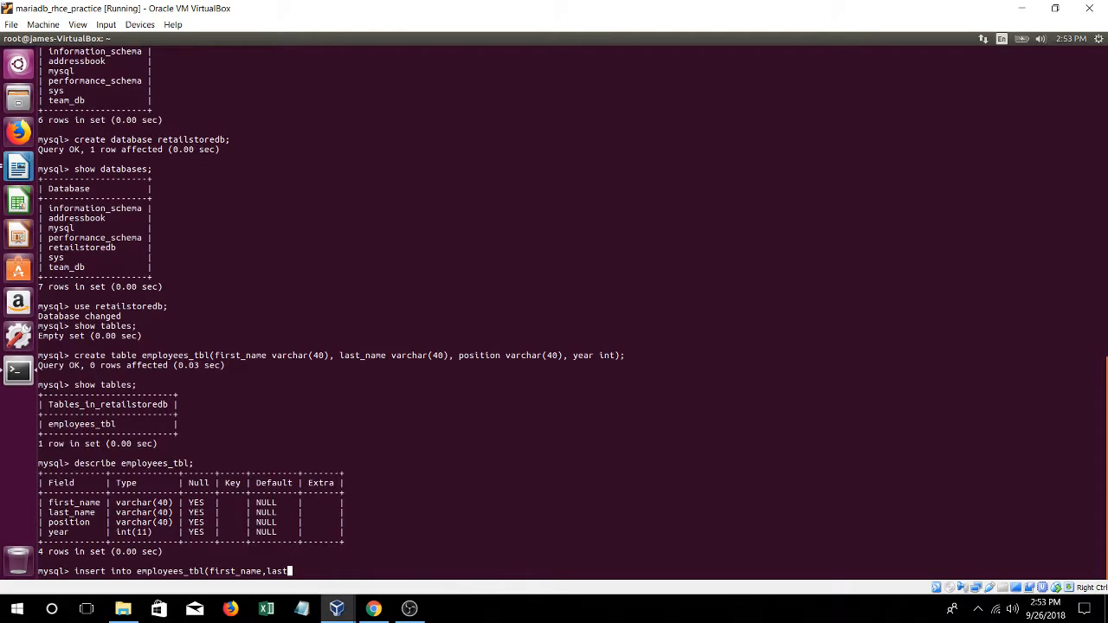
pyautogui.write('_name')
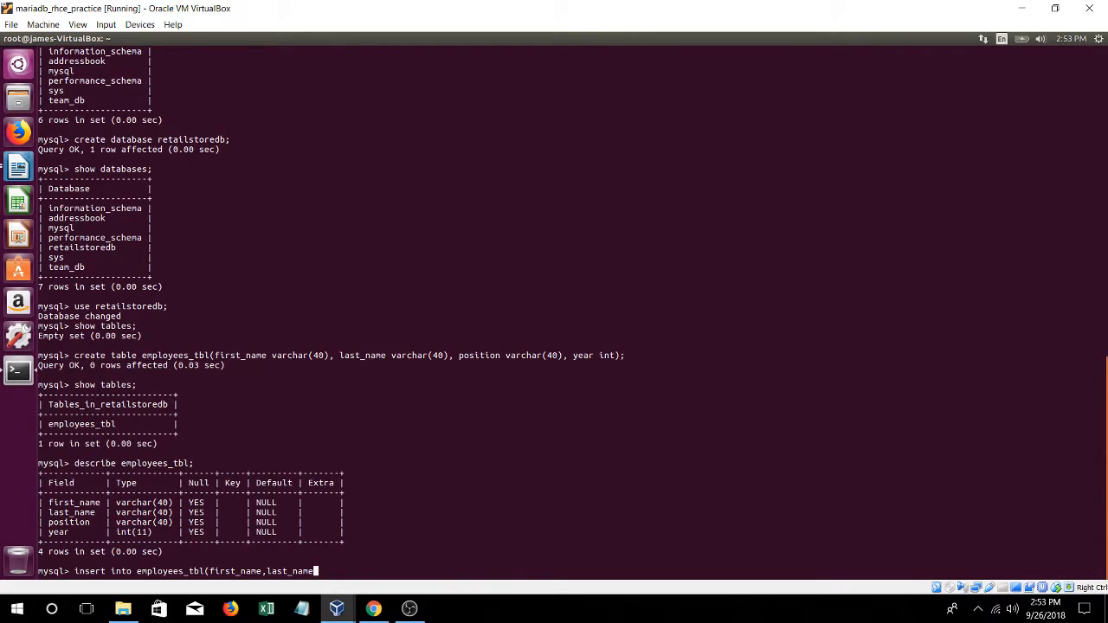
pyautogui.write(',')
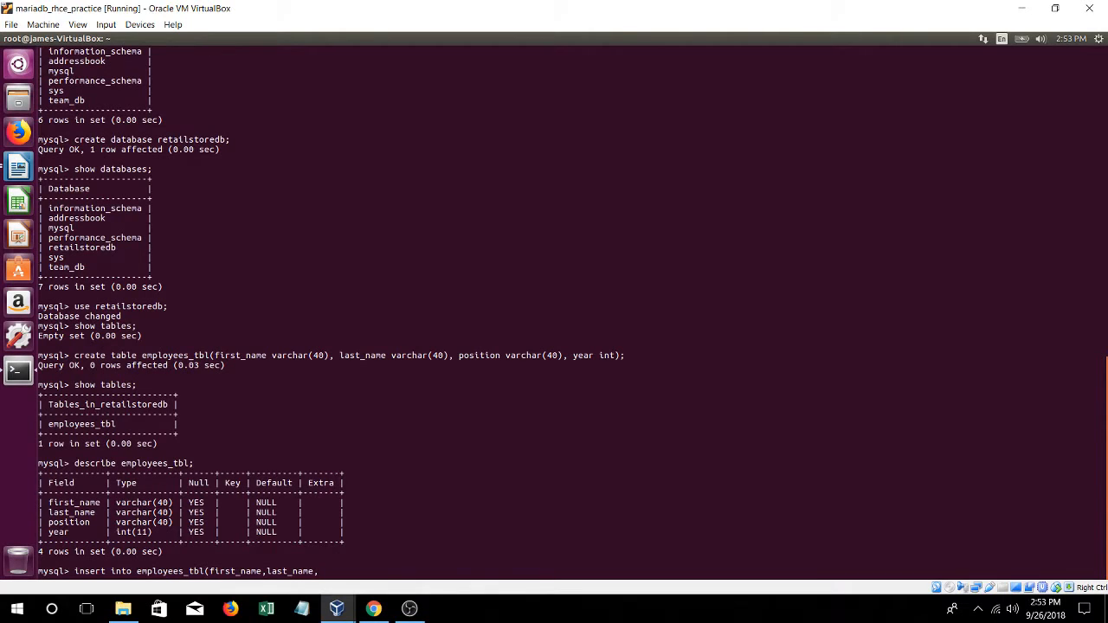
pyautogui.write('position')
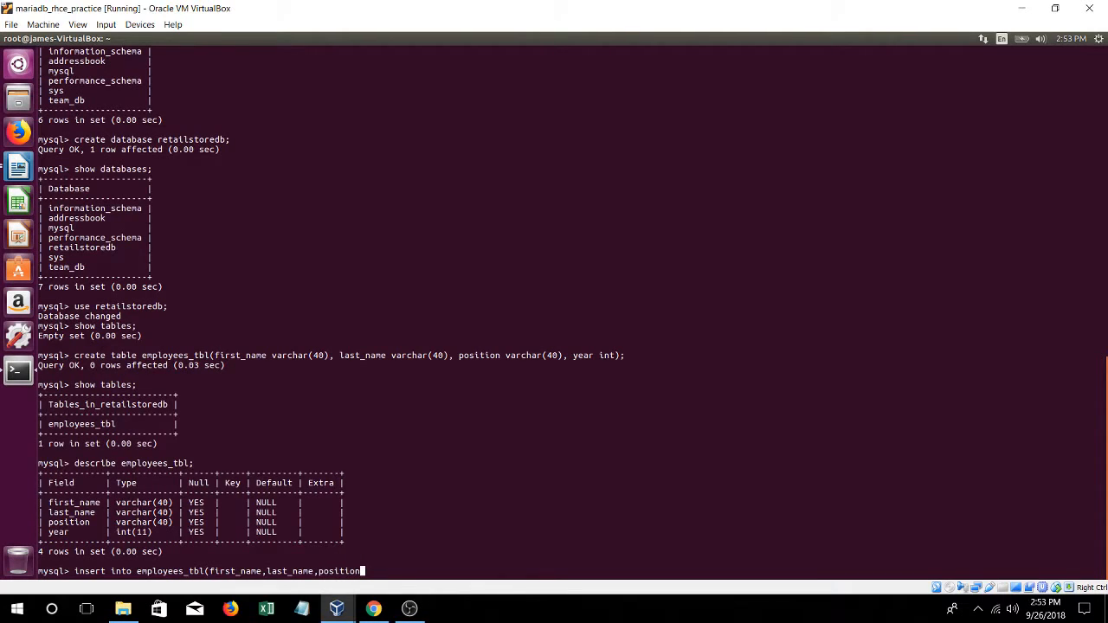
pyautogui.write(',year')
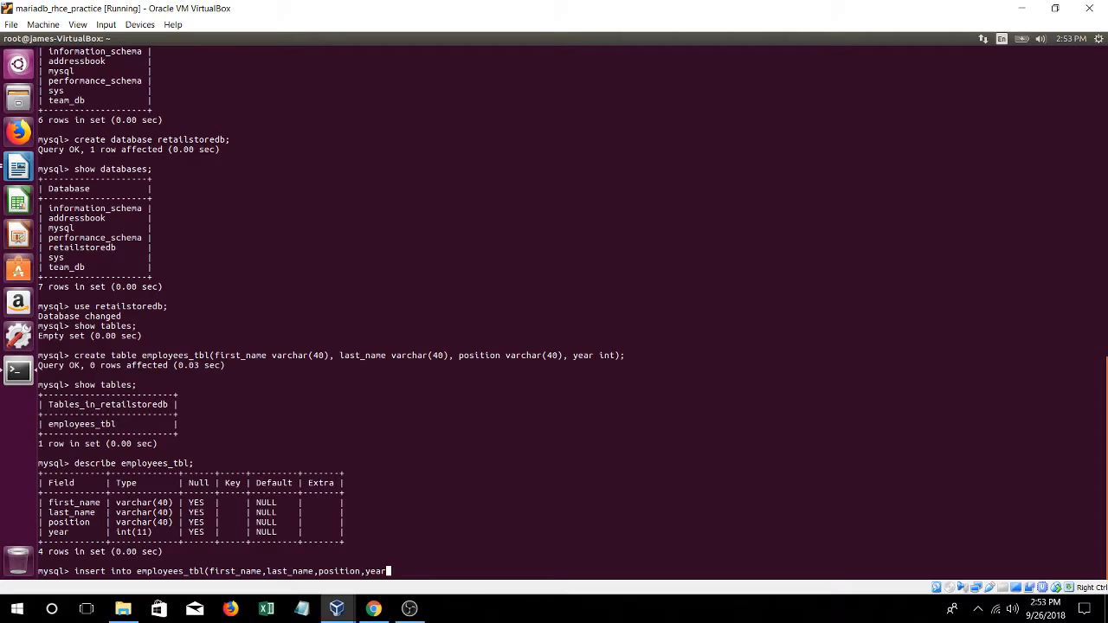
pyautogui.write('values')
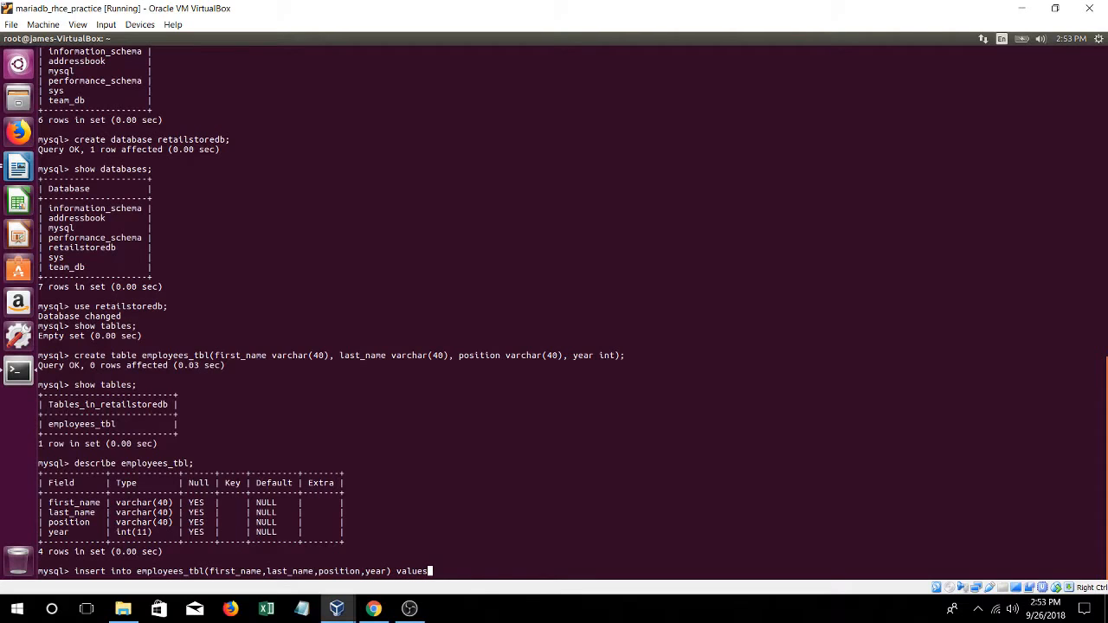
# Supply the values 'Joe','Lopez','Sales Rep',2018 and run the insert
pyautogui.write("('")
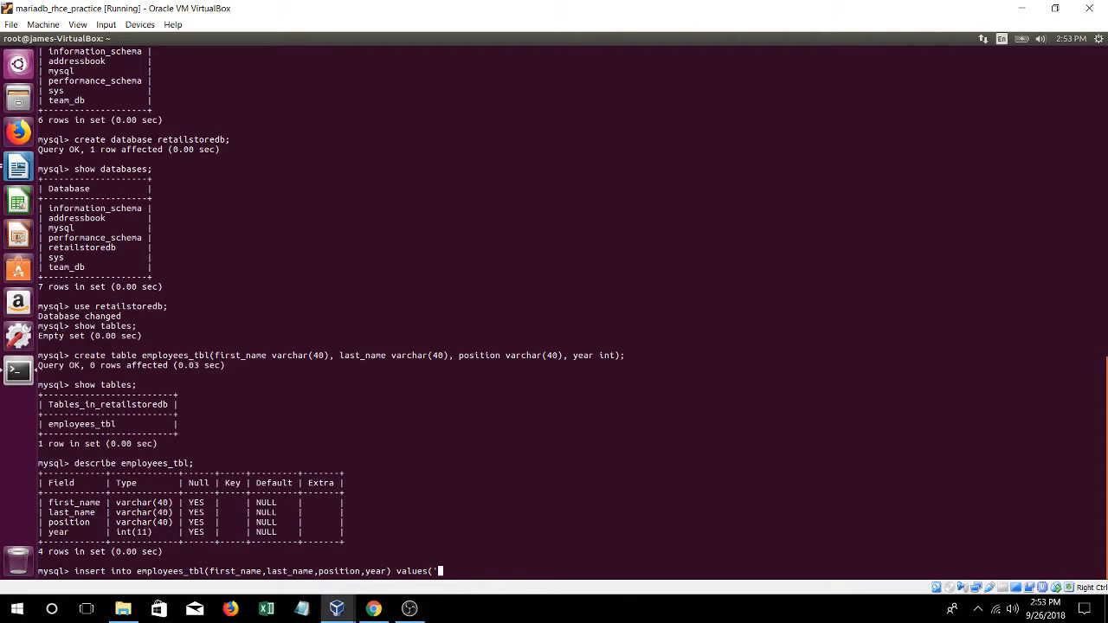
pyautogui.write('Jo')
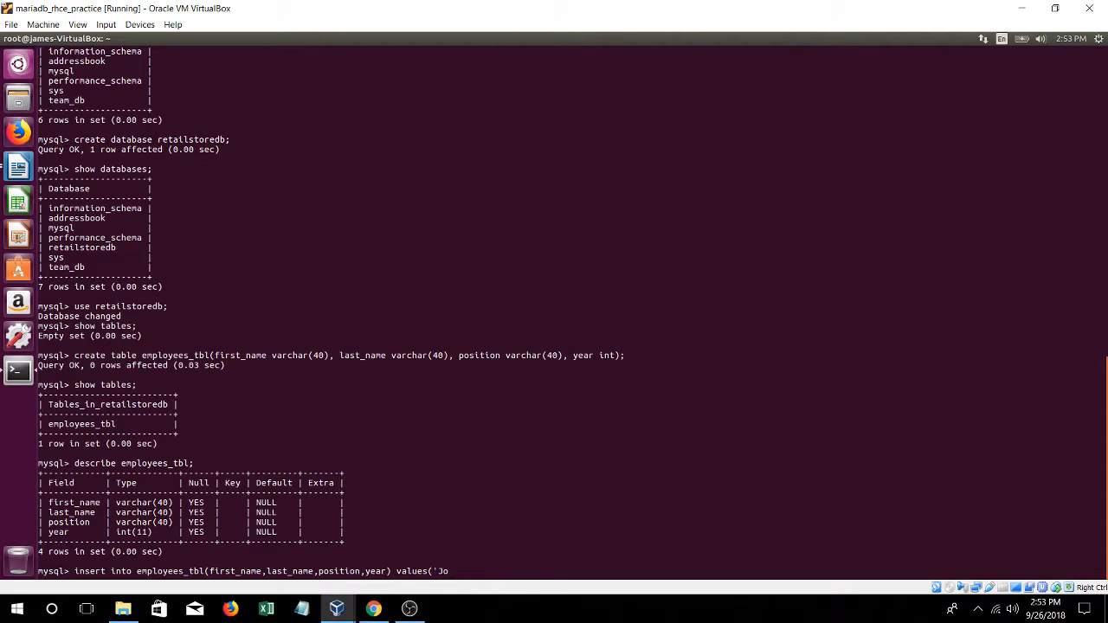
pyautogui.write("e',")
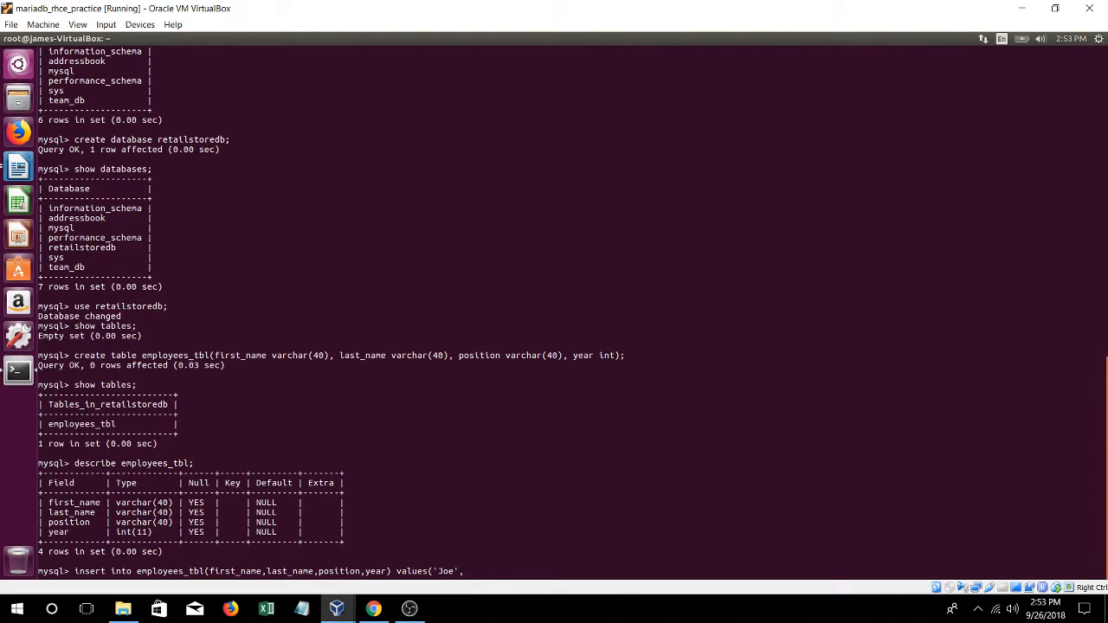
pyautogui.write("'")
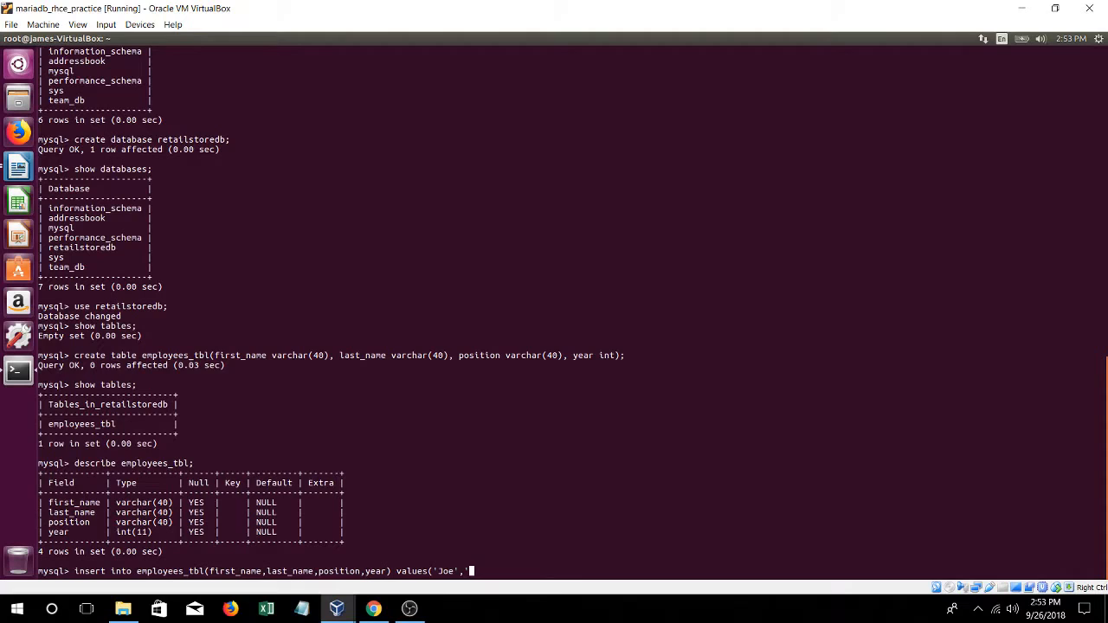
pyautogui.write("Lopez','")
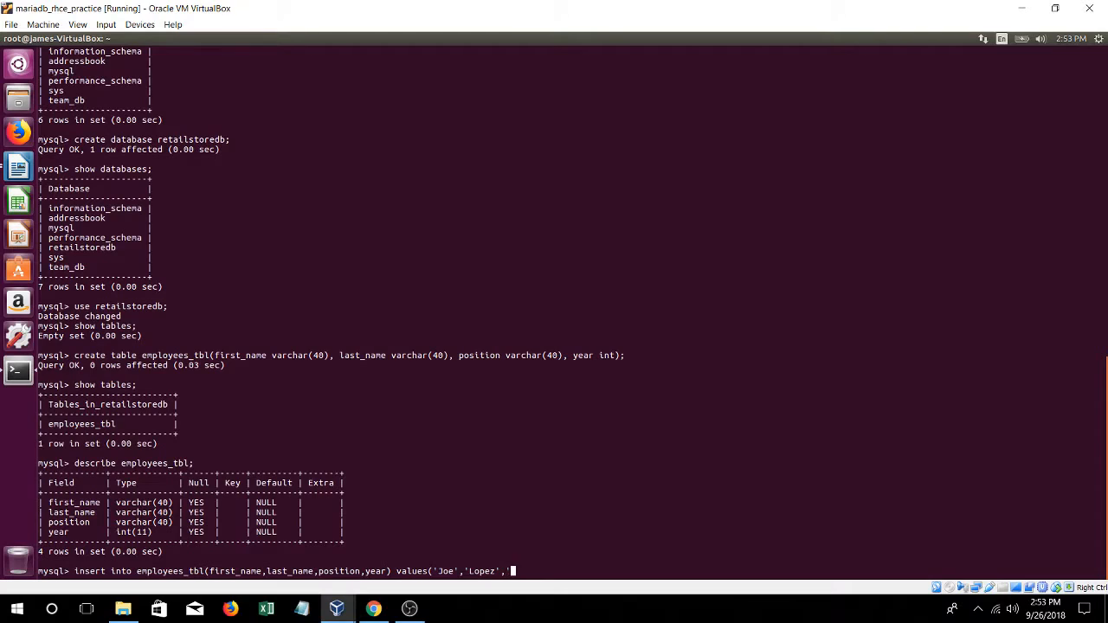
pyautogui.write('S')
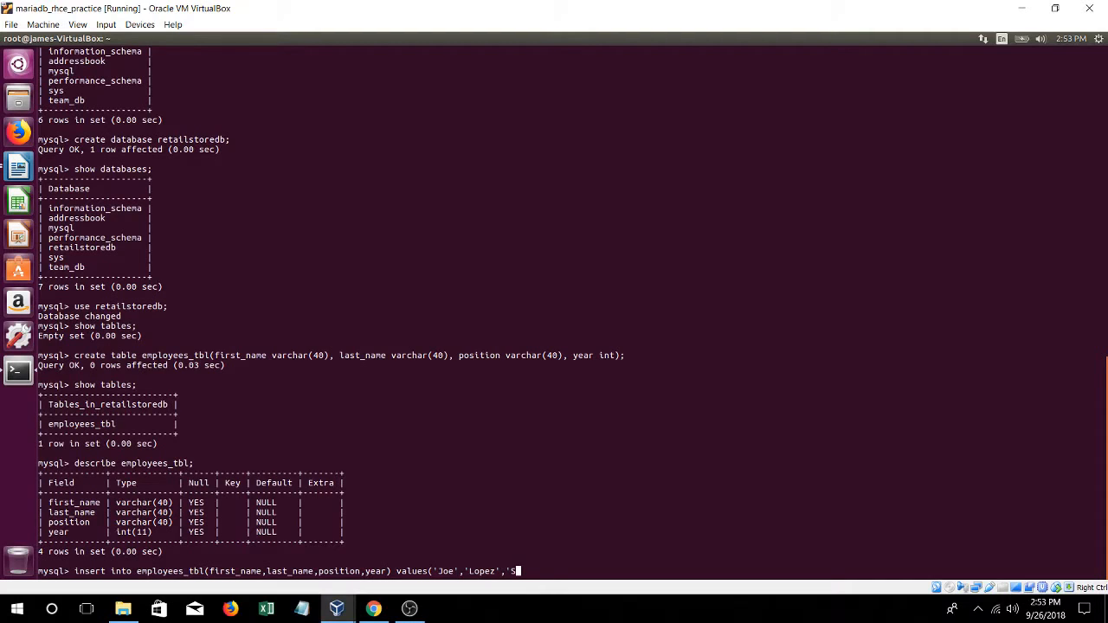
pyautogui.write('Sales Rep')
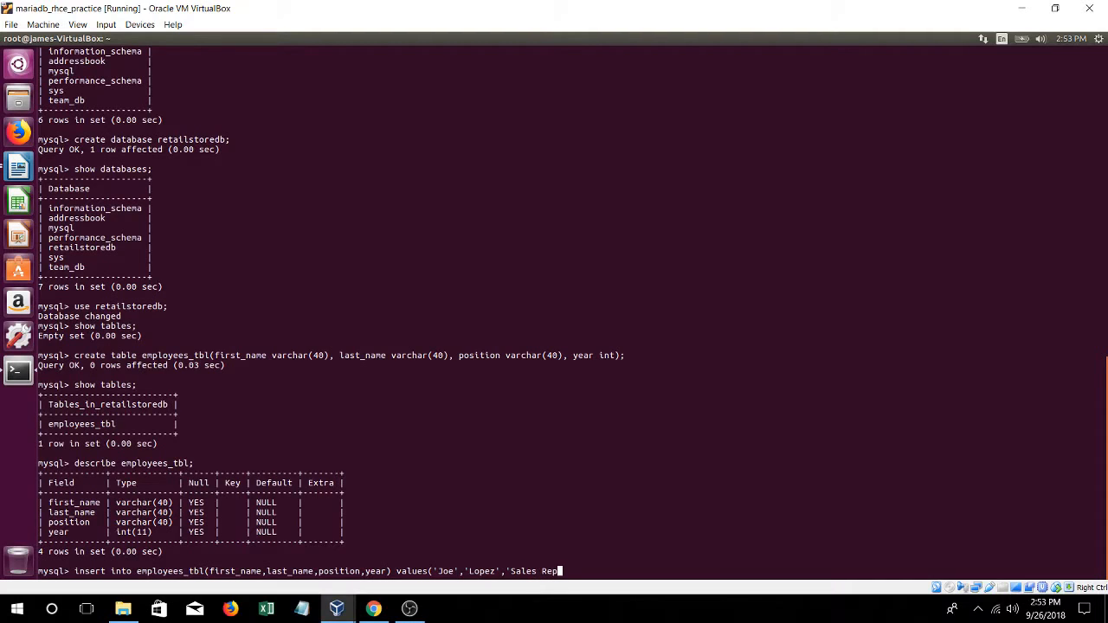
pyautogui.write("'")
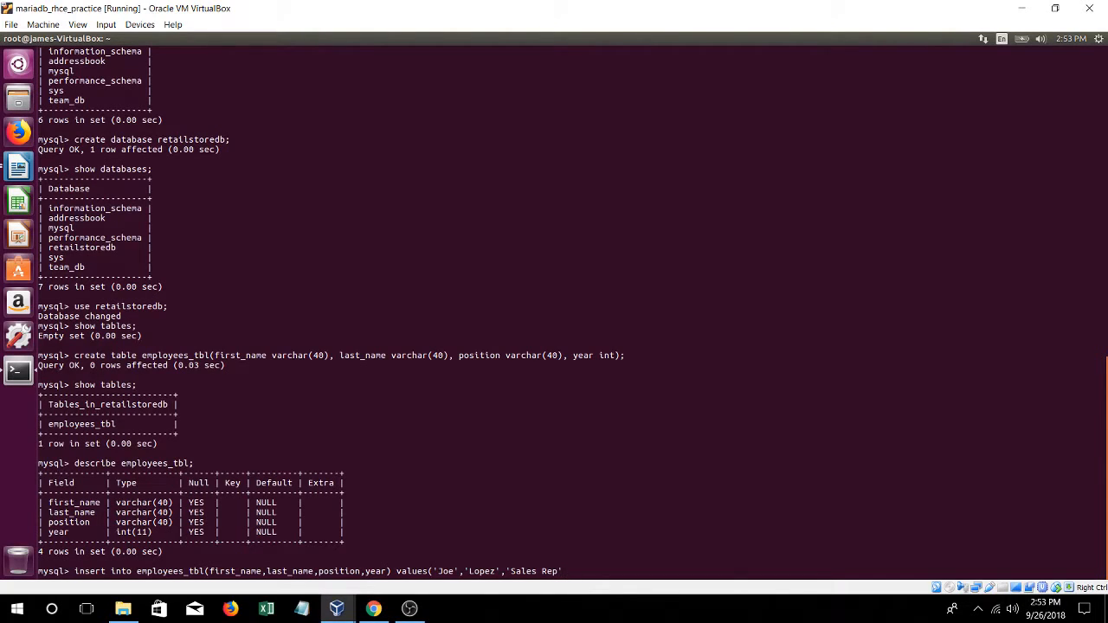
pyautogui.write(',')
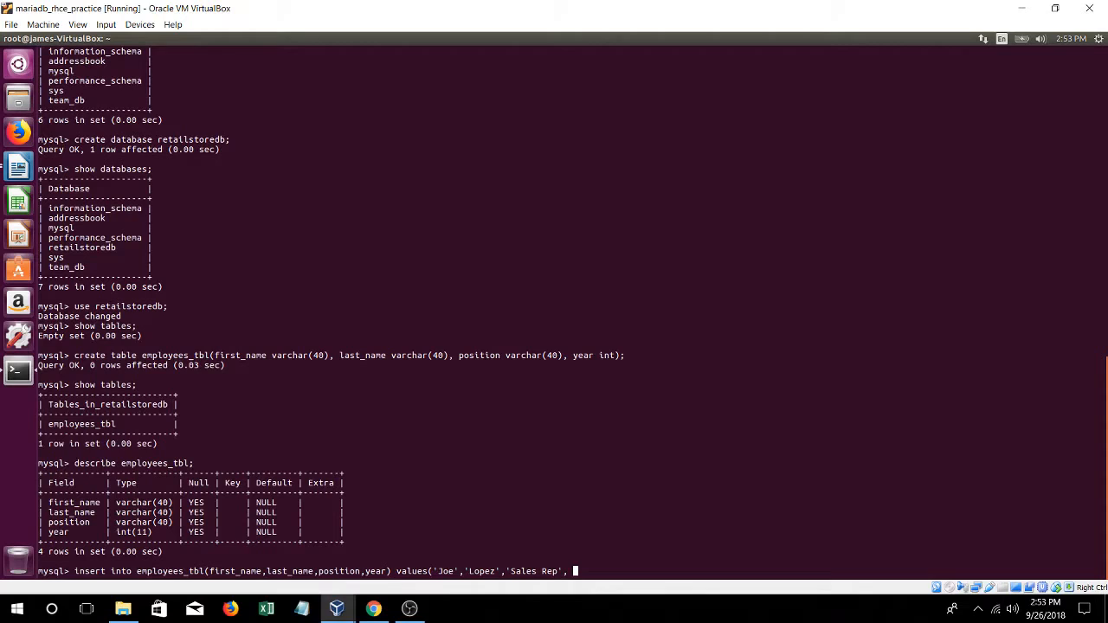
pyautogui.write('2018')
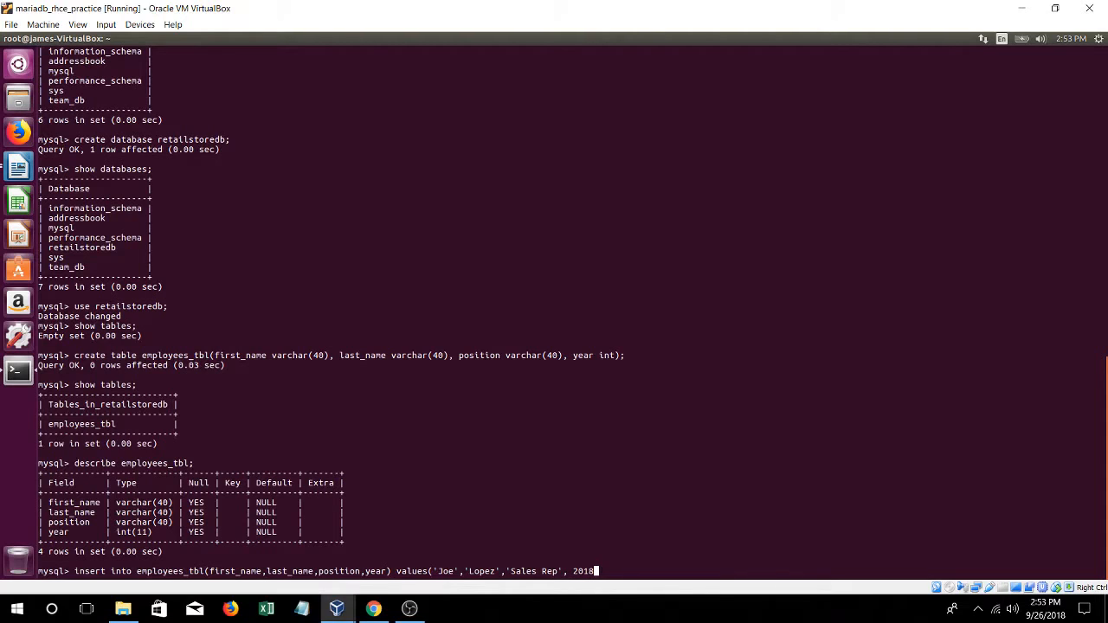
pyautogui.write(');')
pyautogui.write('s')
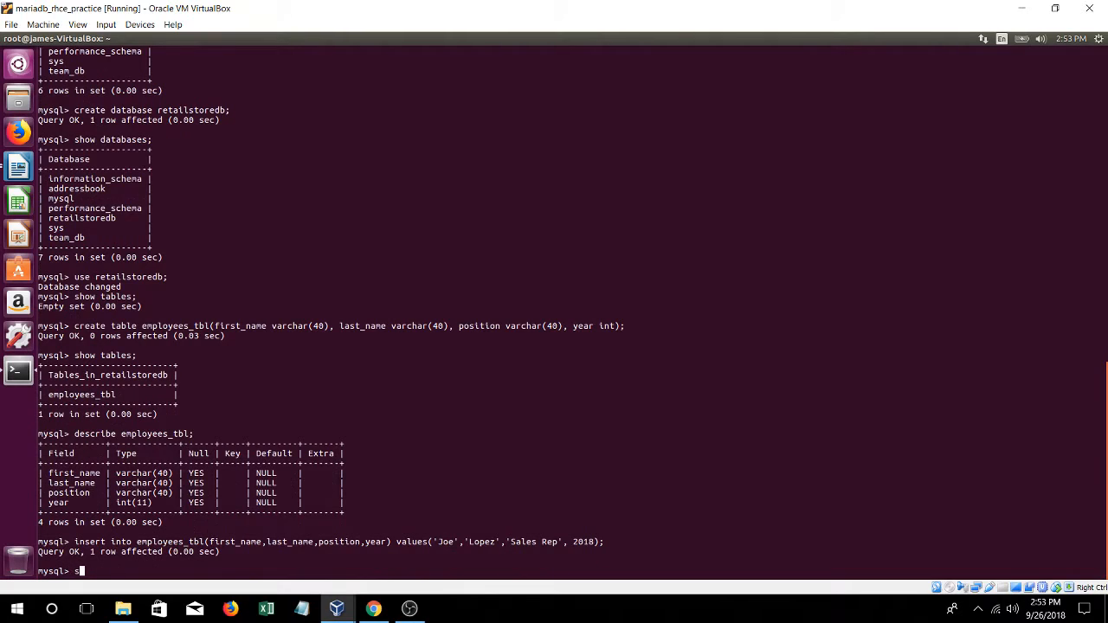
pyautogui.write('elect')
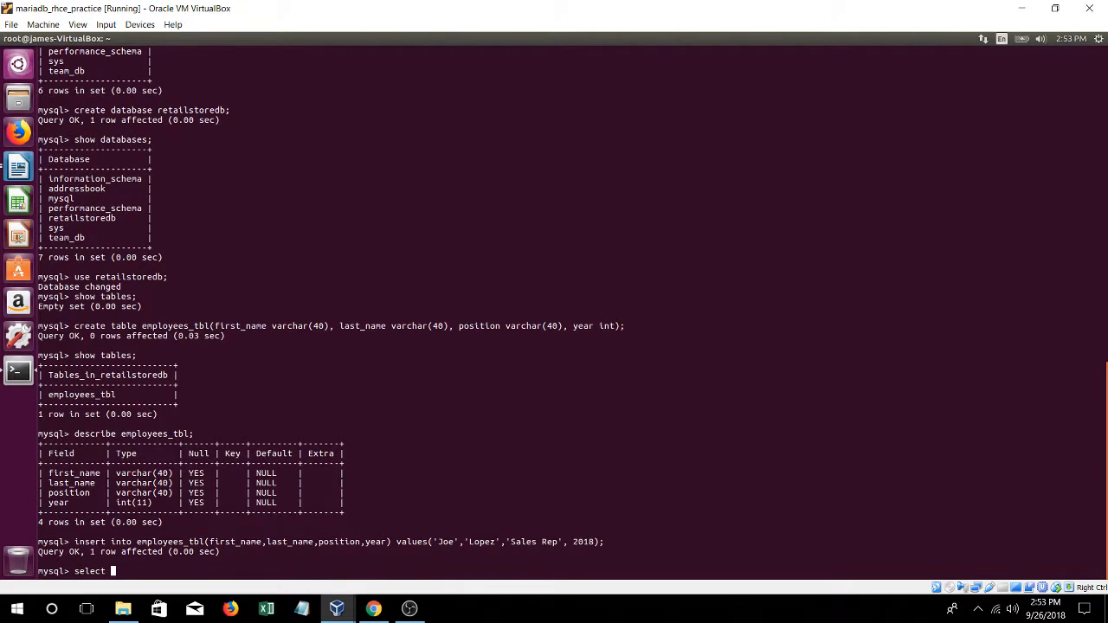
pyautogui.write('*')
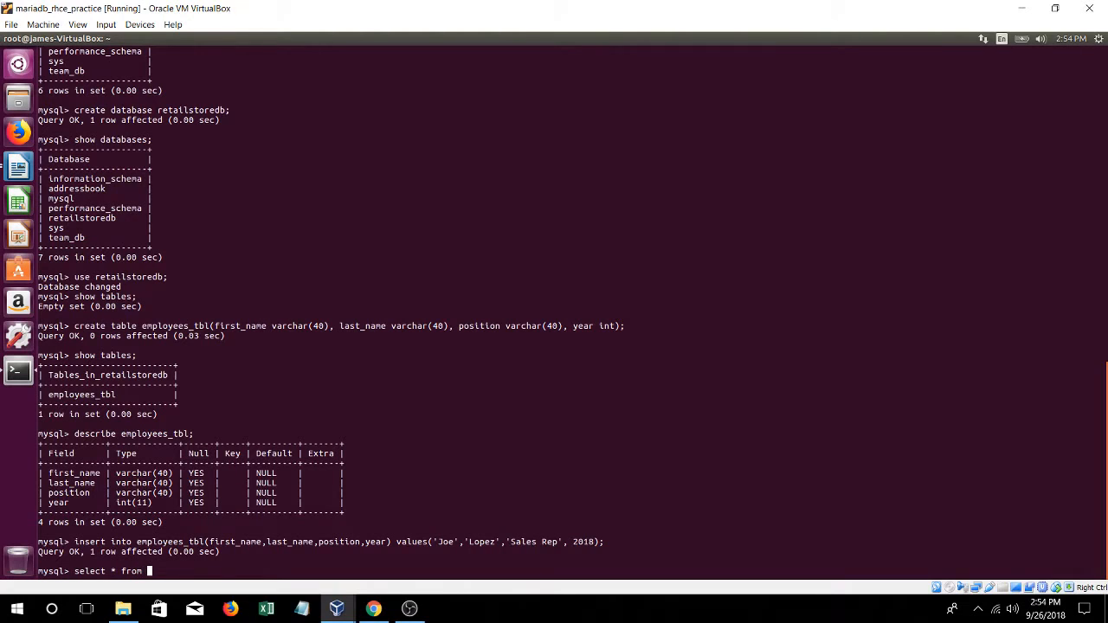
pyautogui.write('employe')
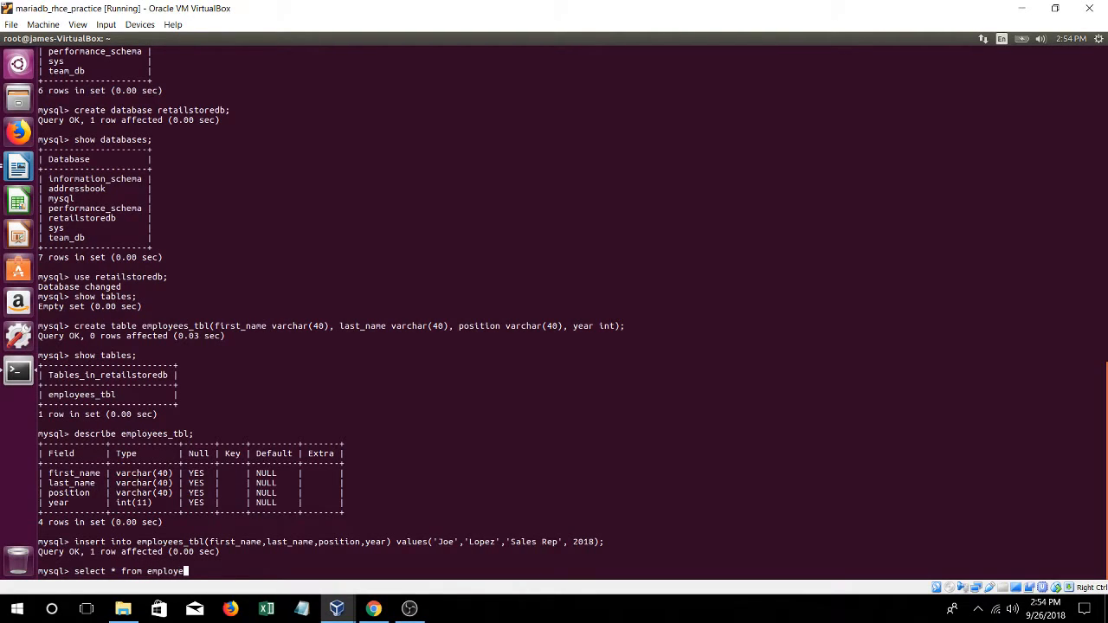
pyautogui.write('es_tbl;')
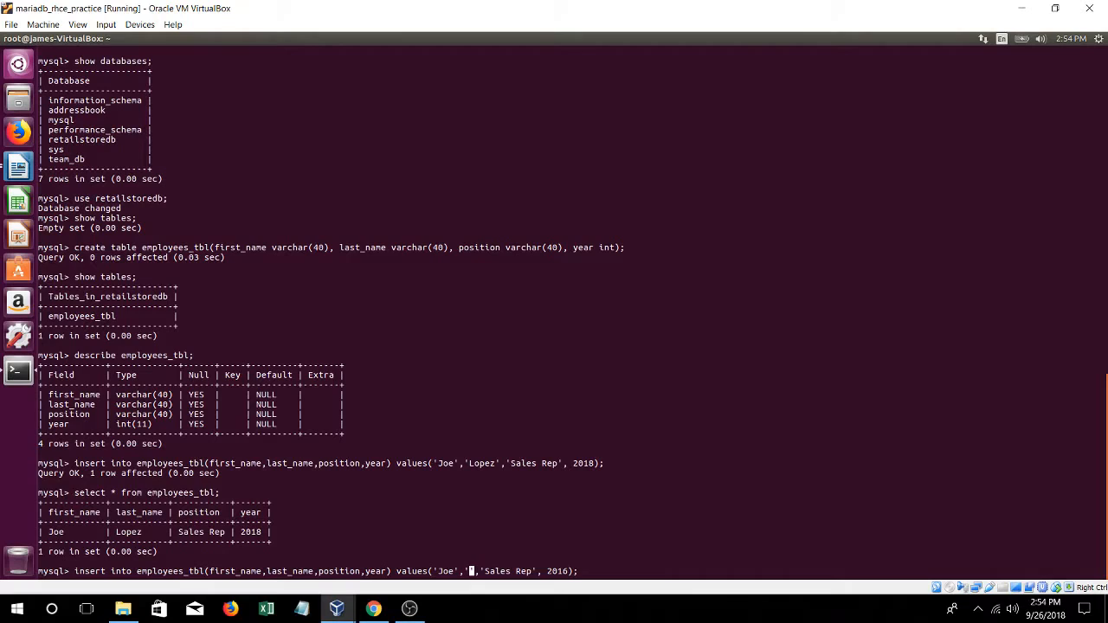
# Insert Joe Gunn (Sales Rep, 2016), Peter Lane (Sales Manager, 2013) and Jake Luis (Sales Manager, 2012)
pyautogui.write('Gun')
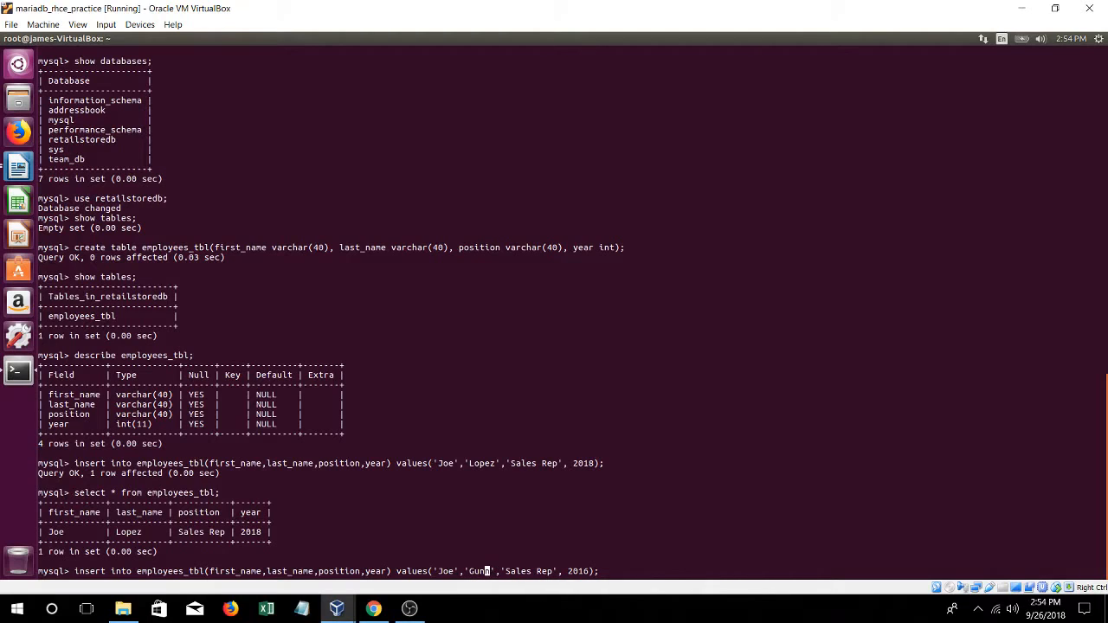
pyautogui.write('n')
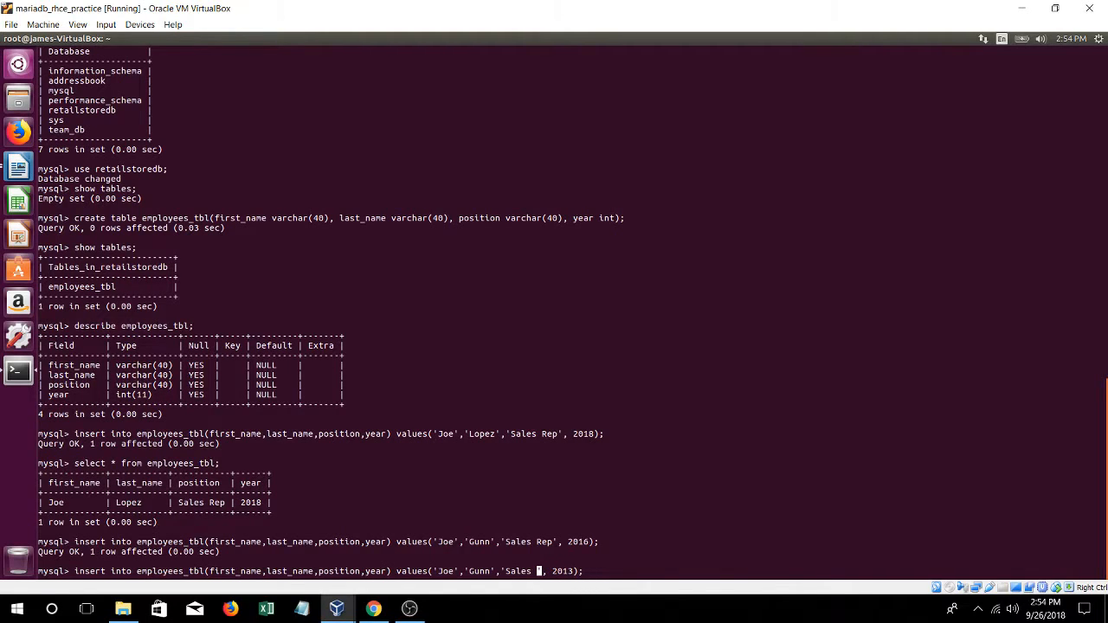
pyautogui.write('Manager')
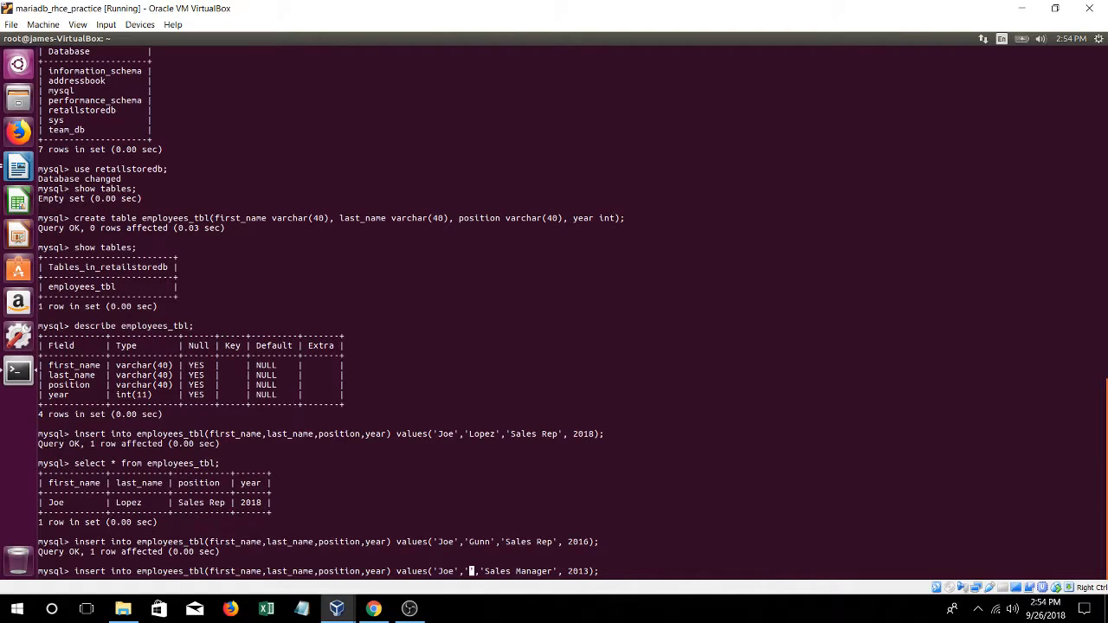
pyautogui.write('l')
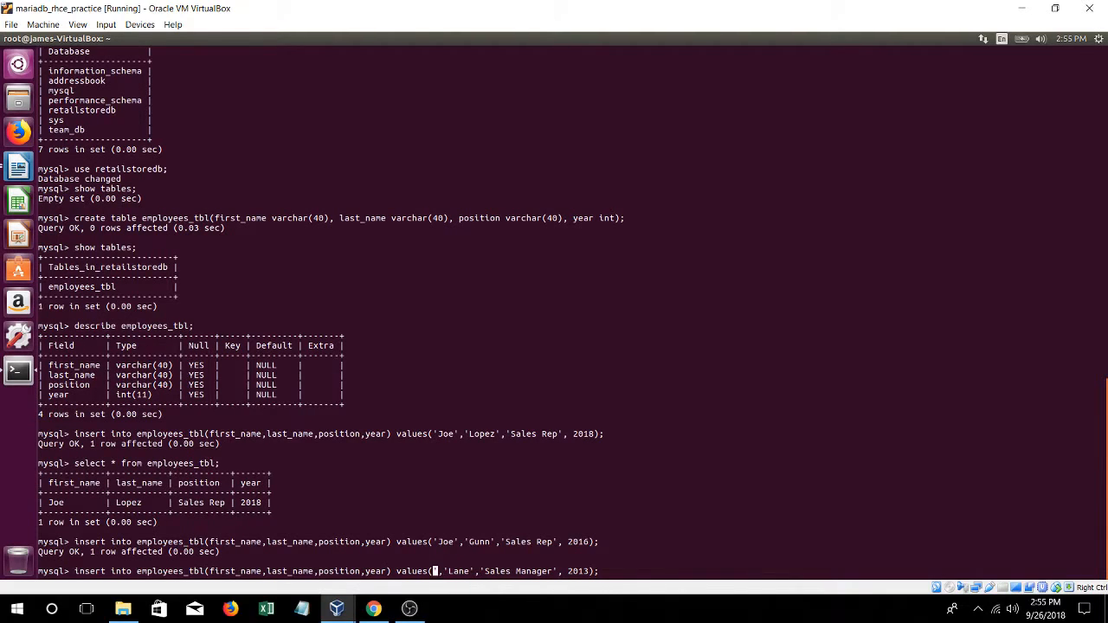
pyautogui.write('Peter')
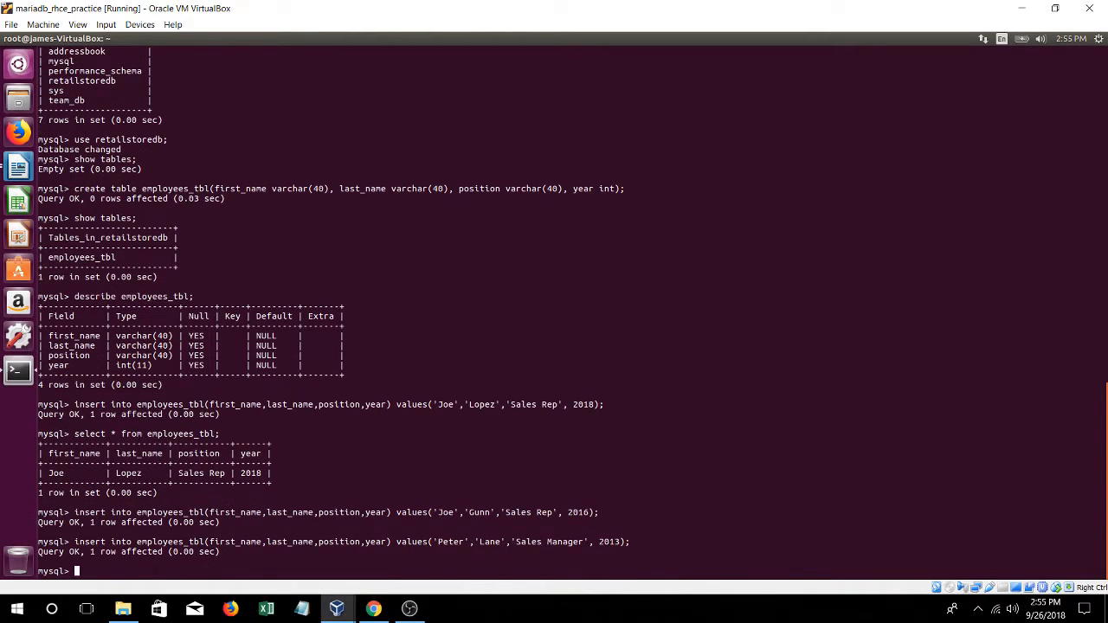
pyautogui.write("insert into employees_tbl(first_name,last_name,position,year) values('Peter','Lane','Sales Manager', 2013);")
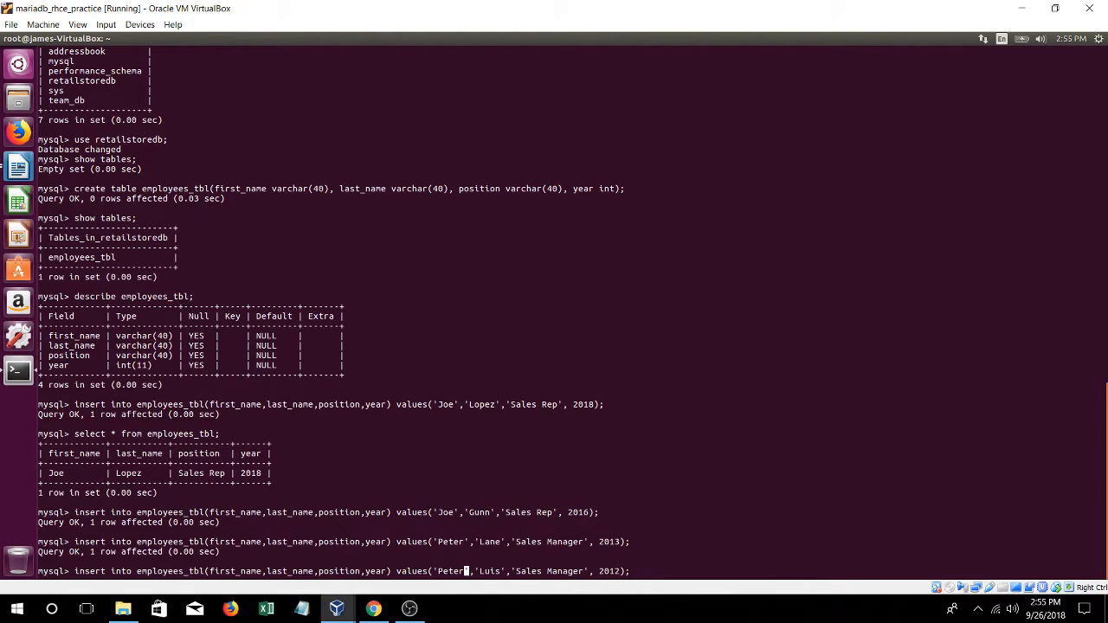
pyautogui.write('Jake')
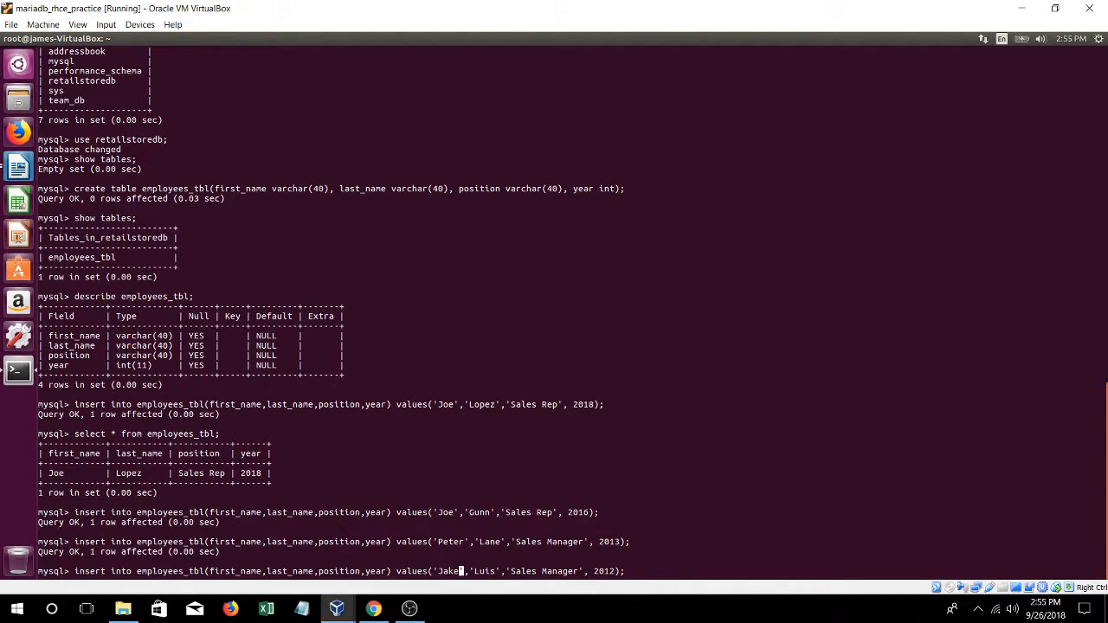
pyautogui.press('Return')
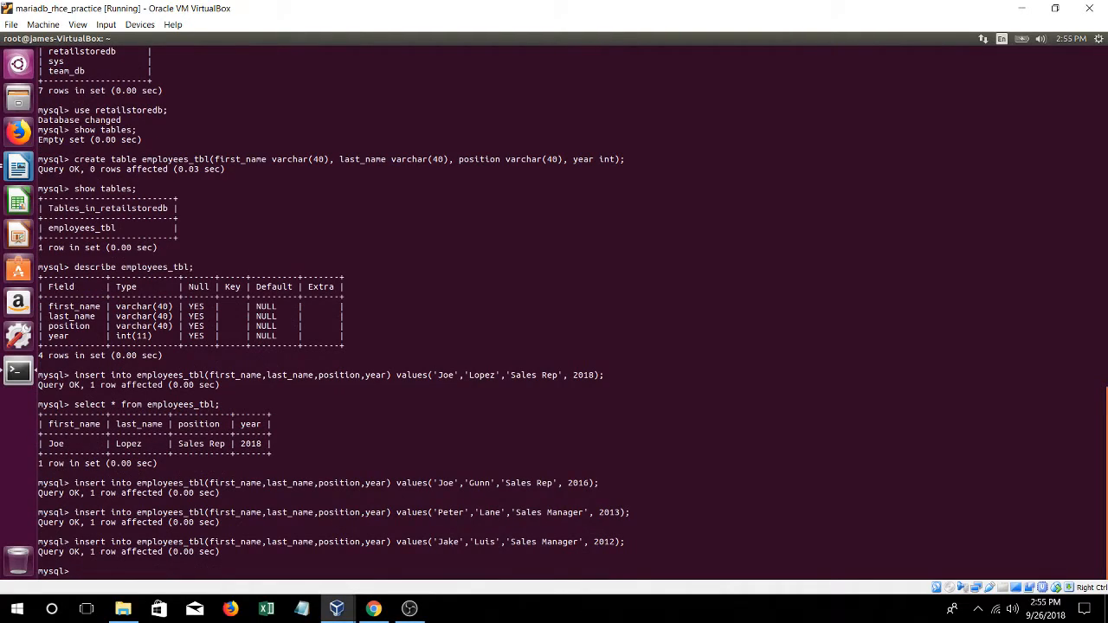
# Run SELECT * FROM employees_tbl to show all four employee rows
pyautogui.write('select')
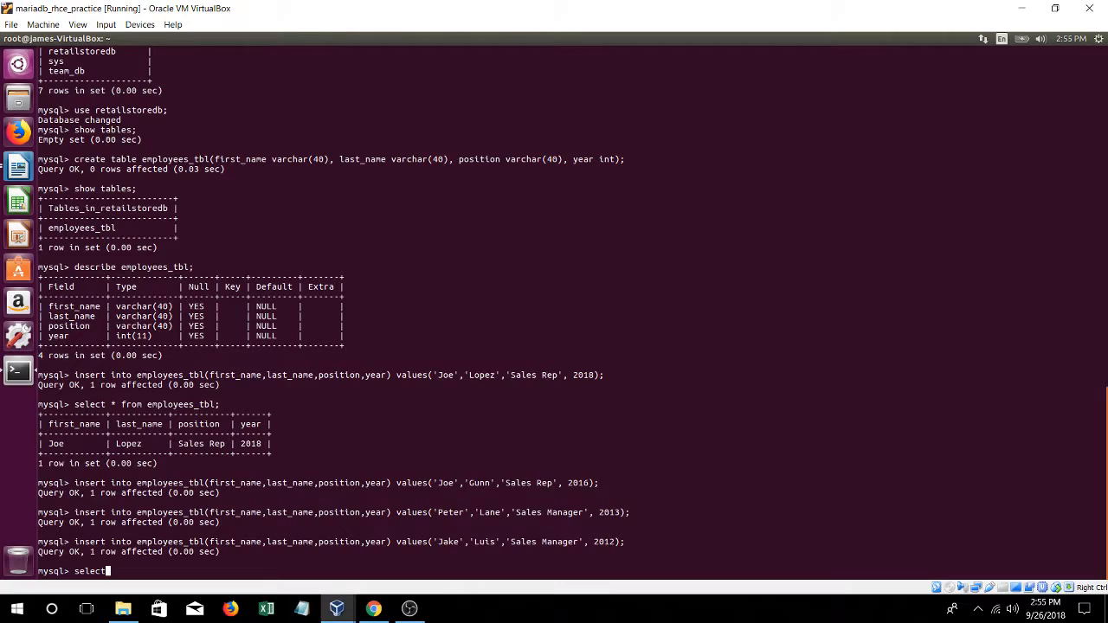
pyautogui.write('* from')
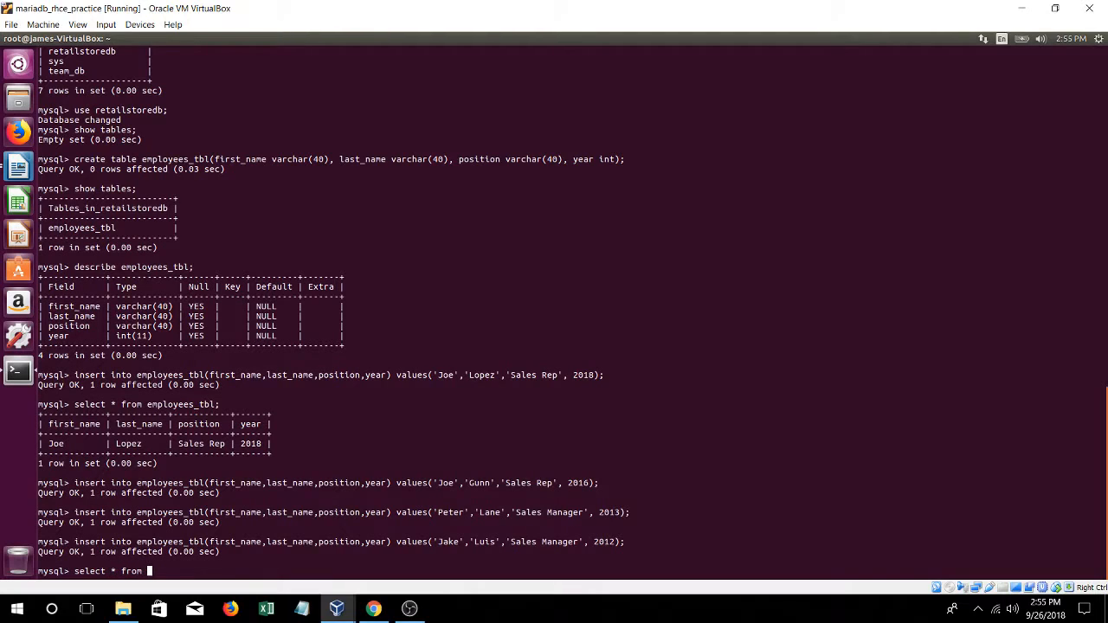
pyautogui.write('employees')
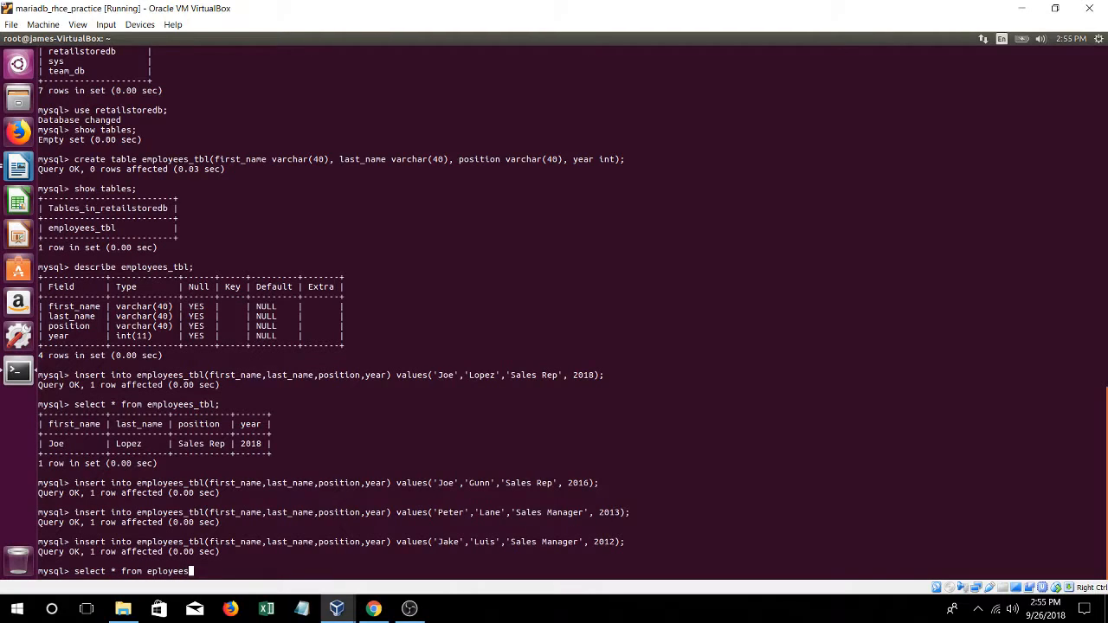
pyautogui.write('_tbl')
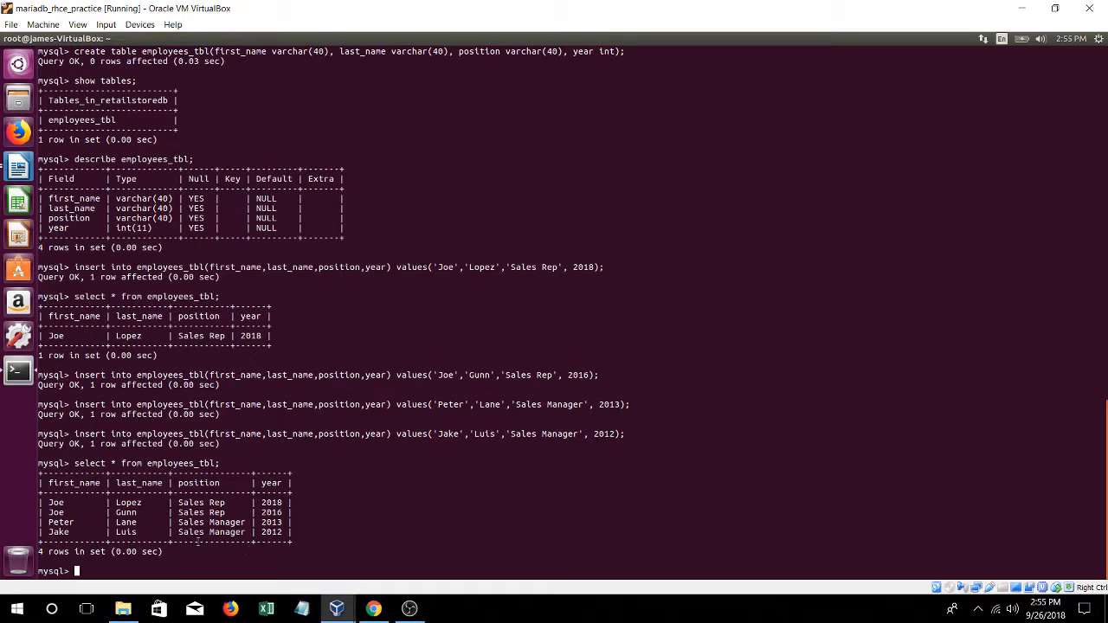
pyautogui.doubleClick(211, 523)
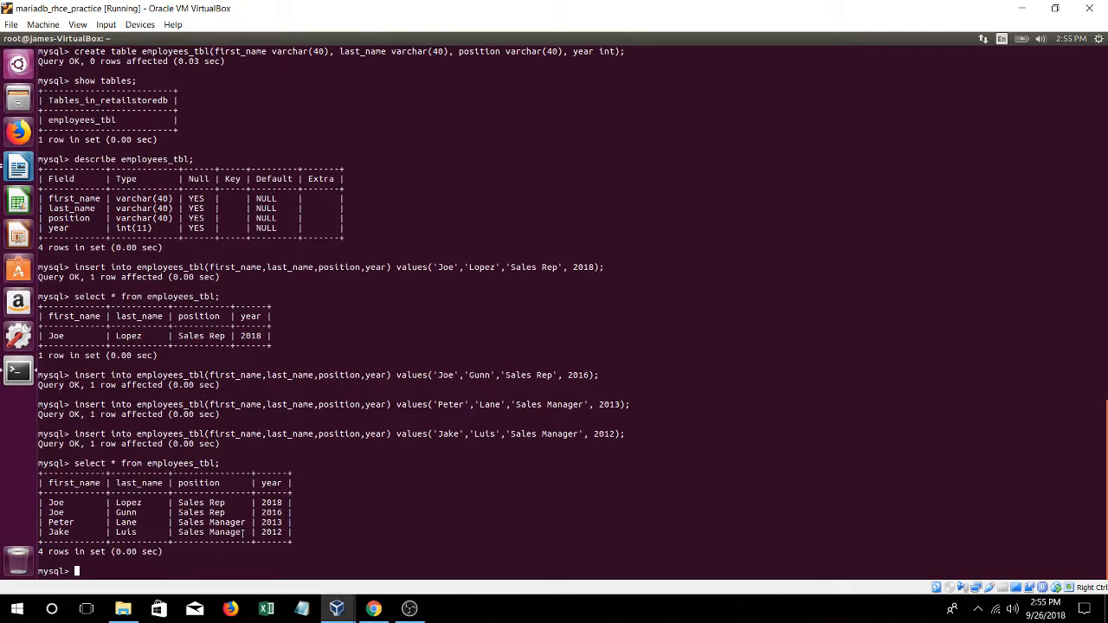
# Run SELECT * FROM employees_tbl WHERE position = 'Sales Manager' to get Peter Lane and Jake Luis
pyautogui.write('s')
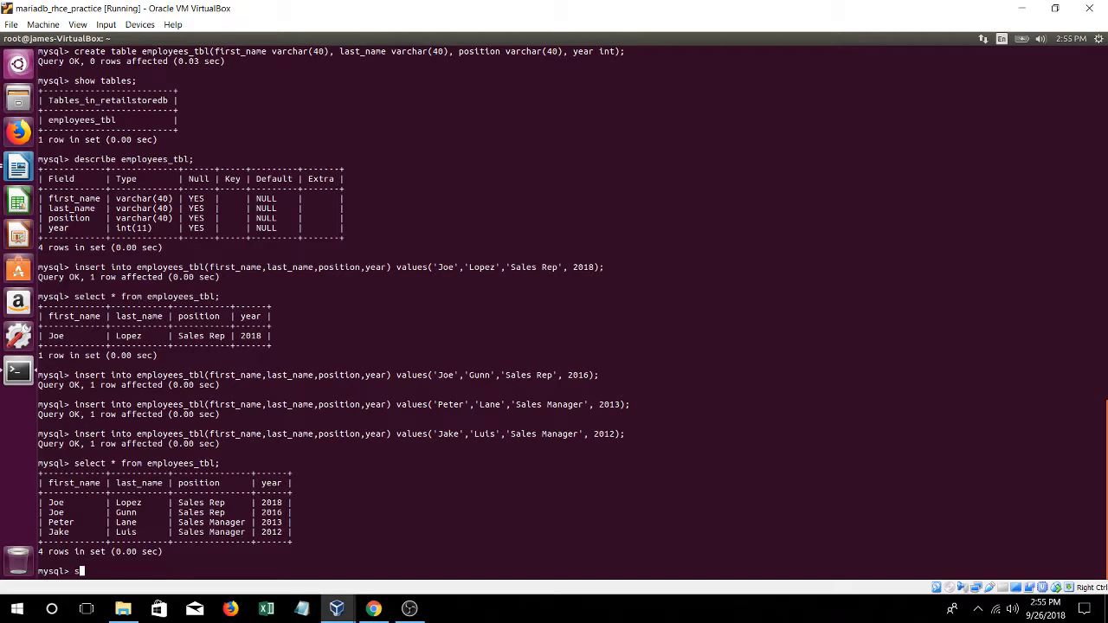
pyautogui.write('elect *')
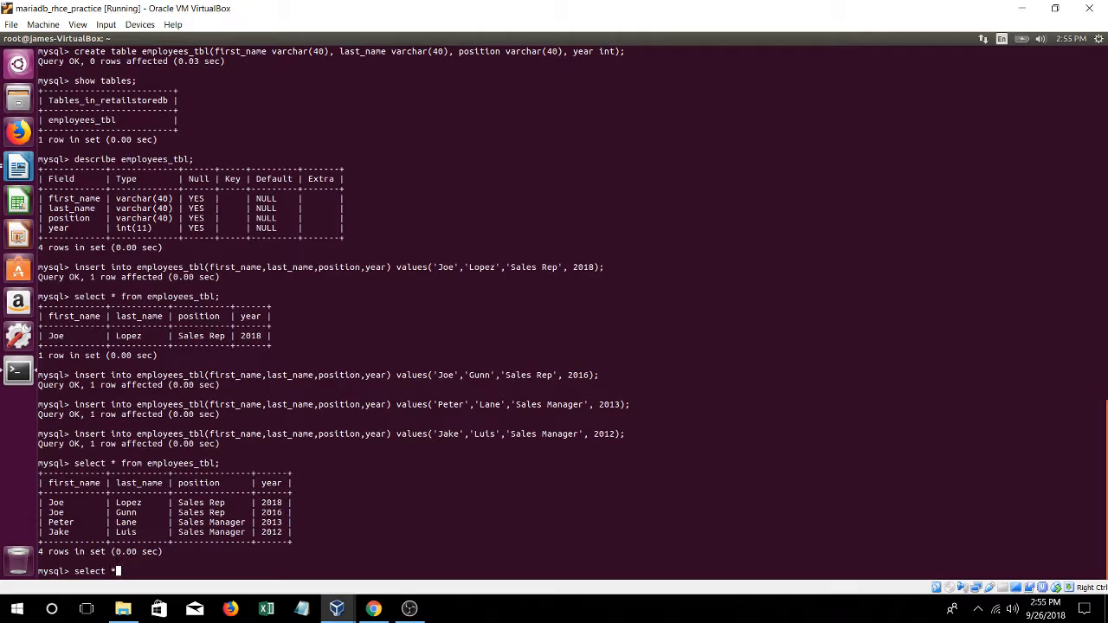
pyautogui.write('from')
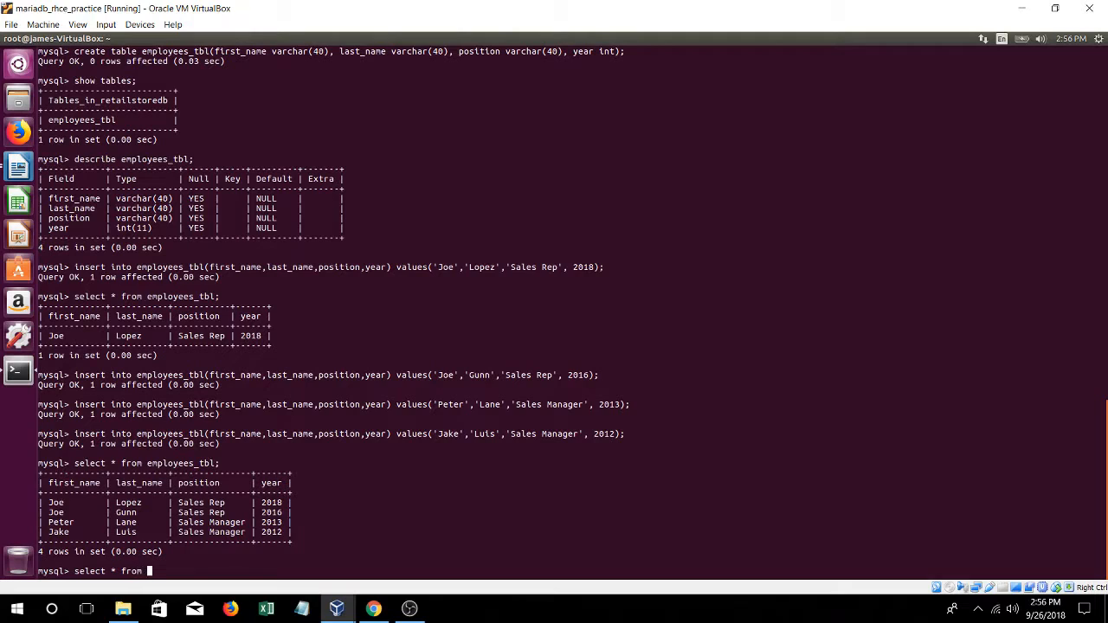
pyautogui.write('employees')
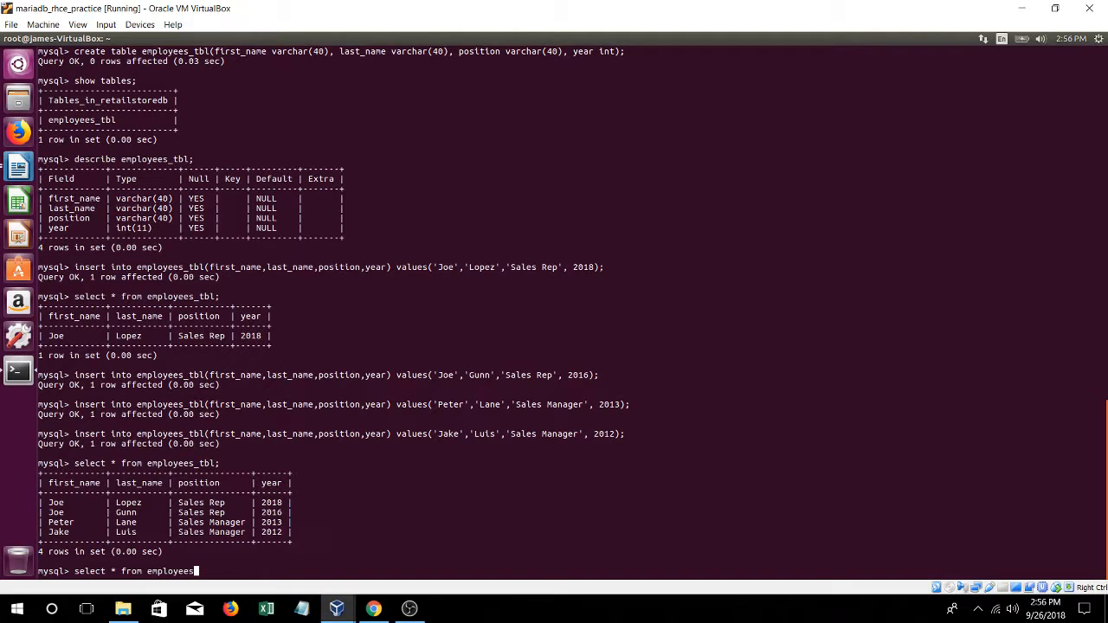
pyautogui.write('_tbl')
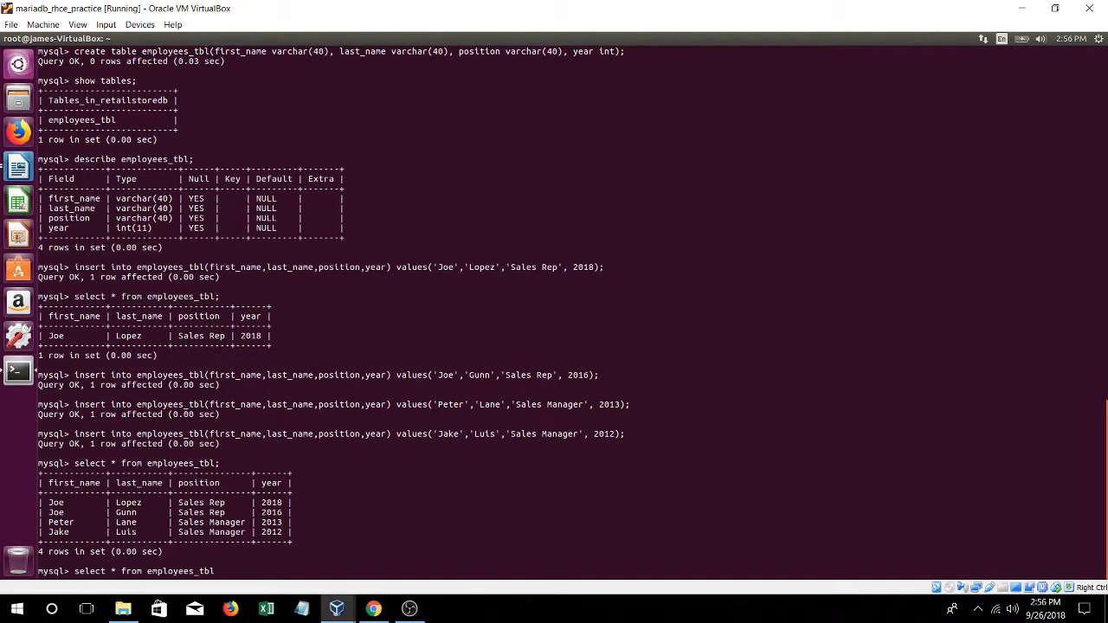
pyautogui.write('where')
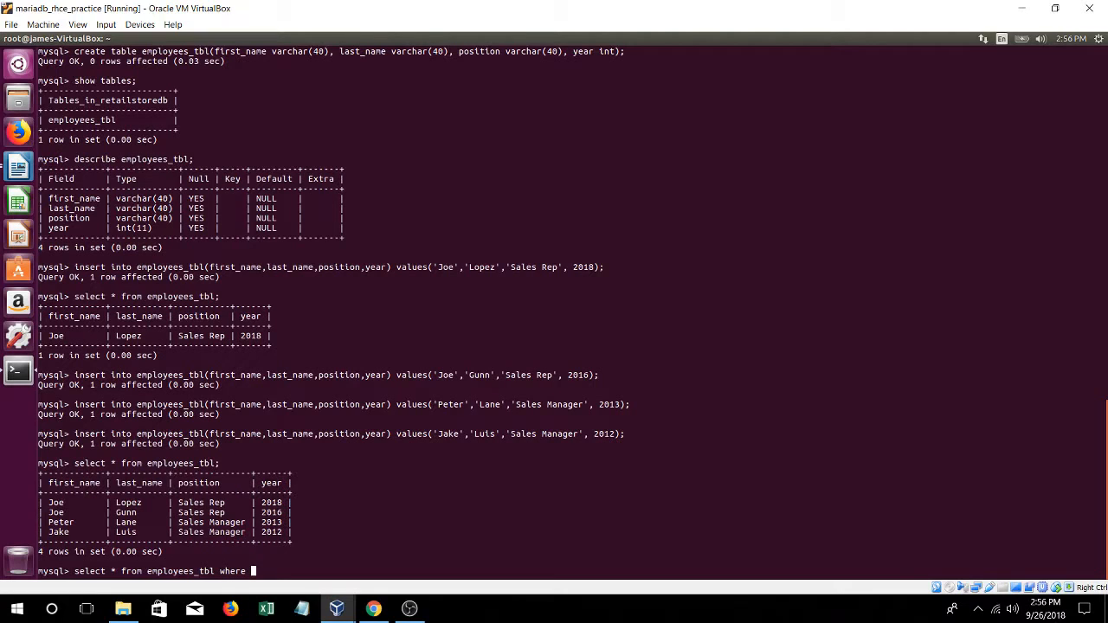
pyautogui.write('position')
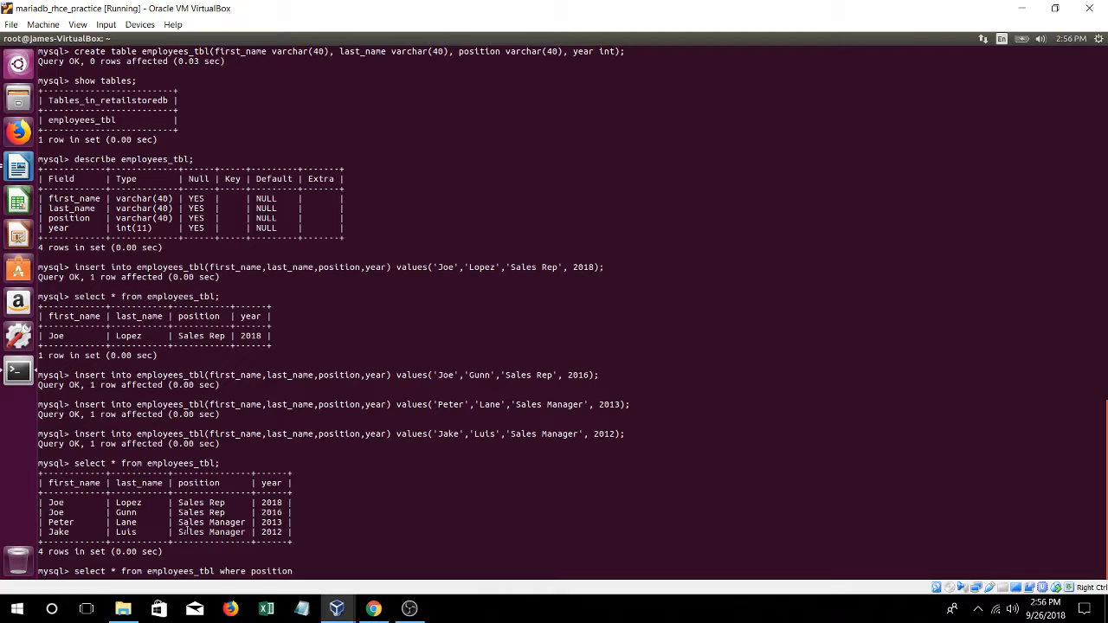
pyautogui.write('position')
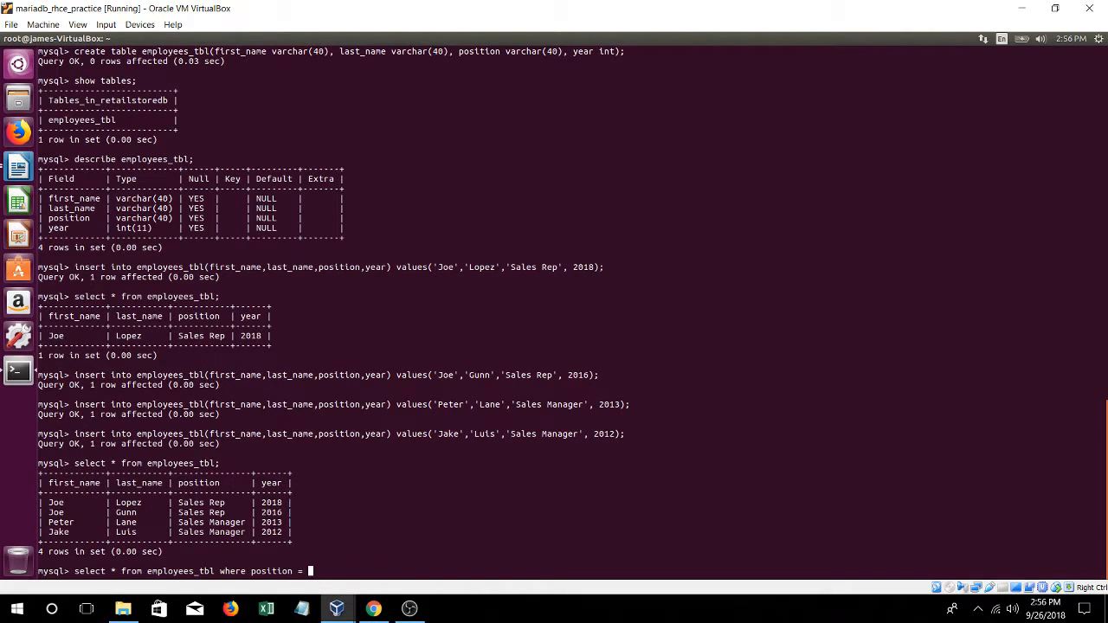
pyautogui.write("'Sl")
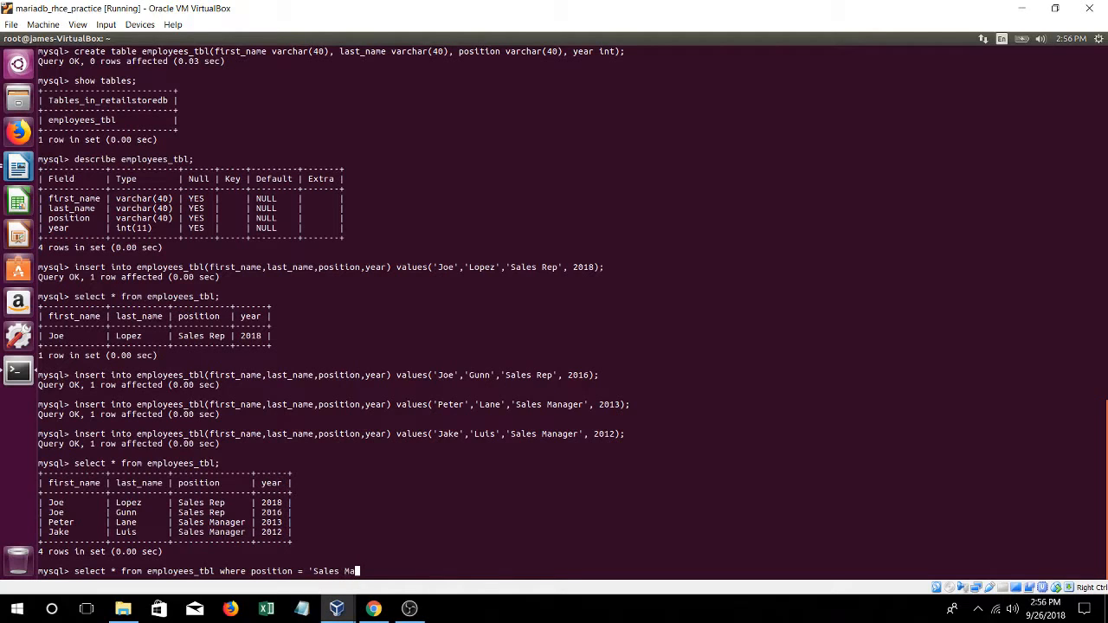
pyautogui.write("nager';")
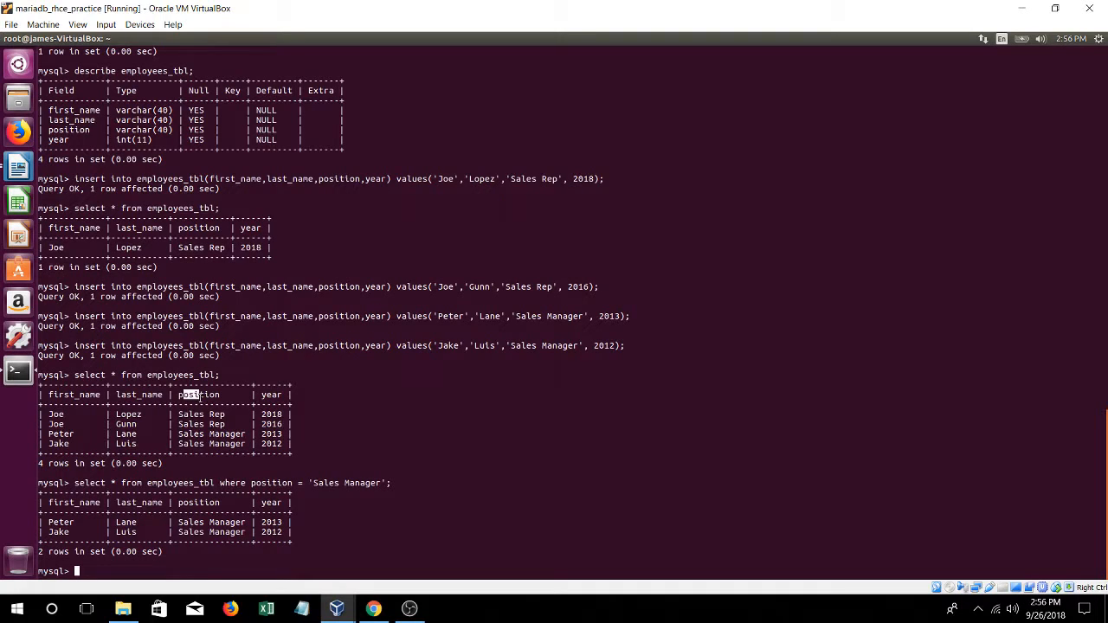
# Query employees_tbl for rows whose position is 'Sales Manager'
pyautogui.doubleClick(337, 481)
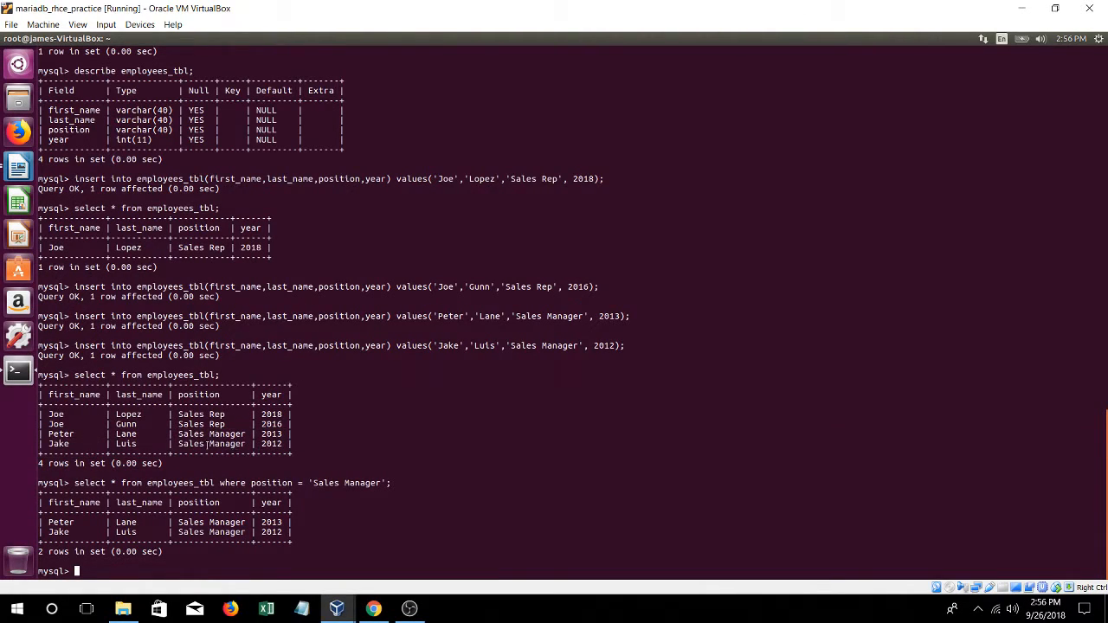
pyautogui.write("select * from employees_tbl where position = 'Sales Manager';")
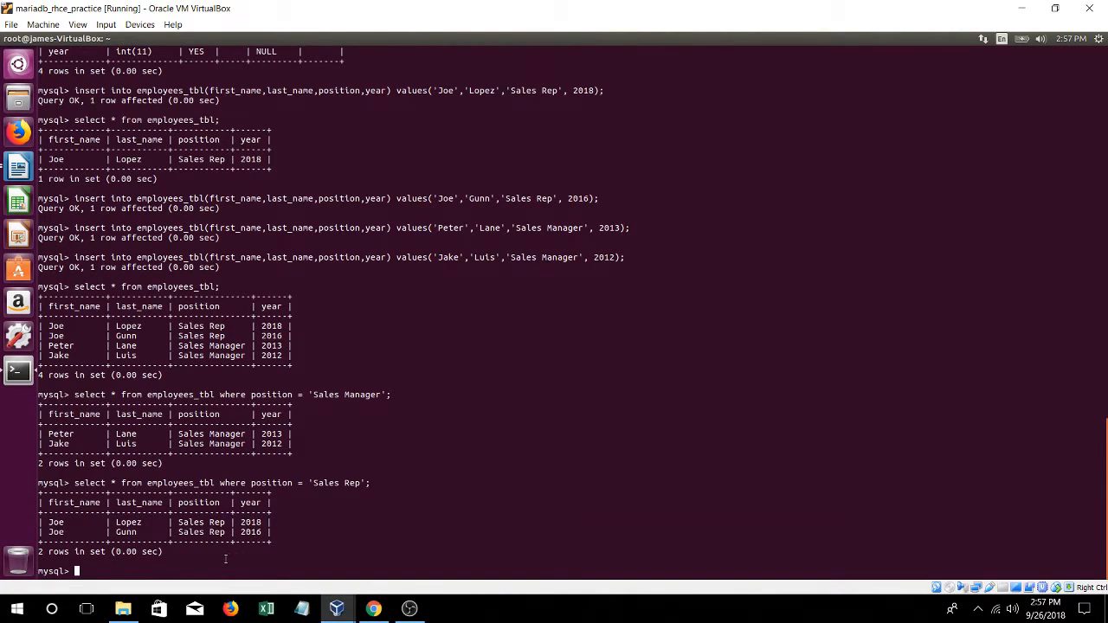
# Query employees_tbl for rows whose position is 'Sales Rep' and review the returned rows
pyautogui.write("select * from employees_tbl where position = 'Sales Rep'")
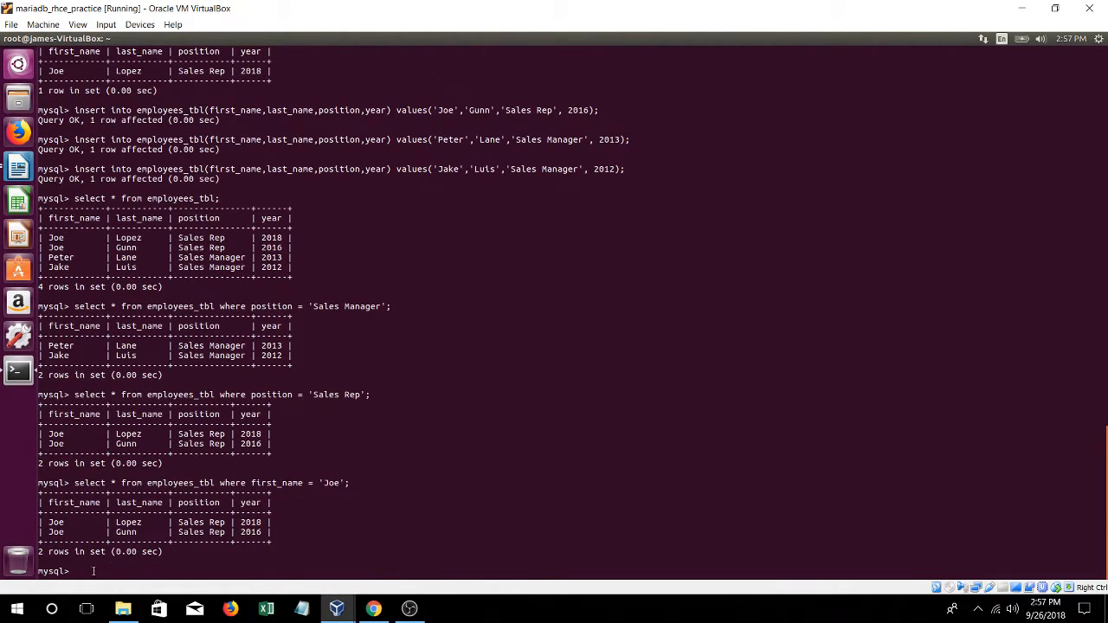
pyautogui.moveTo(55, 523); pyautogui.dragTo(259, 534)
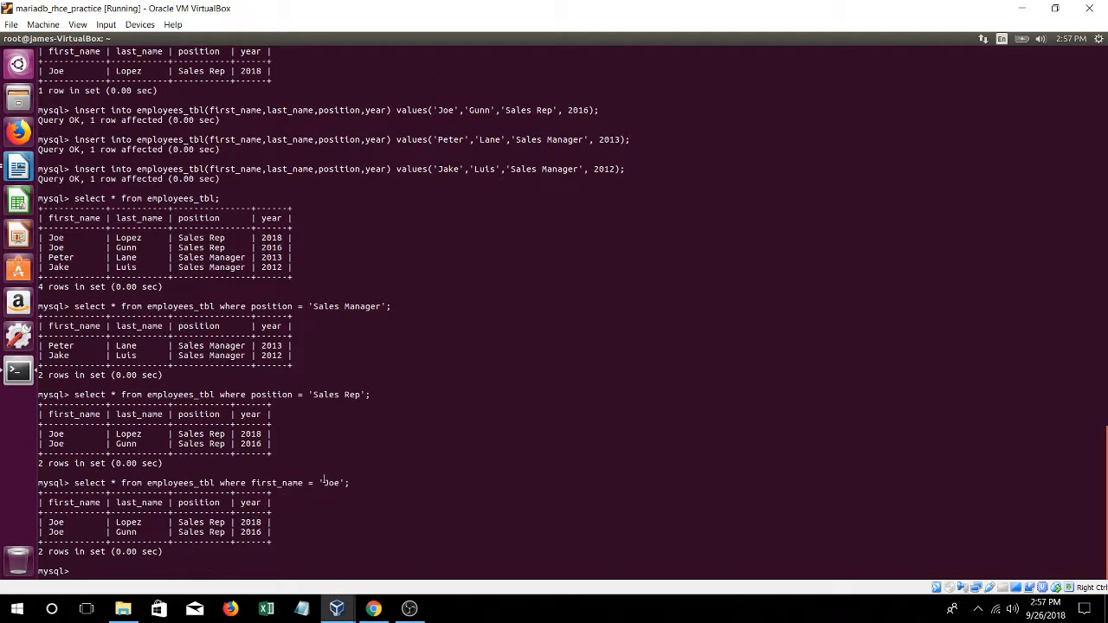
pyautogui.scroll(3)
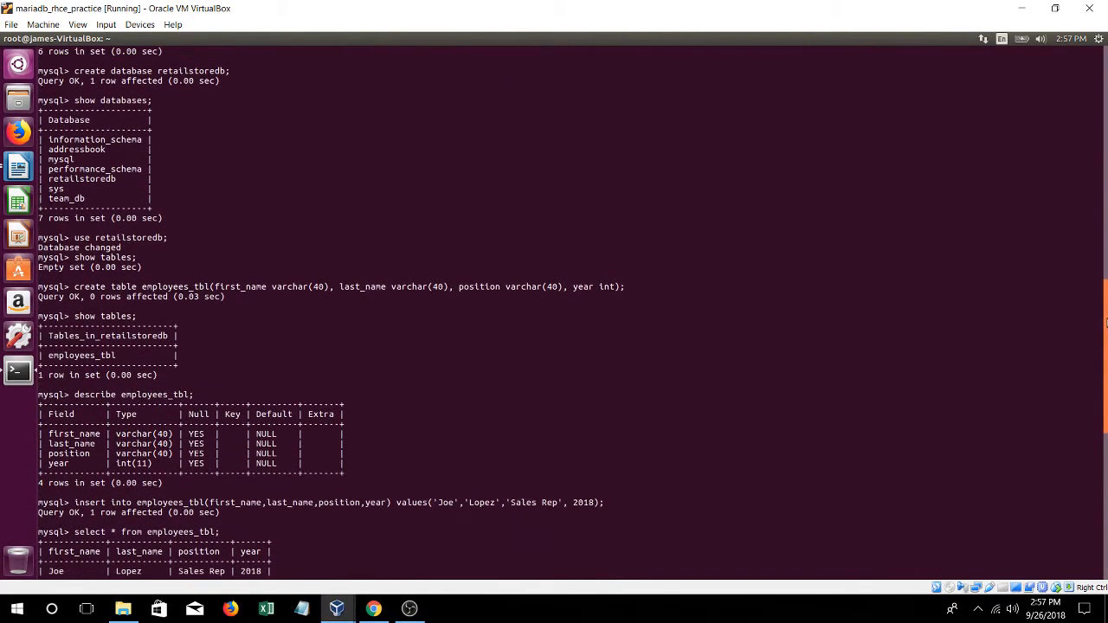
pyautogui.scroll(-3)
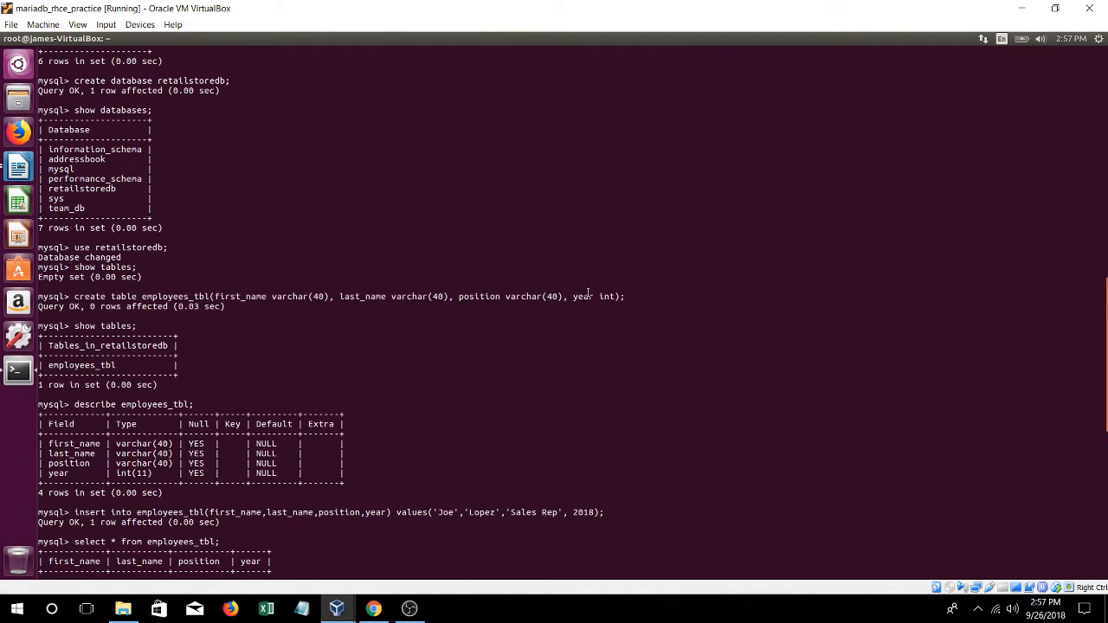
pyautogui.moveTo(399, 336)
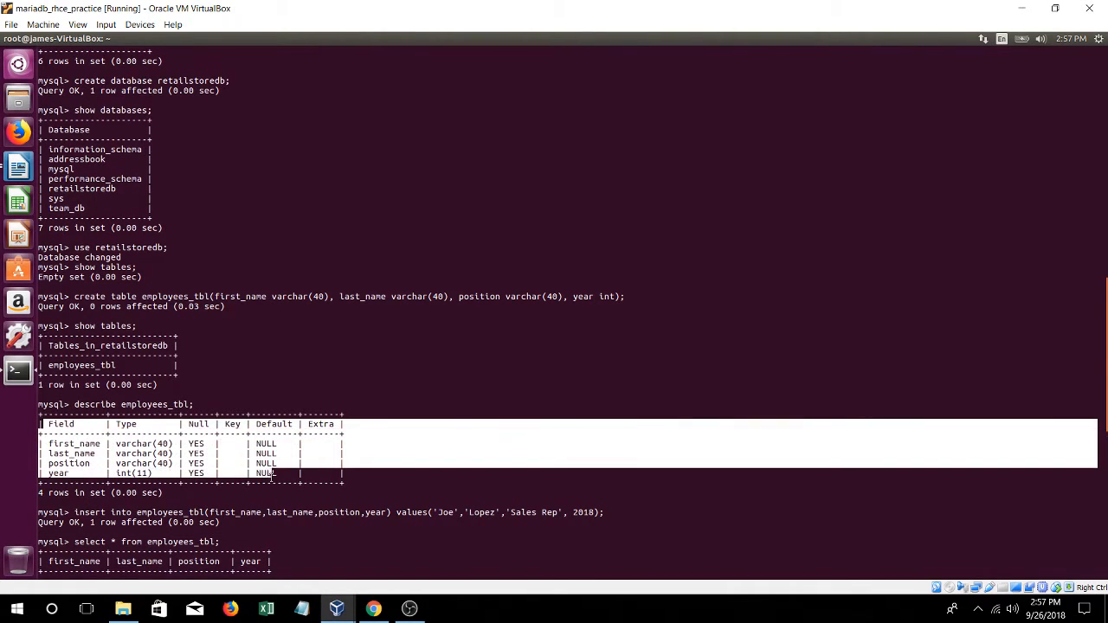
pyautogui.scroll(-3)
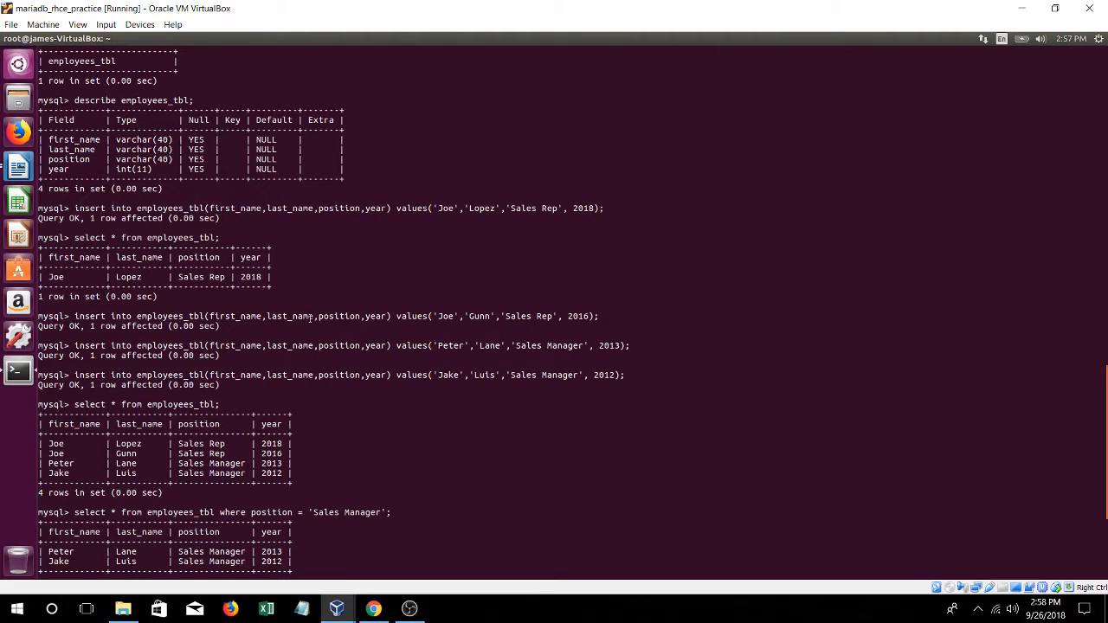
pyautogui.doubleClick(412, 315)
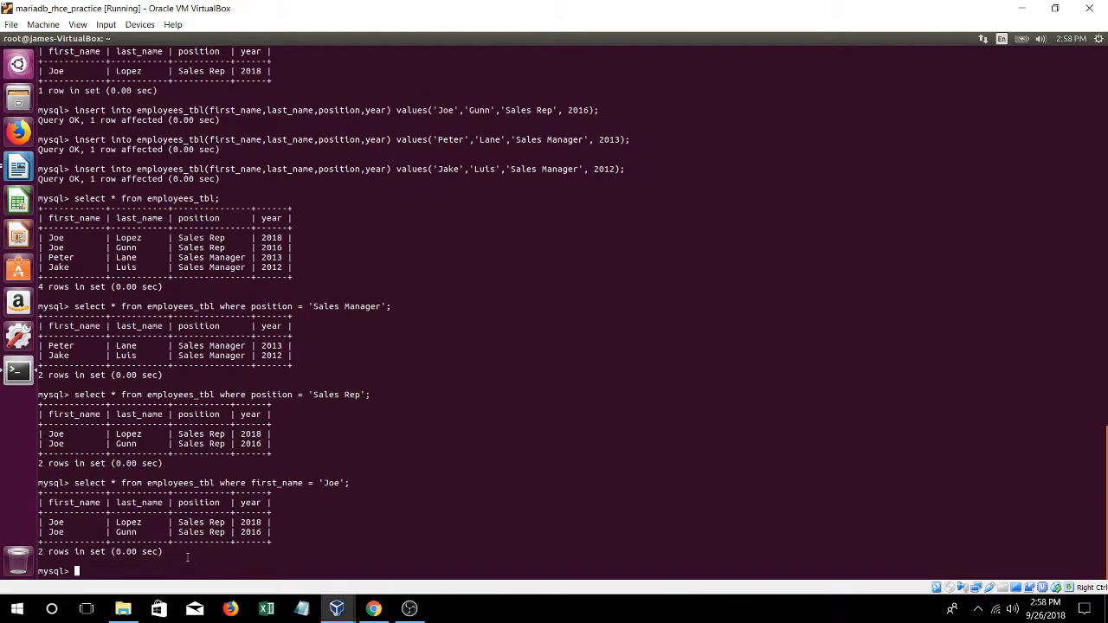
# Quit the MySQL client and begin a mysqldump command at the bash prompt
pyautogui.write('quit')
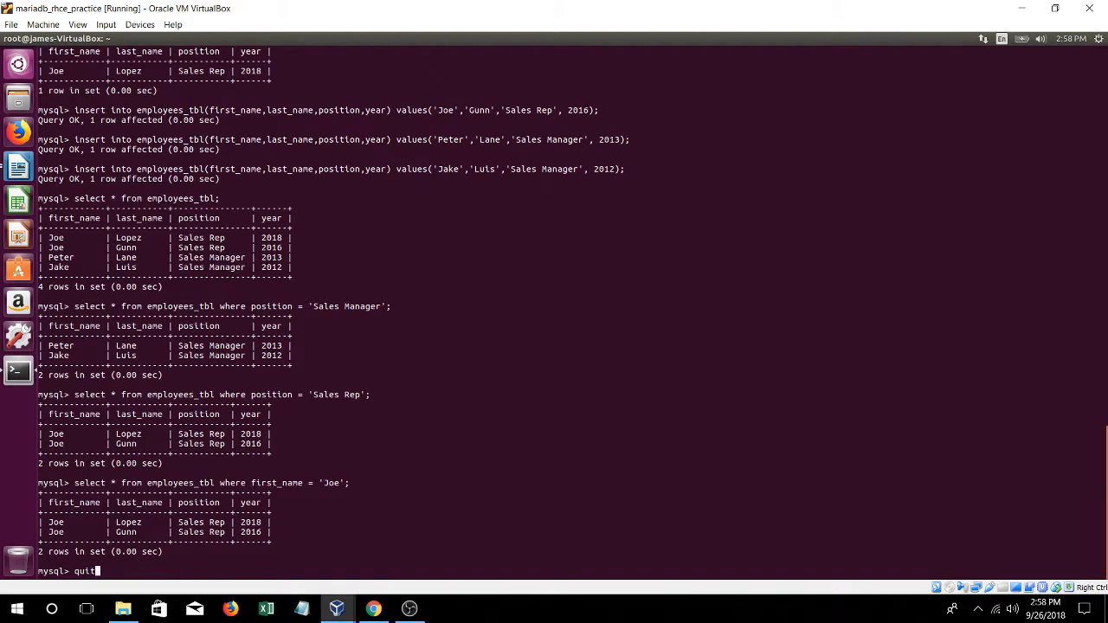
pyautogui.write(';')
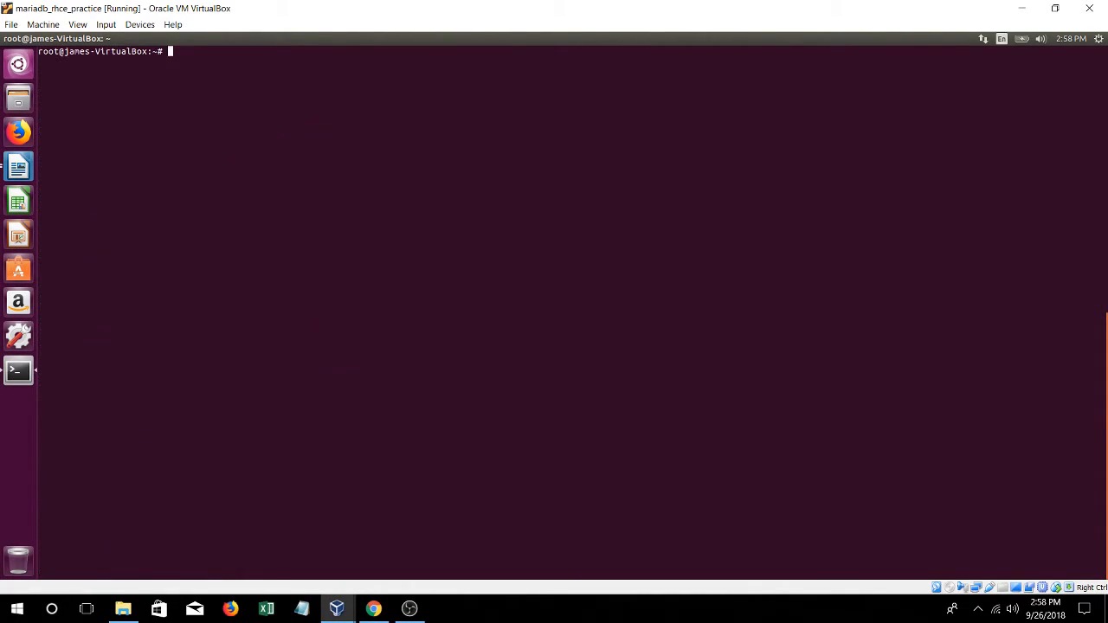
pyautogui.write('mysql')
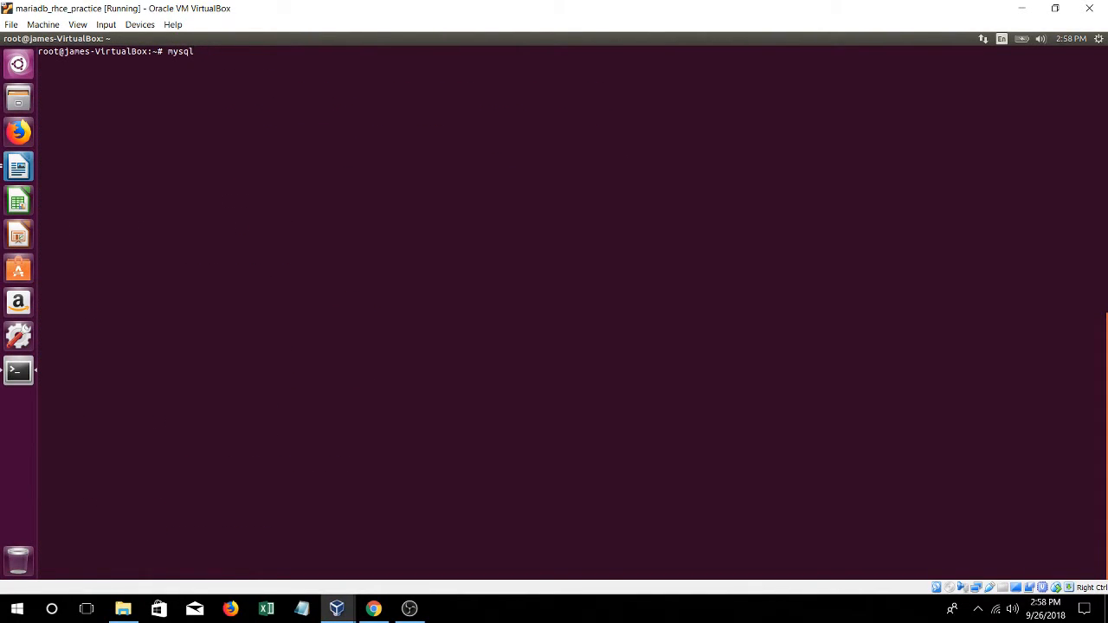
pyautogui.write('dump')
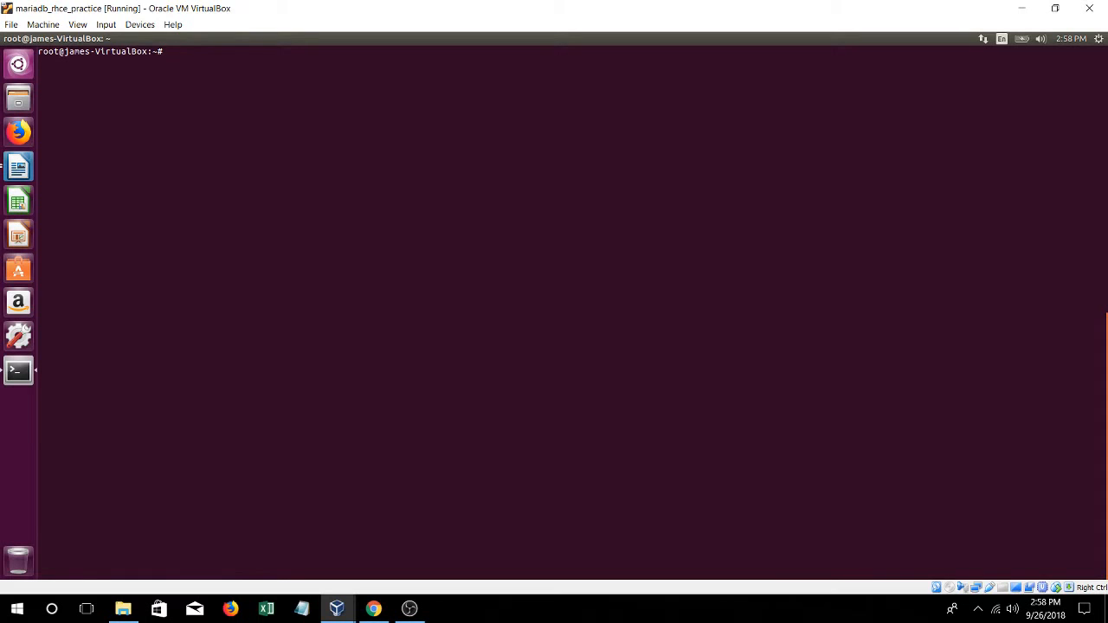
pyautogui.write('mysql')
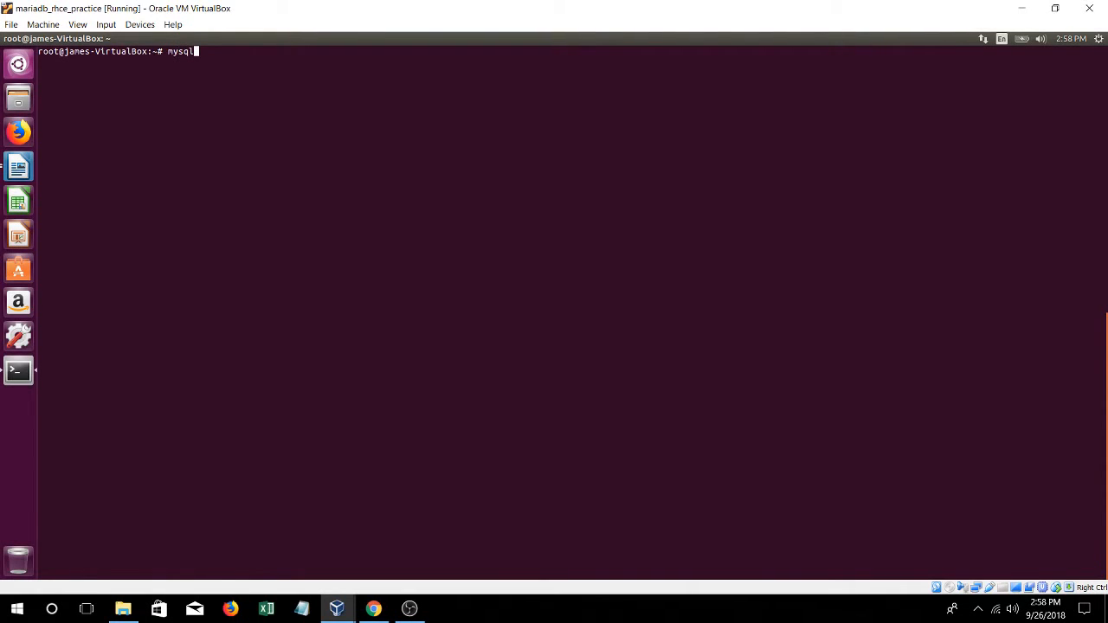
pyautogui.write('dr')
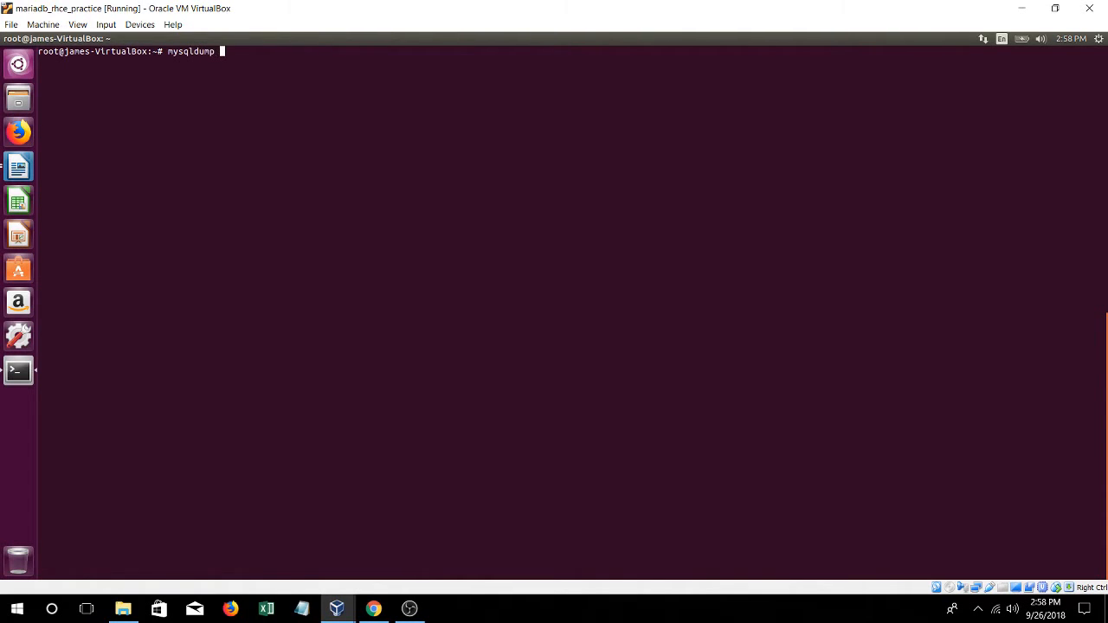
# Dump retailstoredb to /backups/retailstoredb.dump with mysqldump
pyautogui.write('re')
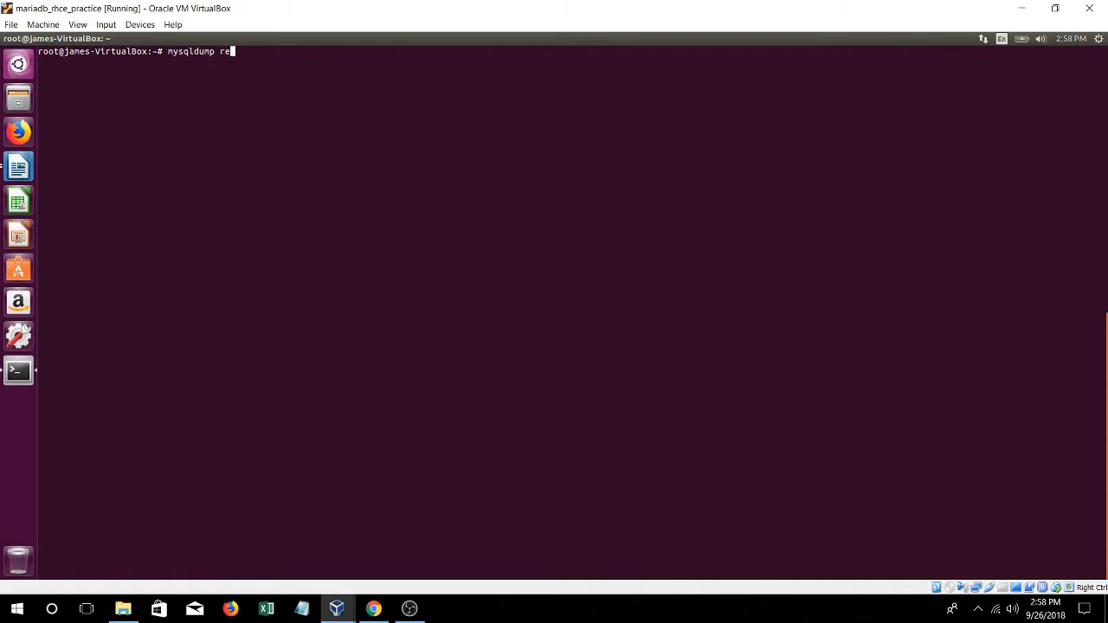
pyautogui.write('tallstore')
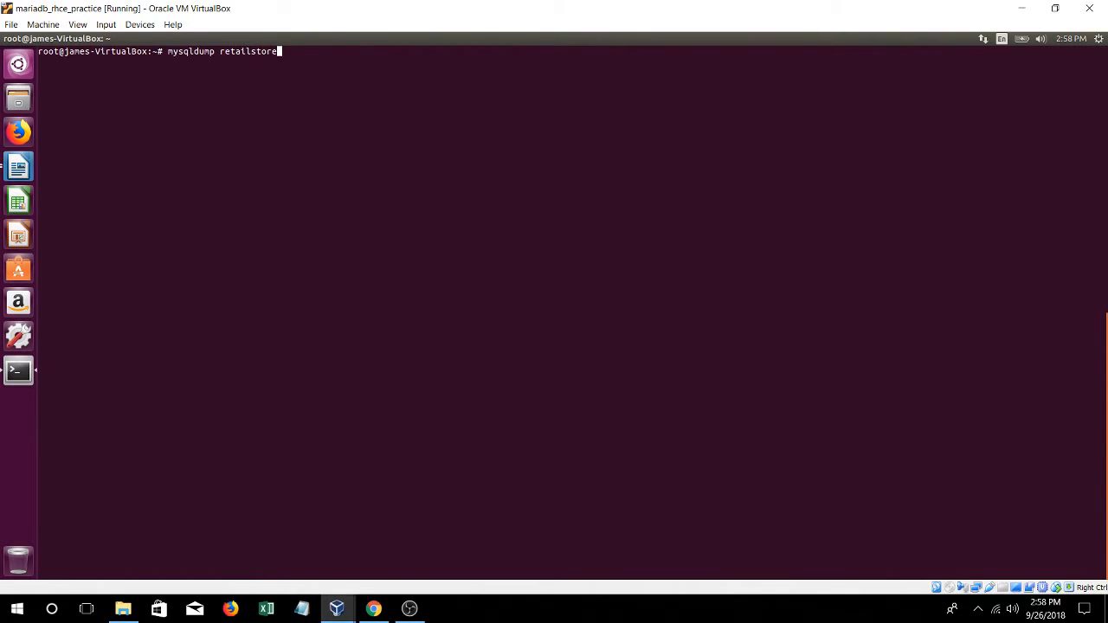
pyautogui.write('db > /backups')
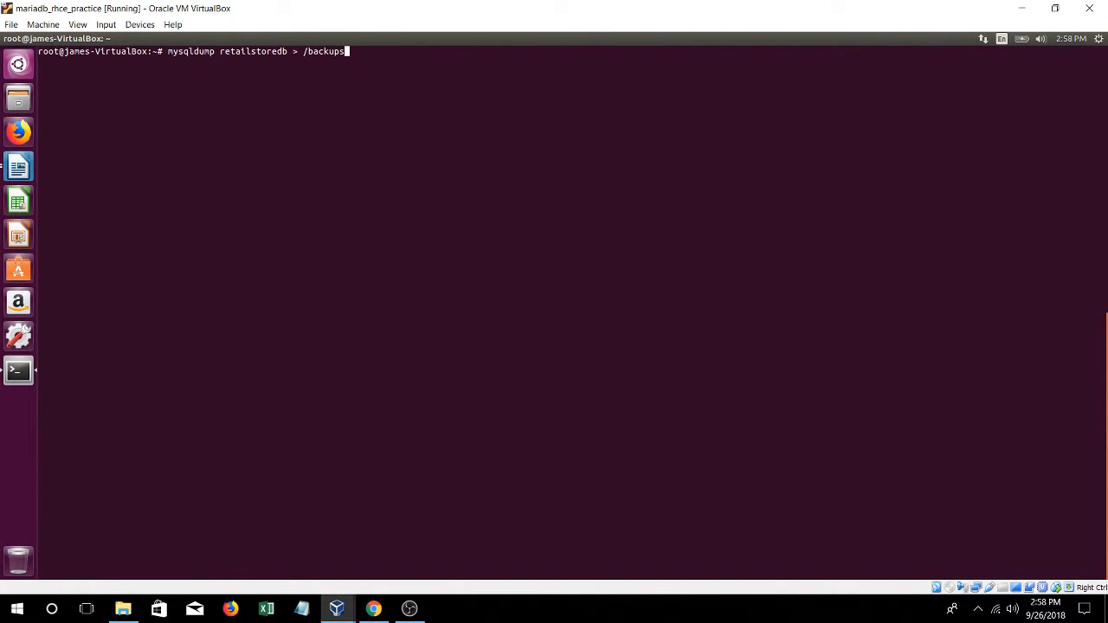
pyautogui.write('/')
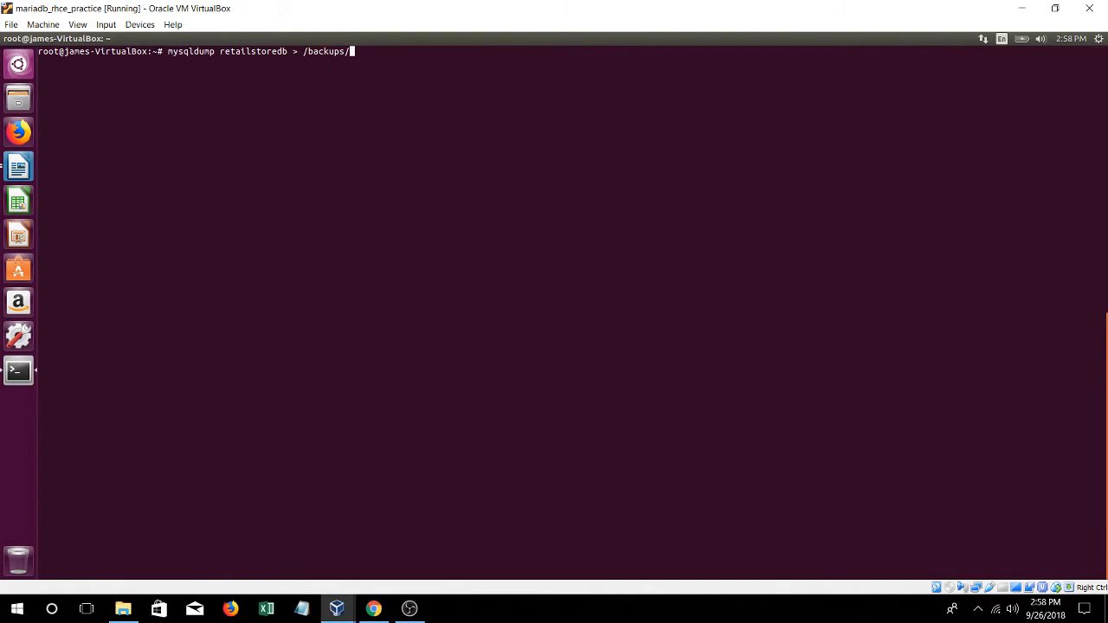
pyautogui.write('retallstoredb')
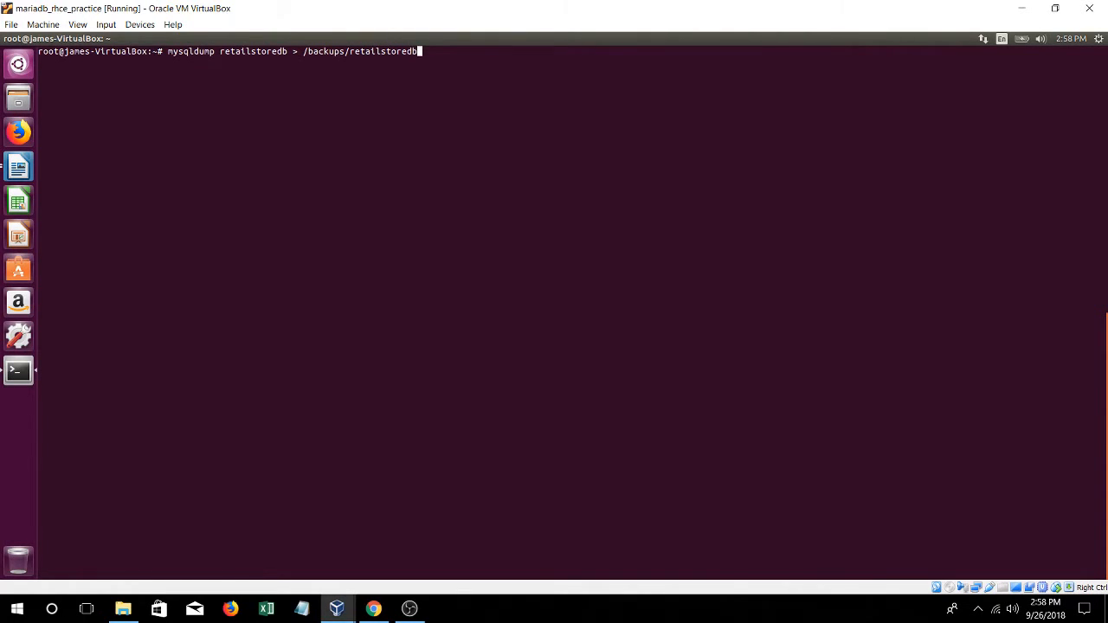
pyautogui.write('.dump')
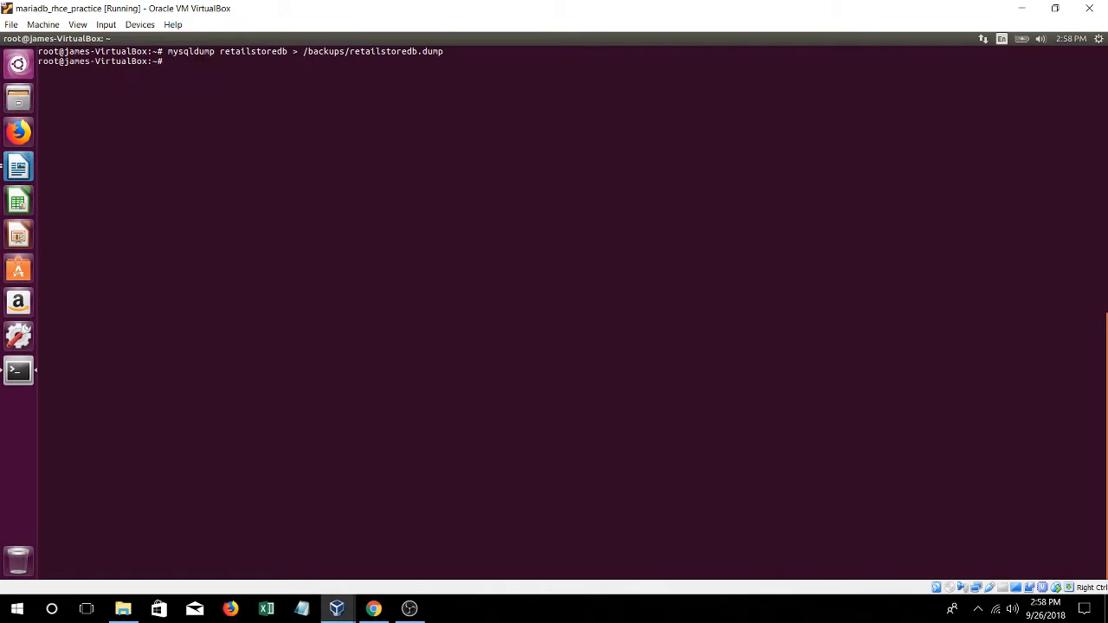
# Change into /backups and inspect the retailstoredb.dump file
pyautogui.write('cd /backups')
pyautogui.write('ls')
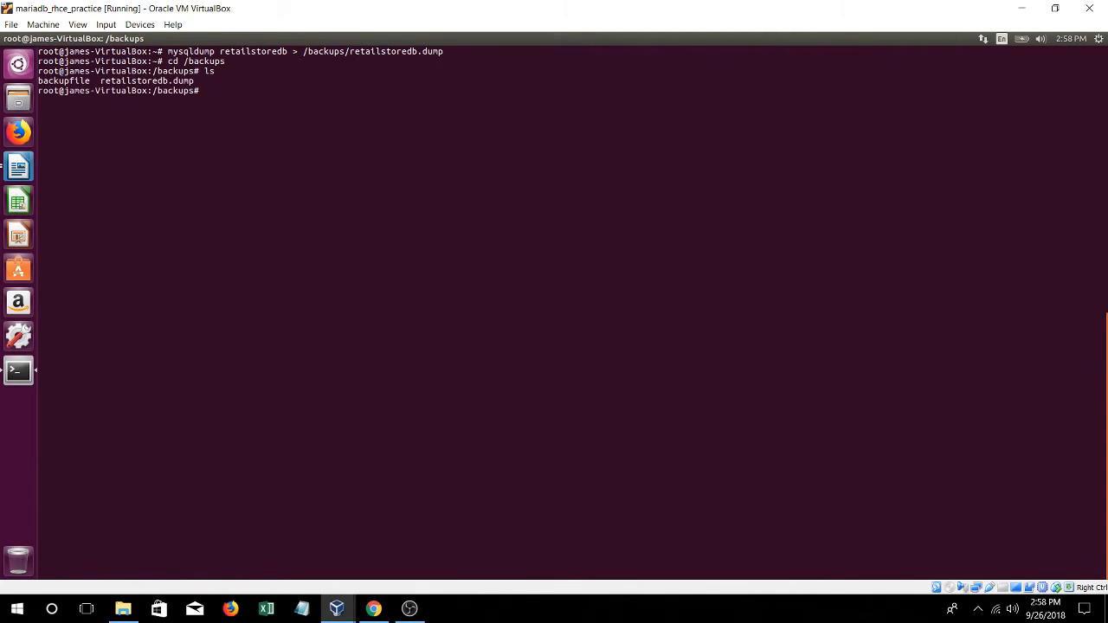
pyautogui.write('cat')
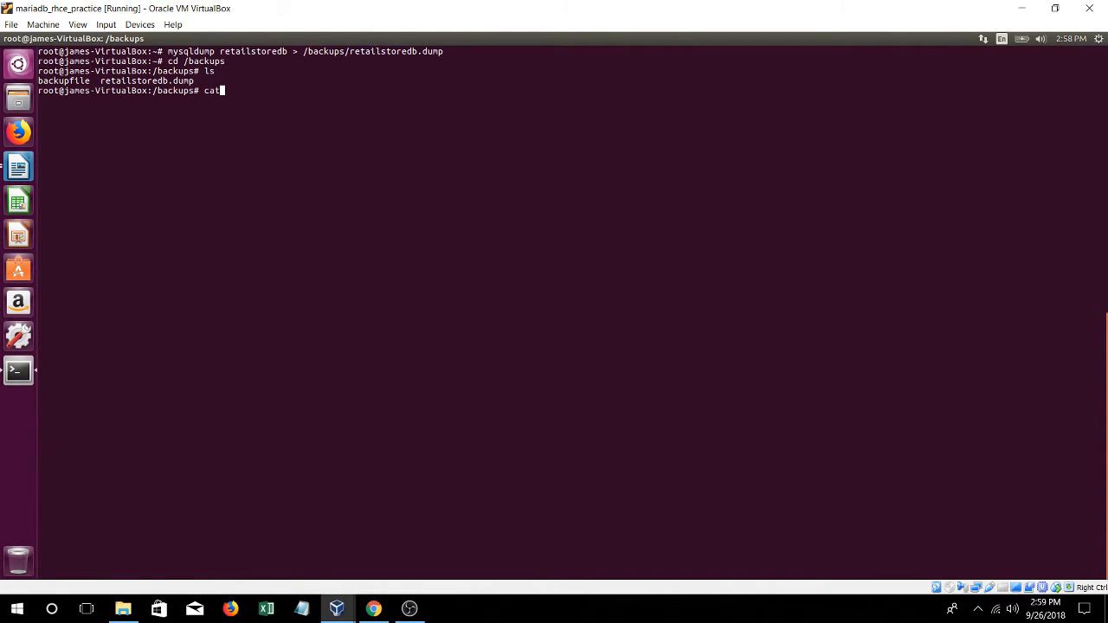
pyautogui.write('rea')
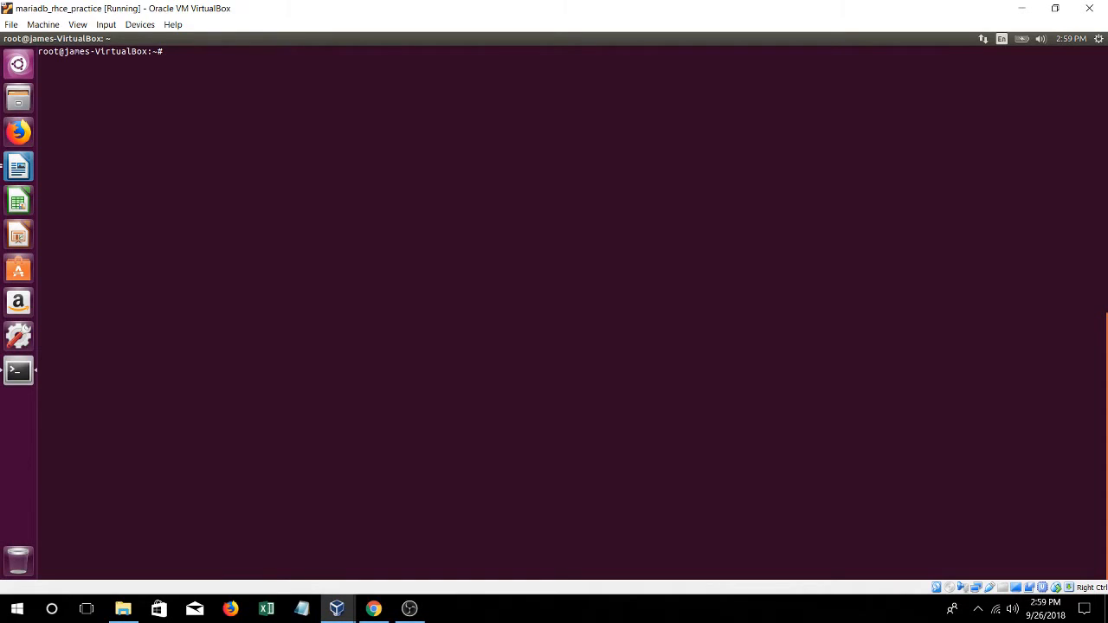
# Restore retailstoredb from /backups/retailstoredb.dump, then start the mysql client
pyautogui.write('mysql')
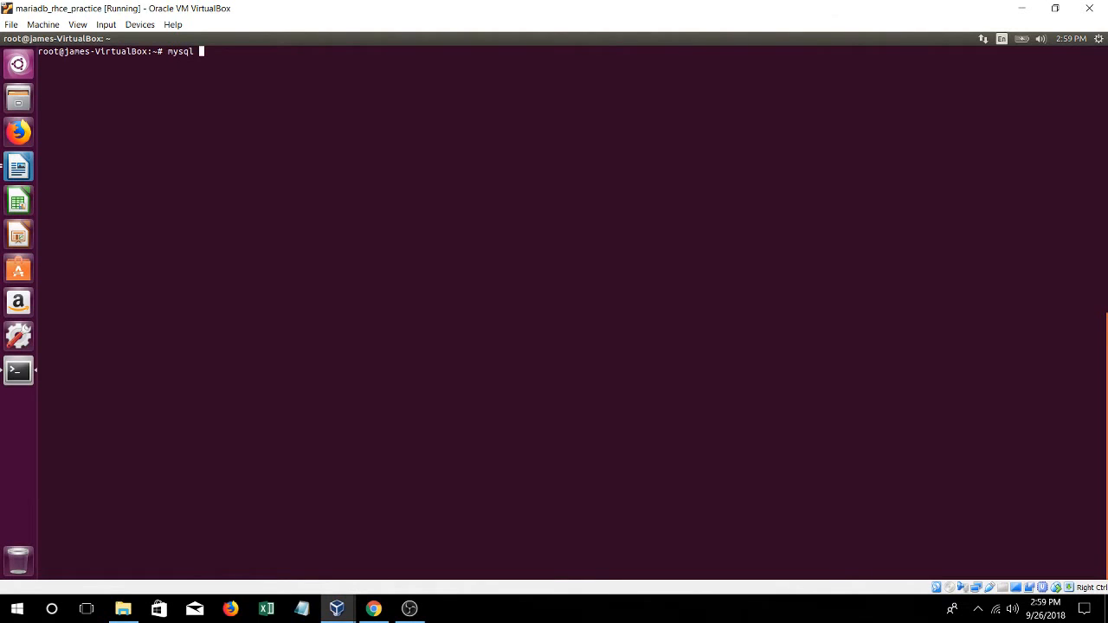
pyautogui.write('ret')
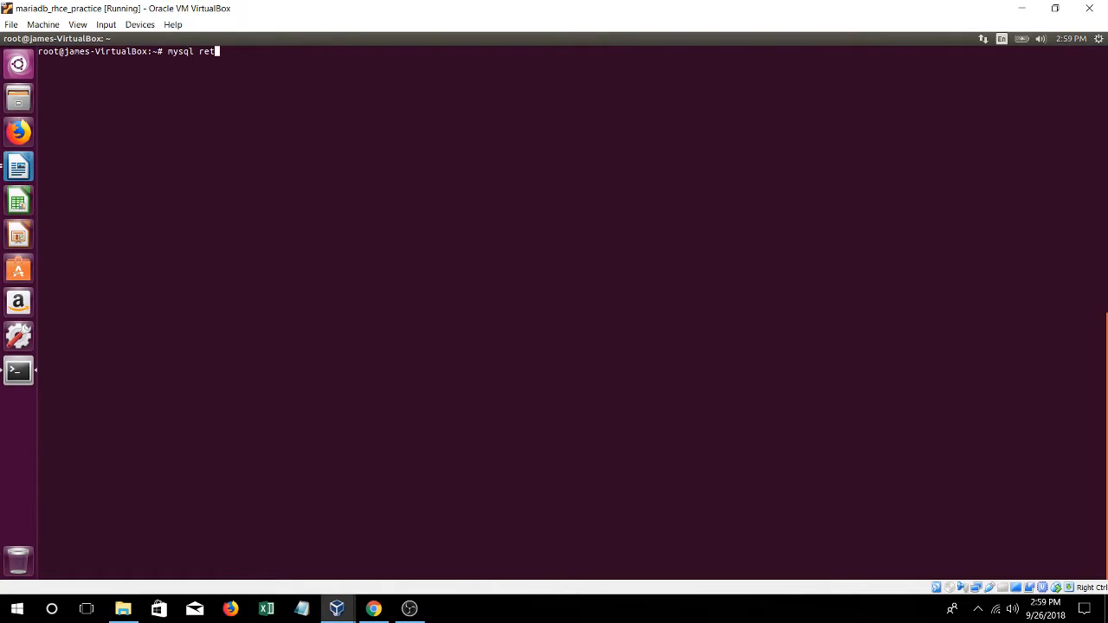
pyautogui.write('ailsotre')
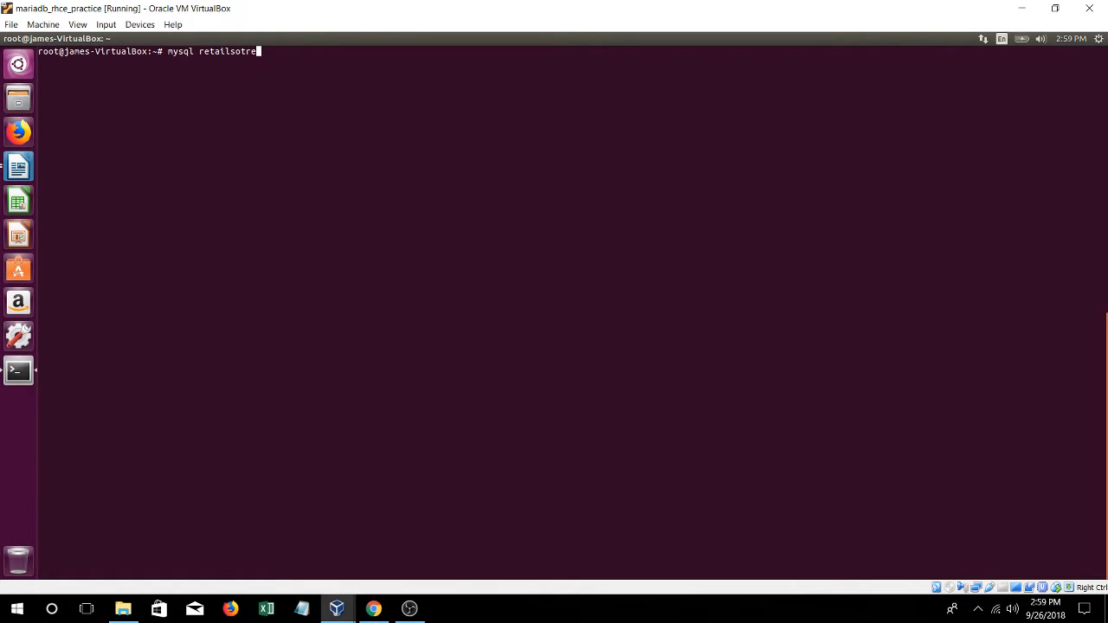
pyautogui.write('retailstoredb')
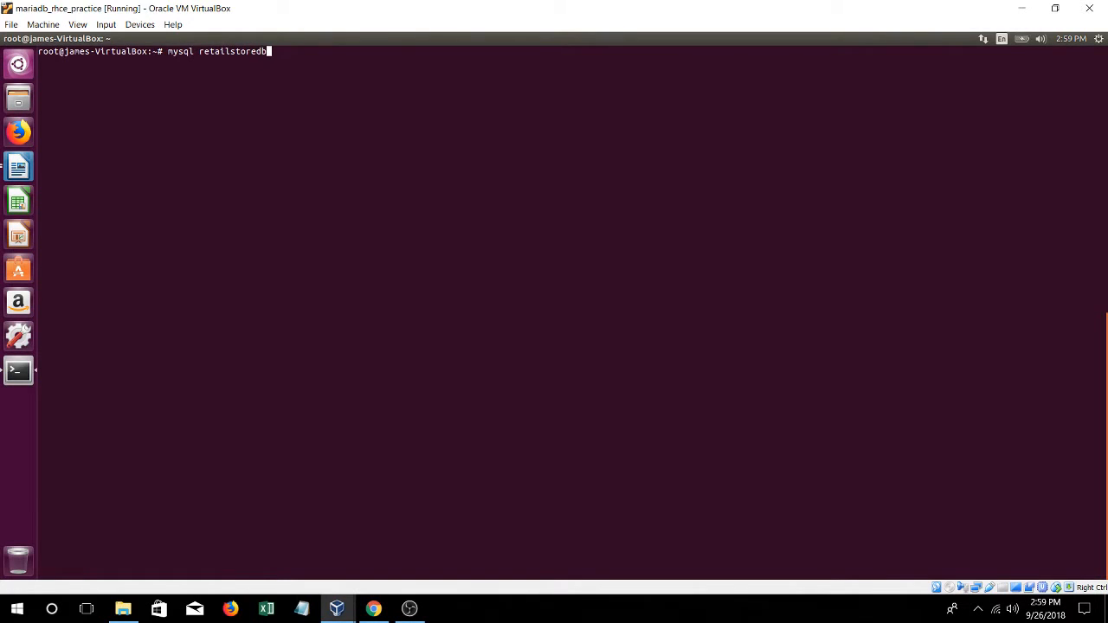
pyautogui.write('<')
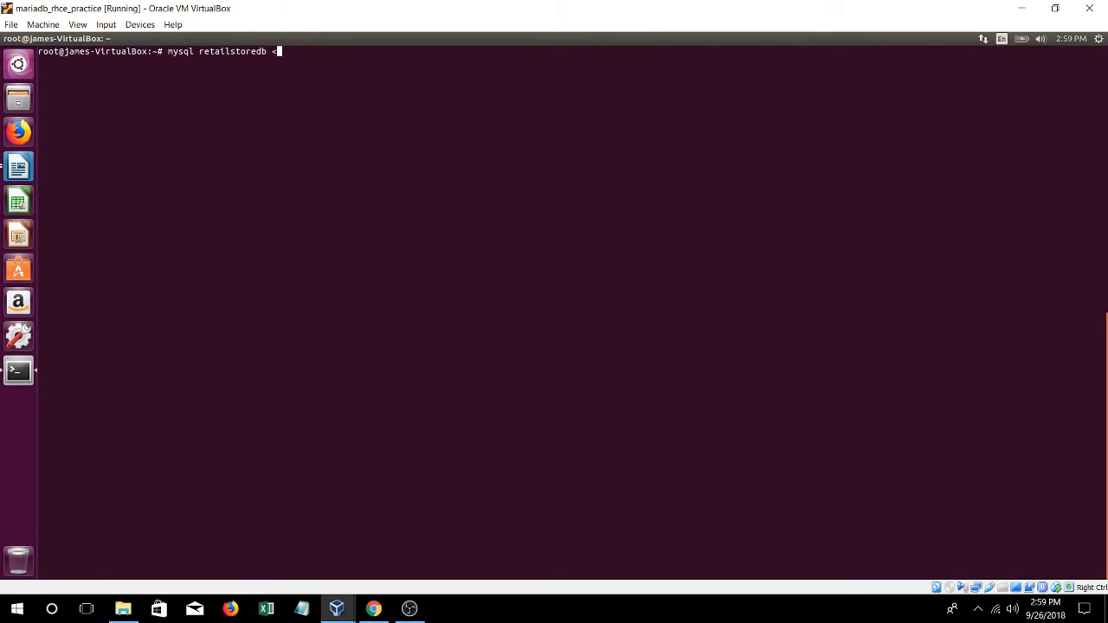
pyautogui.write('/backups/')
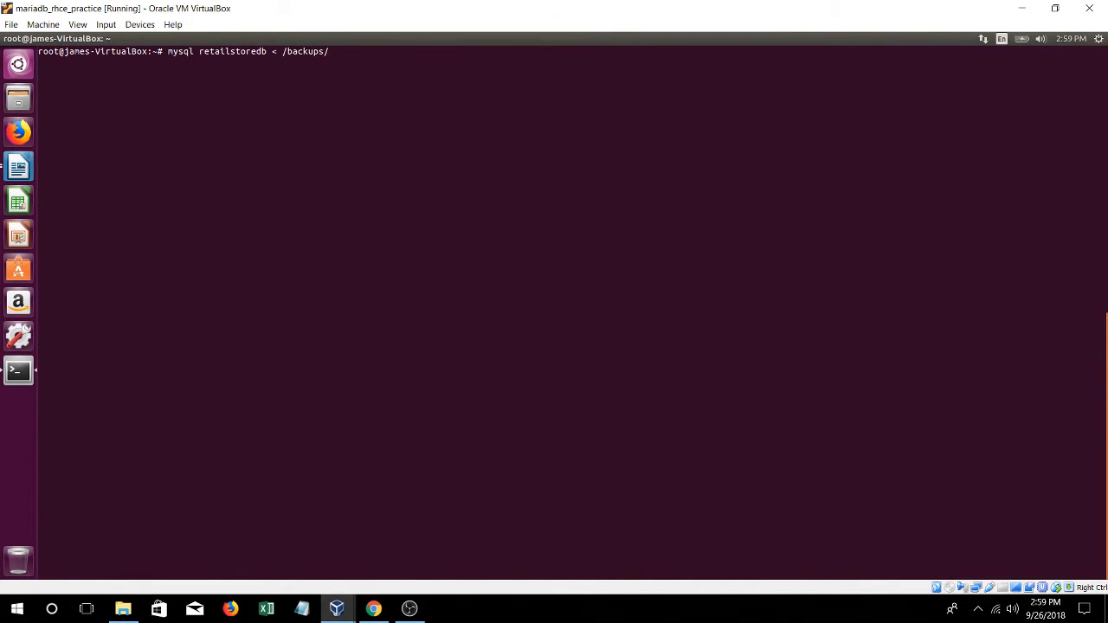
pyautogui.write('retailstoredb.dump')
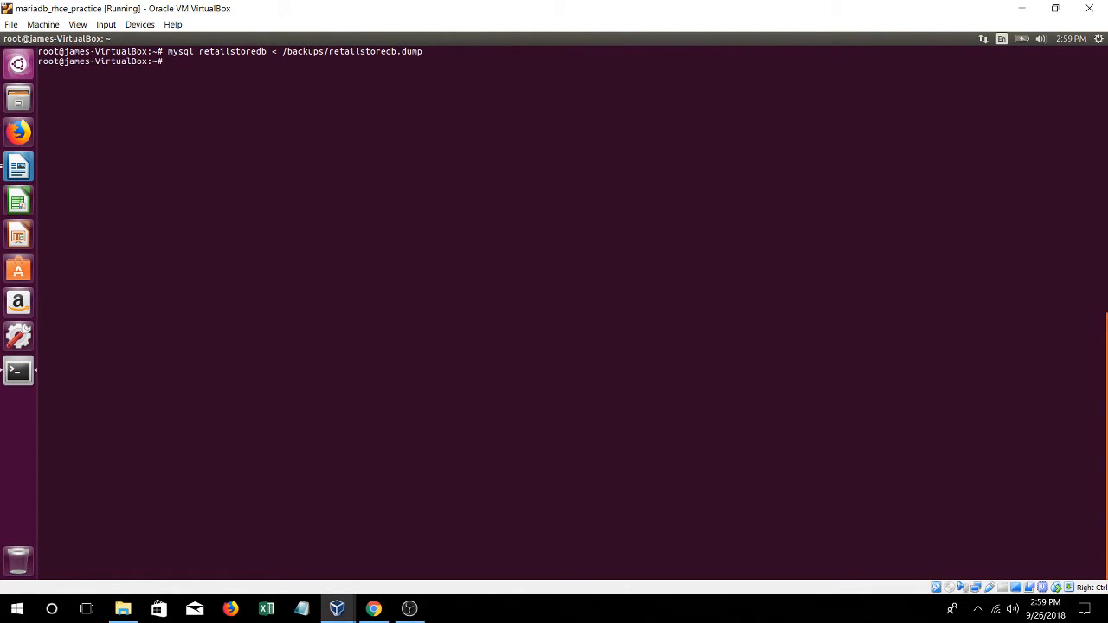
pyautogui.write('mysql')
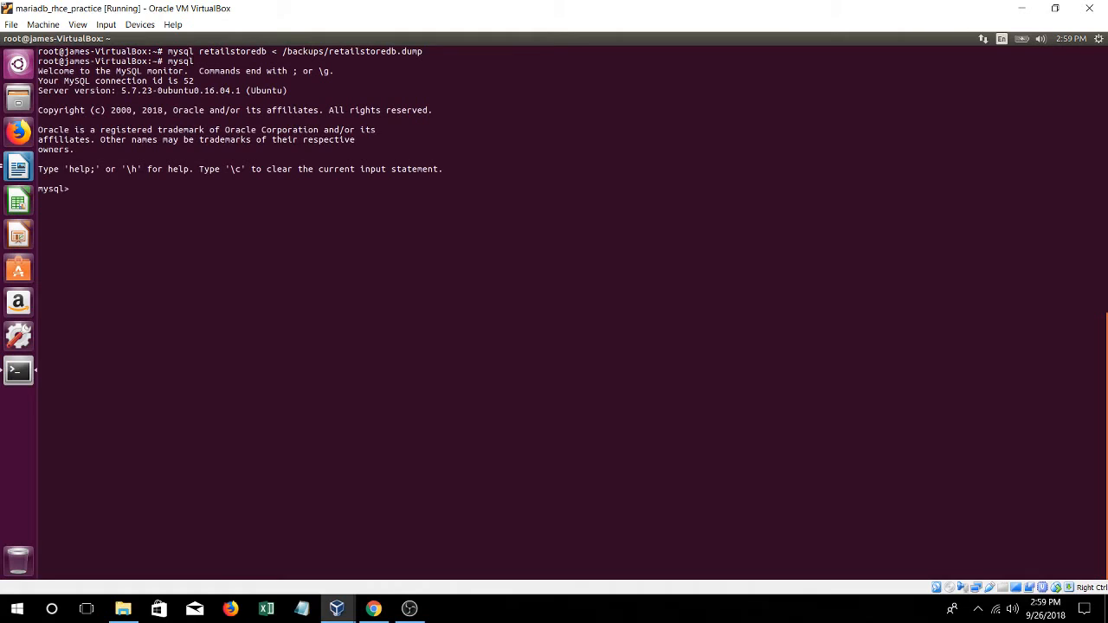
# List the databases and switch to retailstoredb
pyautogui.write('show databases;')
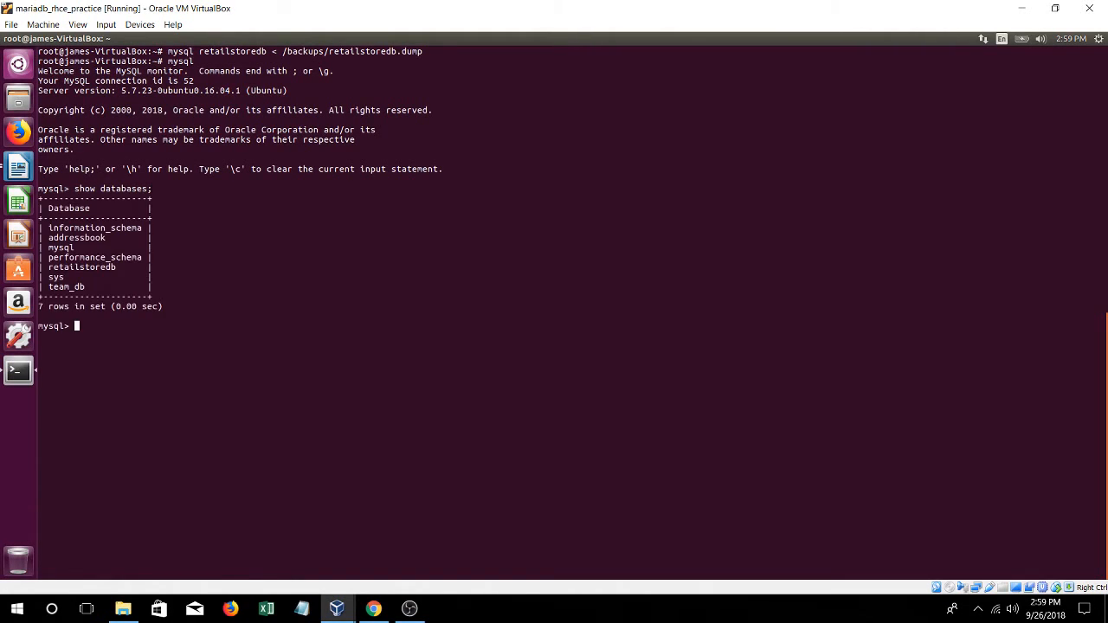
pyautogui.write('use')
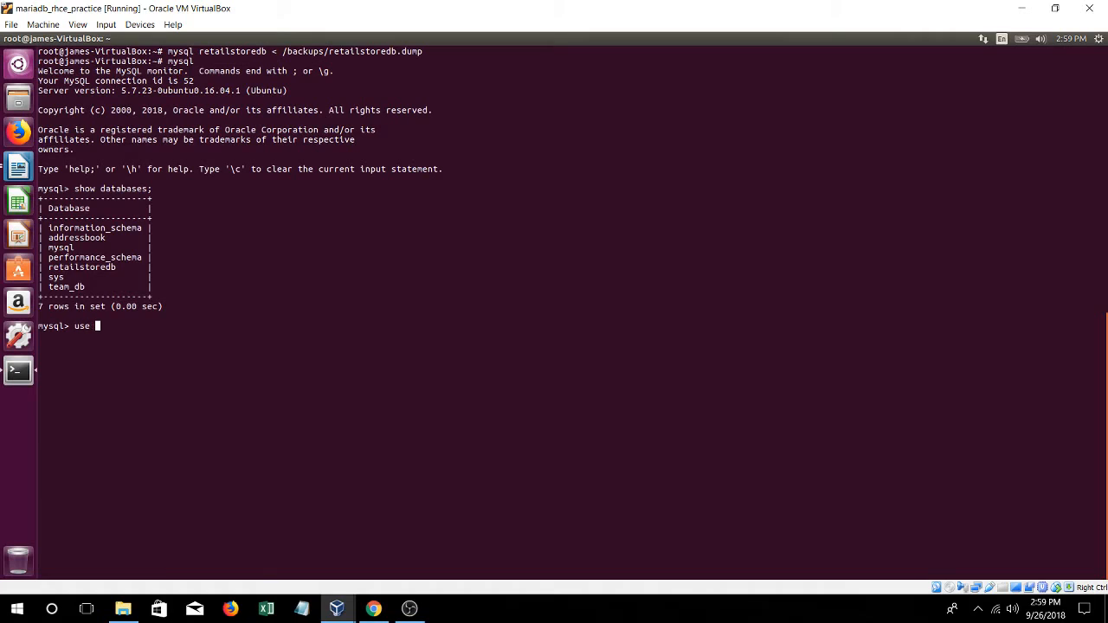
pyautogui.write('retailstoredb;')
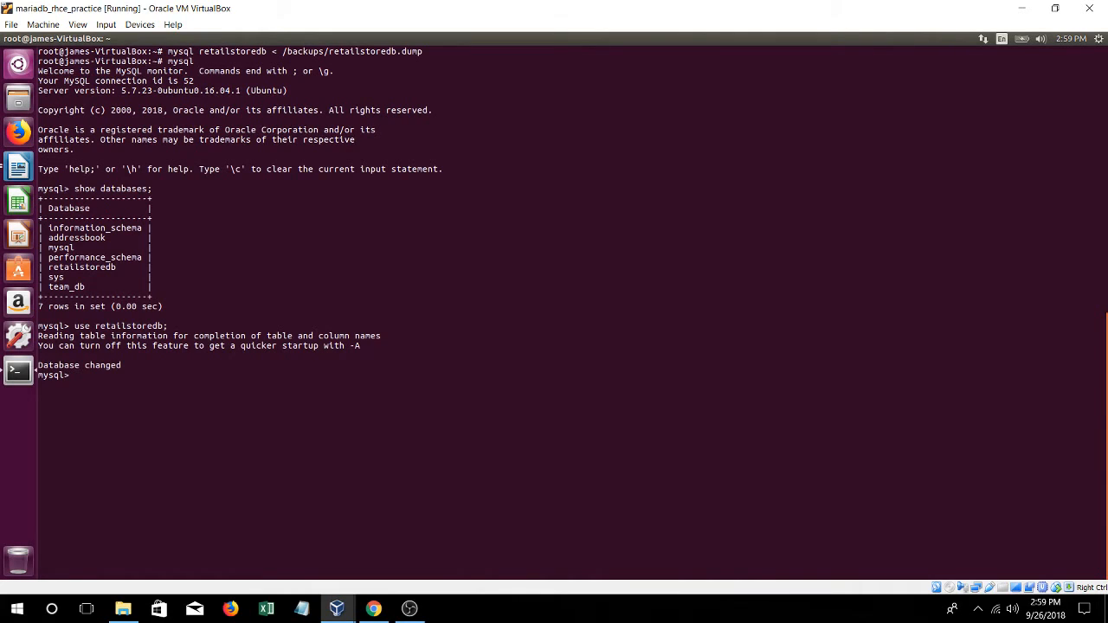
# Begin a SELECT * query on employees_tbl
pyautogui.write('select')
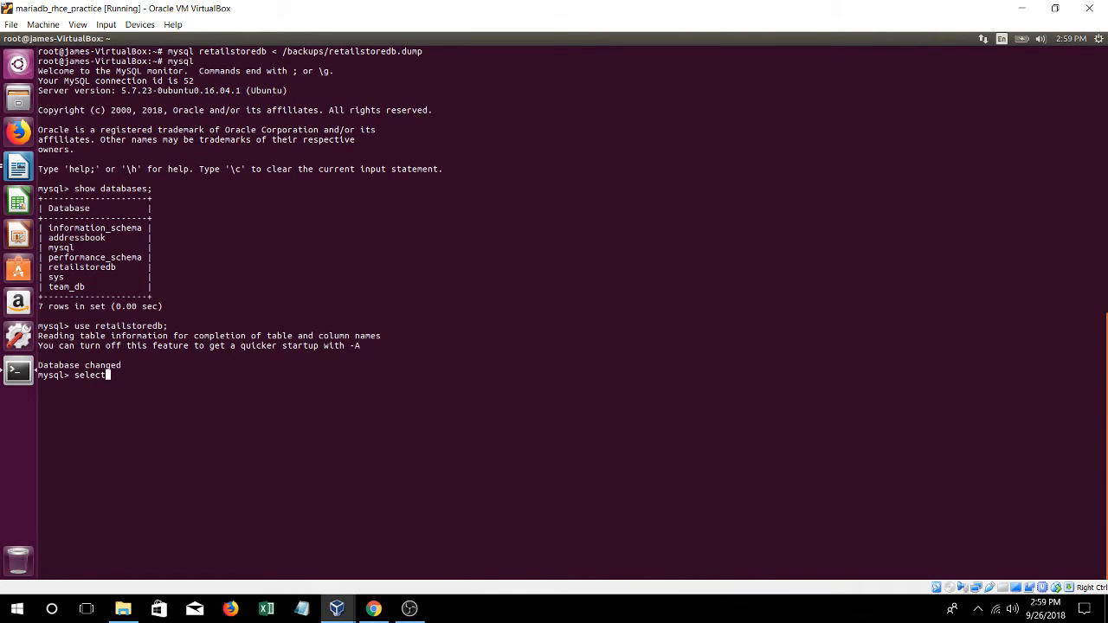
pyautogui.write('*')
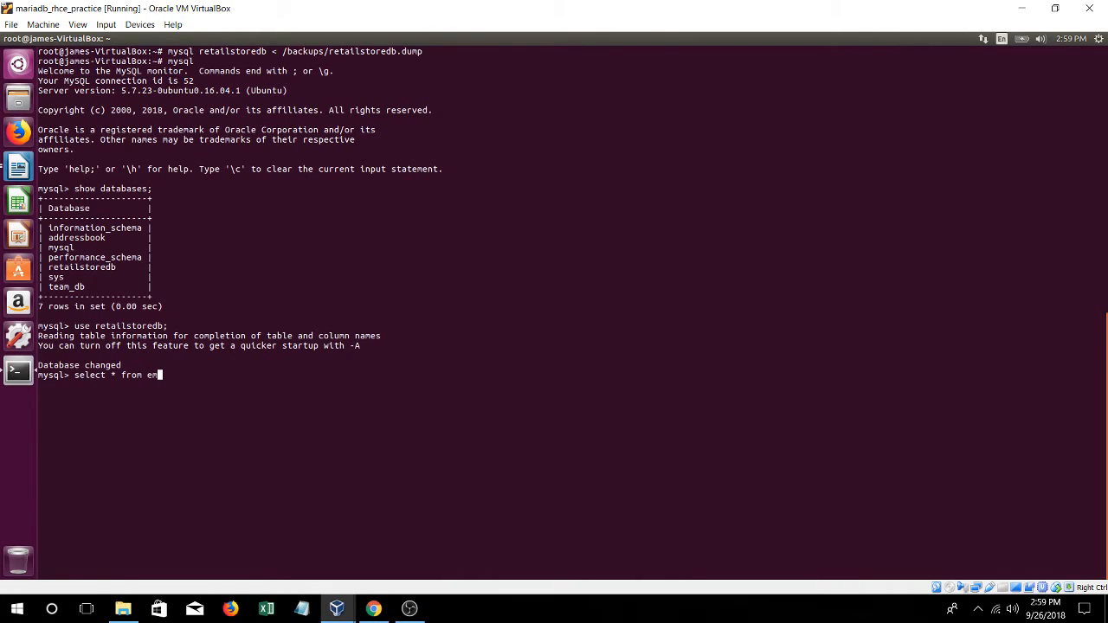
pyautogui.write('ployees_tb')
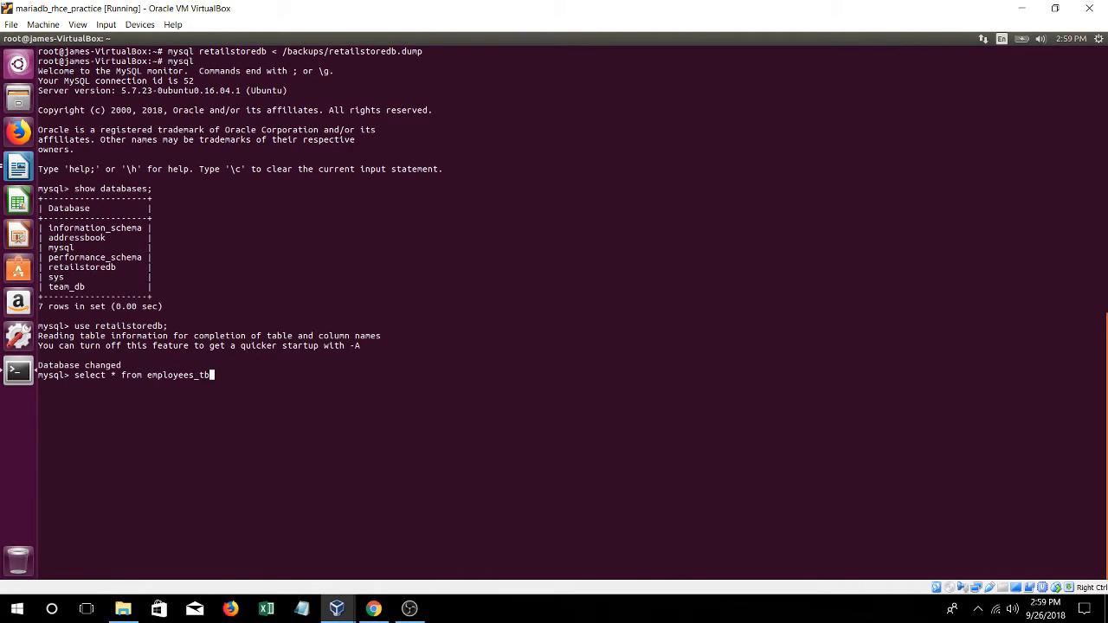